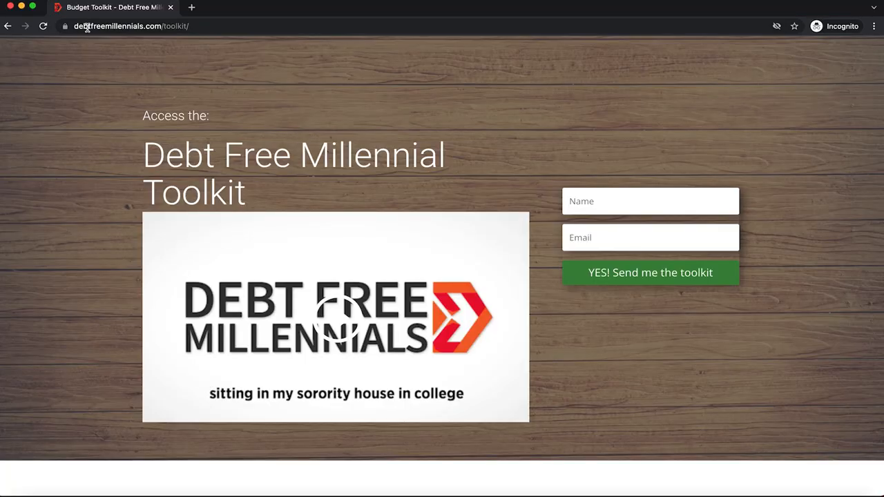
- Sign up for the toolkit and confirm via 'Officially subscribe me.' in the email
click(131, 24)
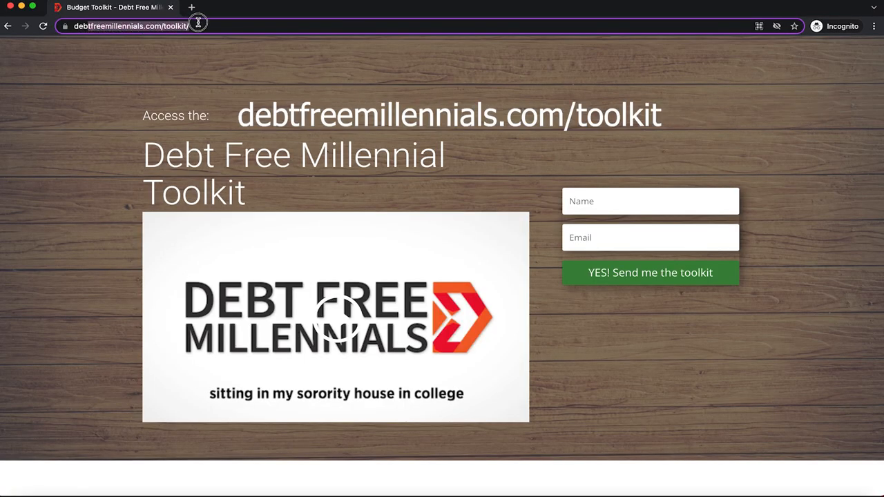
click(649, 202)
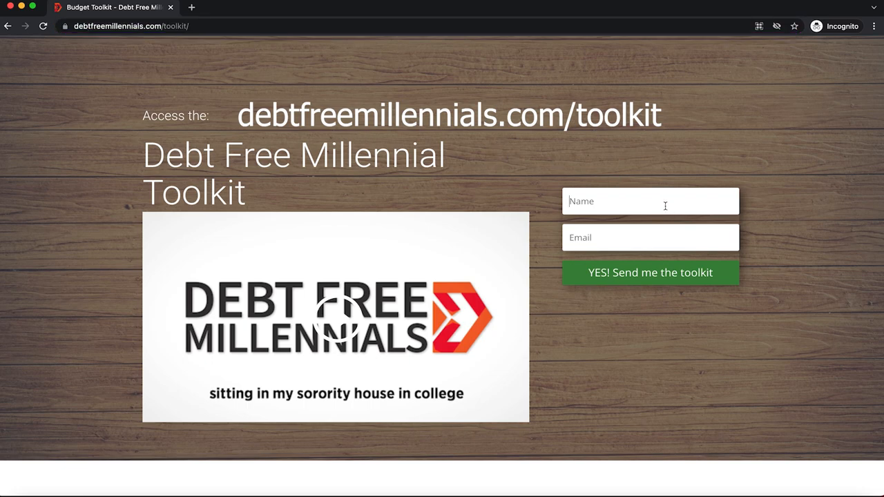
mouse_move(625, 265)
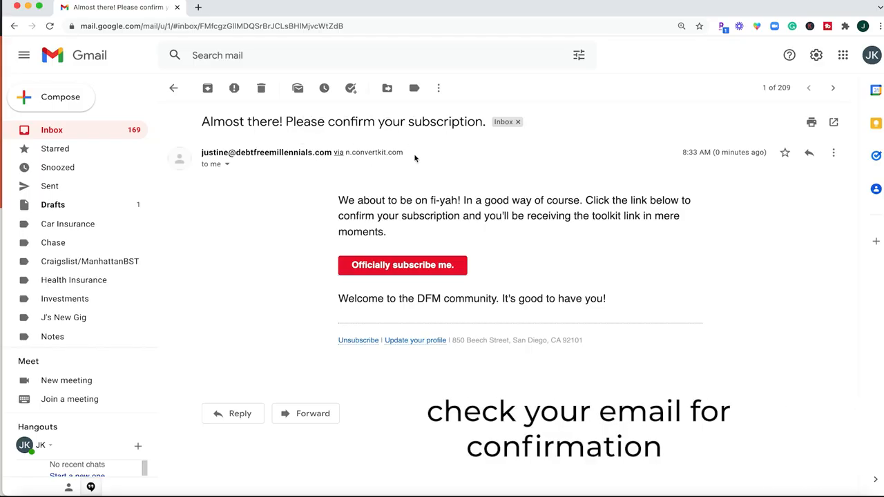
mouse_move(482, 263)
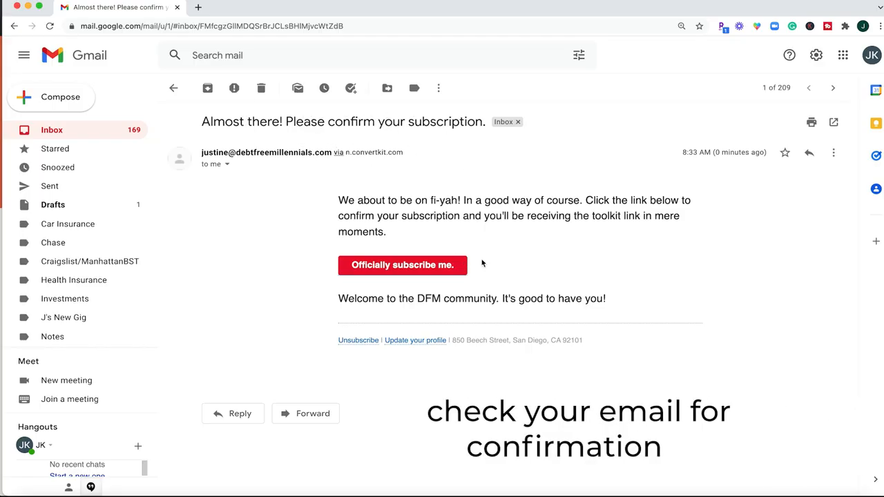
click(403, 265)
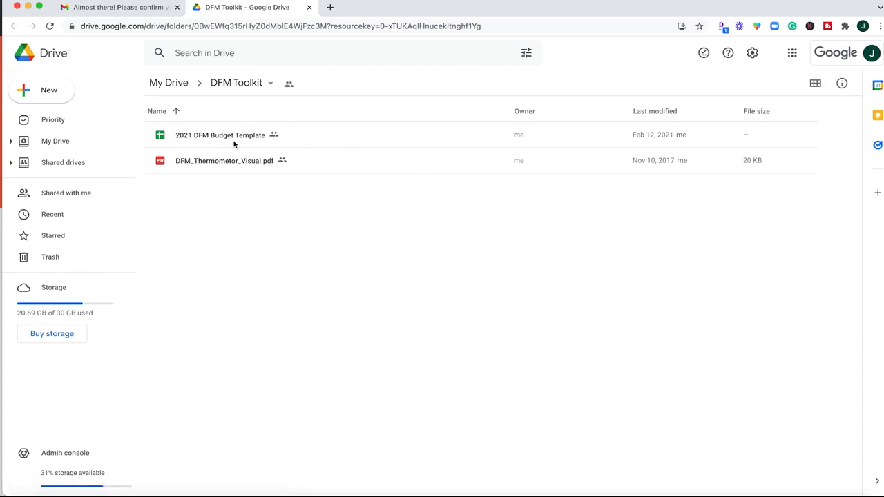
- Open the 2021 DFM Budget Template and switch to its January sheet
double_click(219, 135)
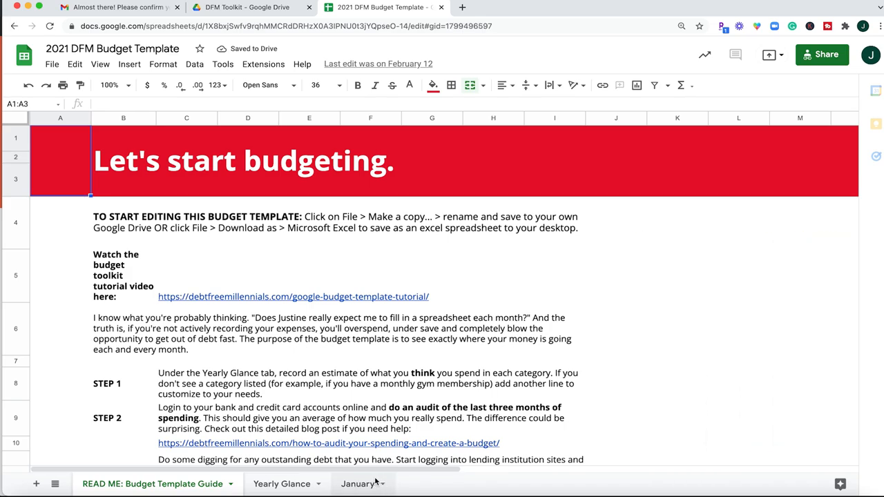
click(357, 483)
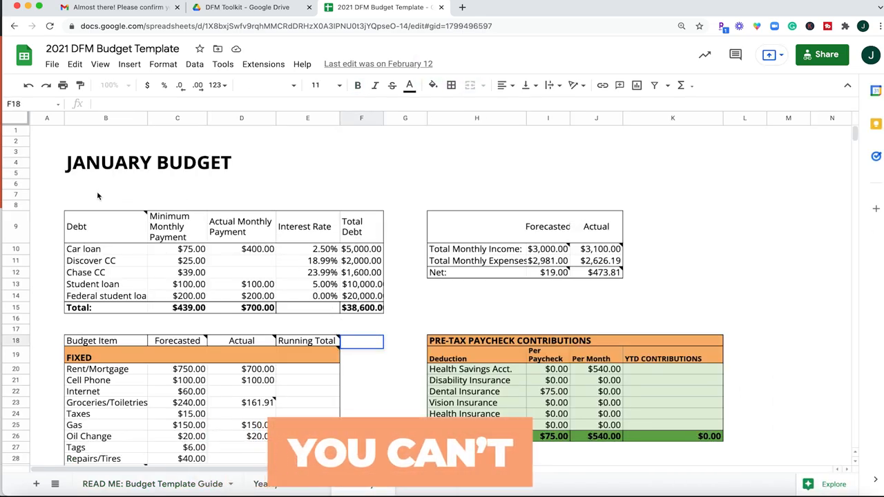
- Make a copy named "Justine's 2022 Budget" saved in My Drive
click(51, 64)
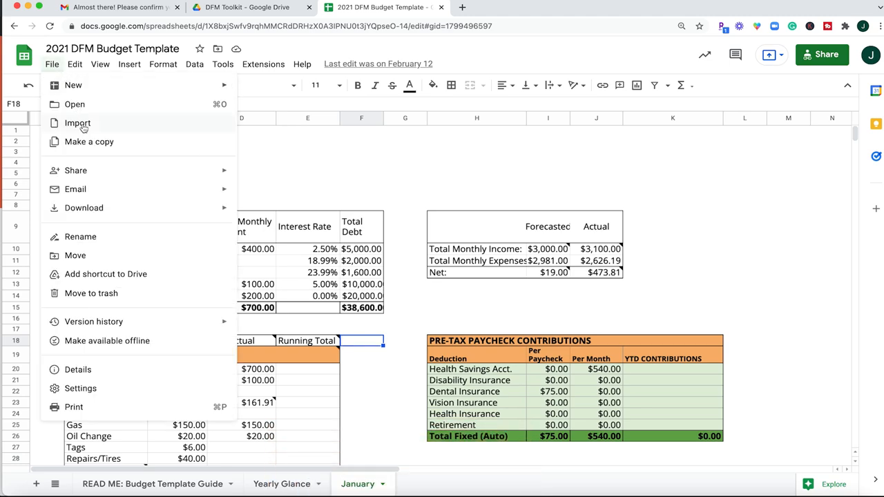
click(88, 141)
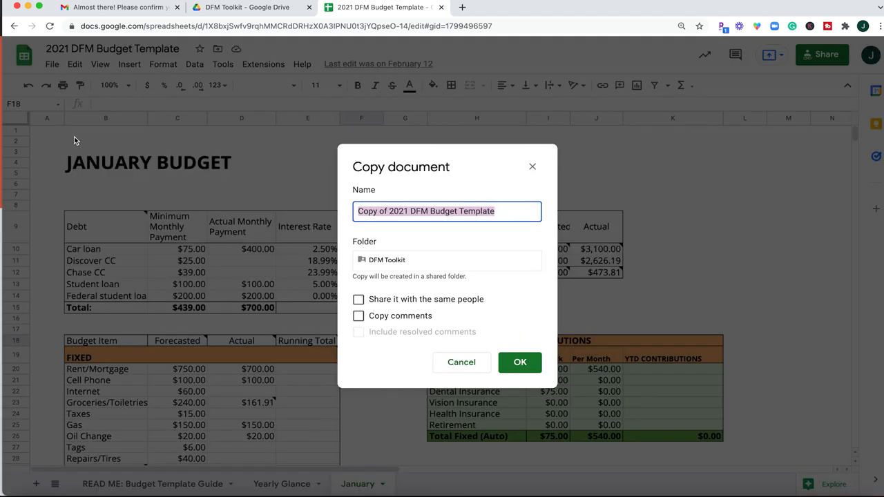
click(450, 209)
text(Justine's 2022 Budget)
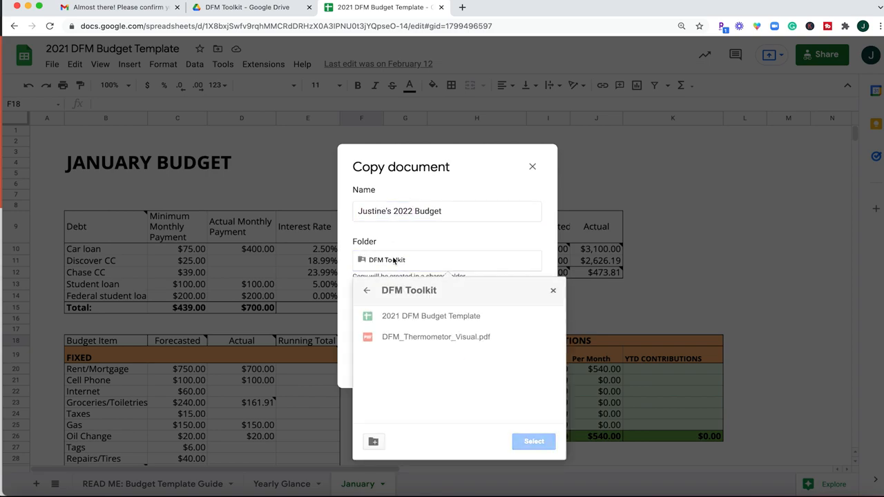
click(368, 290)
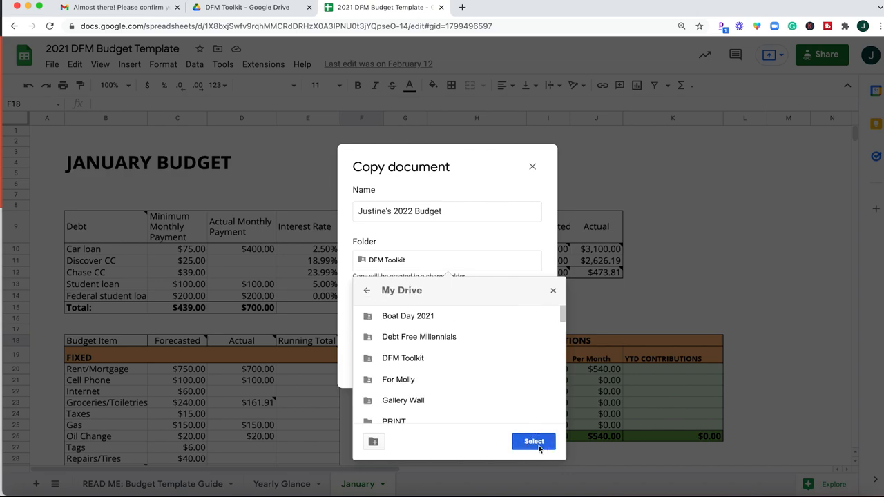
click(533, 441)
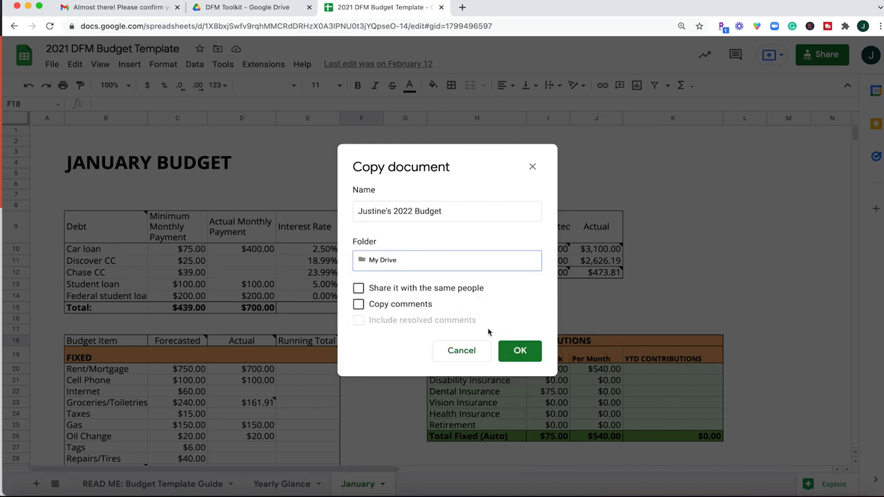
click(519, 351)
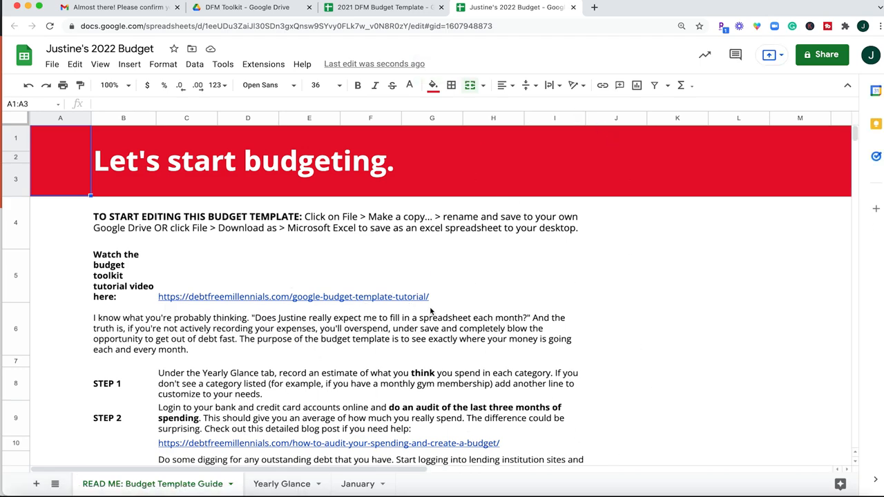
mouse_move(316, 395)
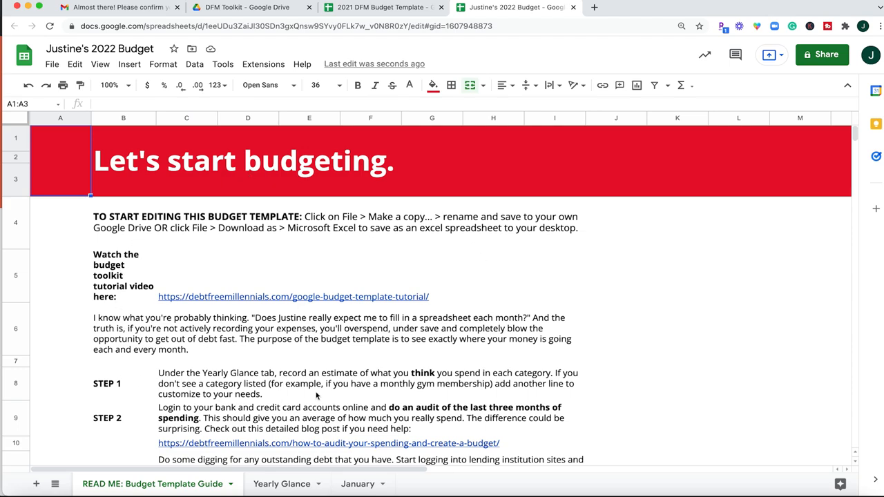
mouse_move(102, 226)
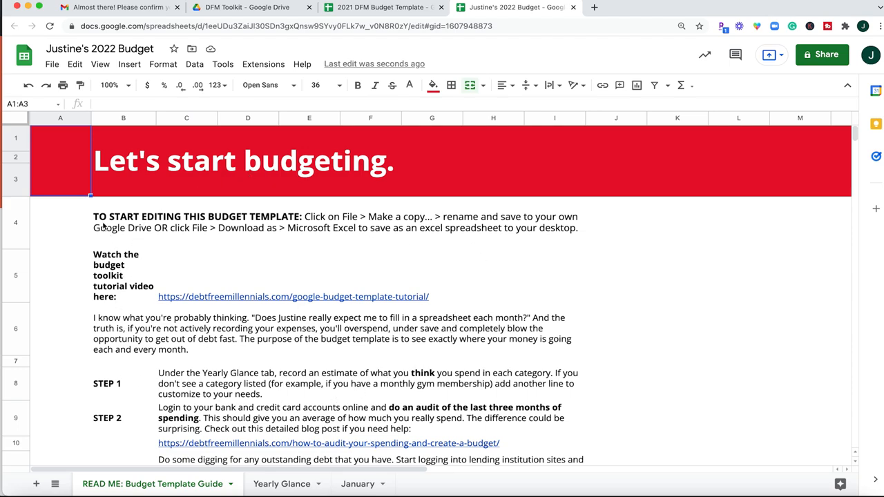
mouse_move(166, 258)
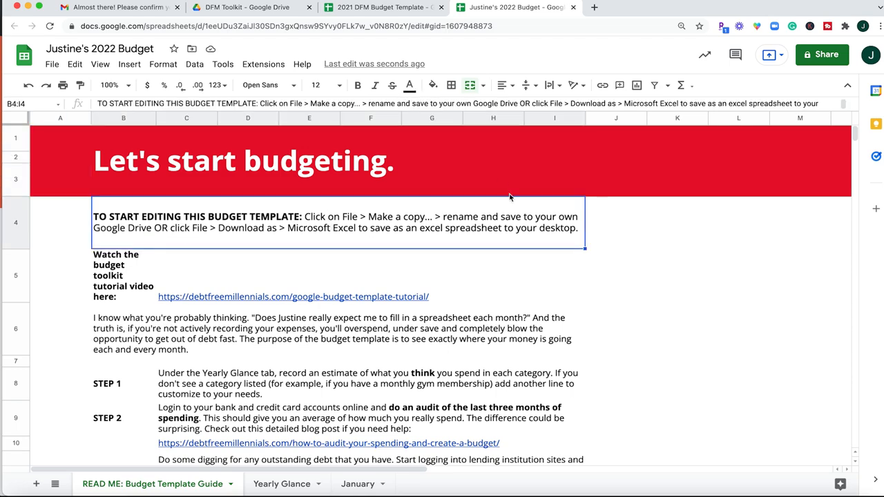
mouse_move(213, 241)
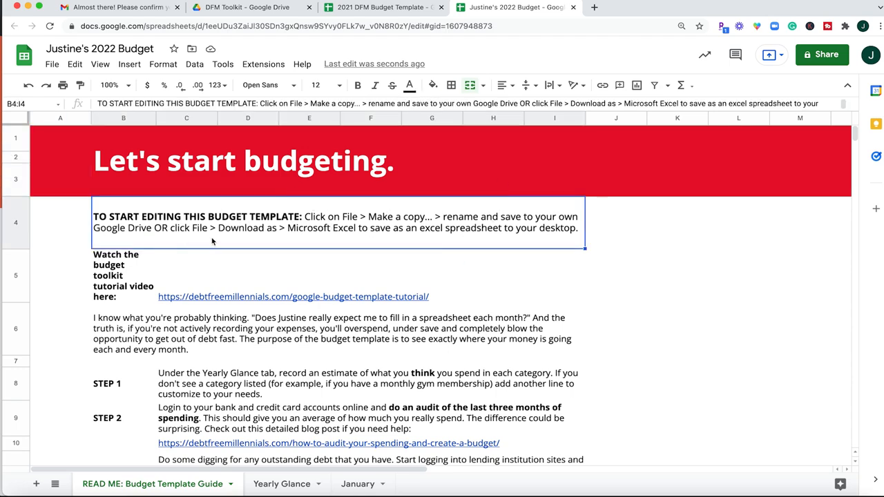
mouse_move(433, 240)
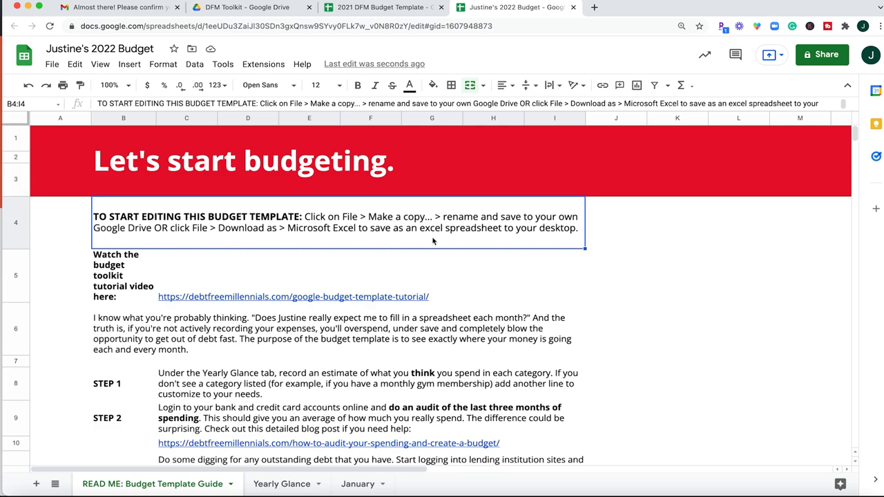
- Scroll through the README guide Steps 1–6 and switch to the Yearly Glance sheet
scroll(down, 3)
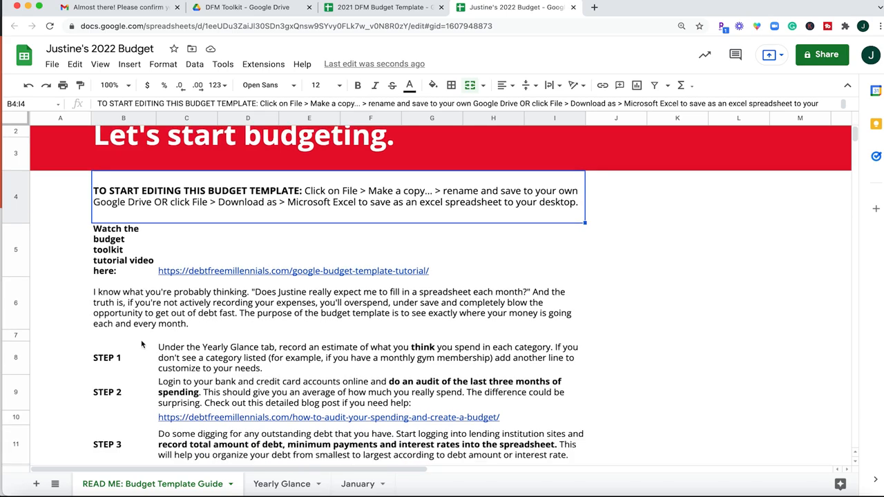
scroll(down, 3)
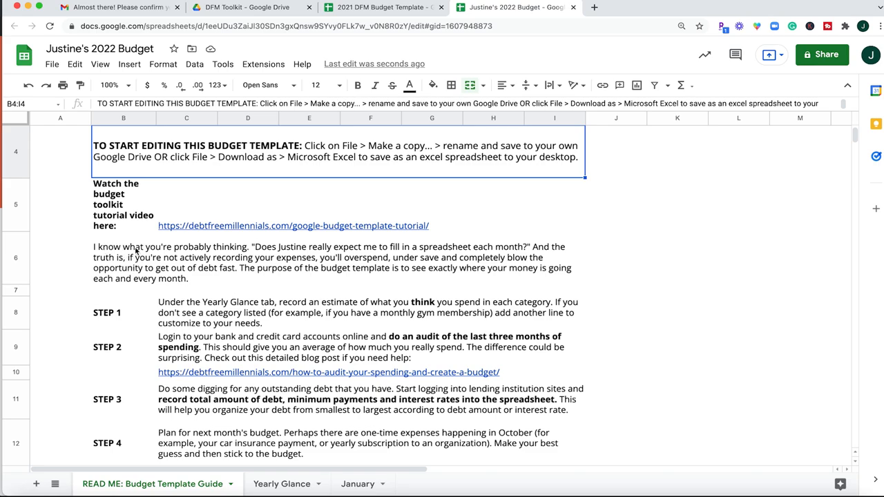
mouse_move(141, 285)
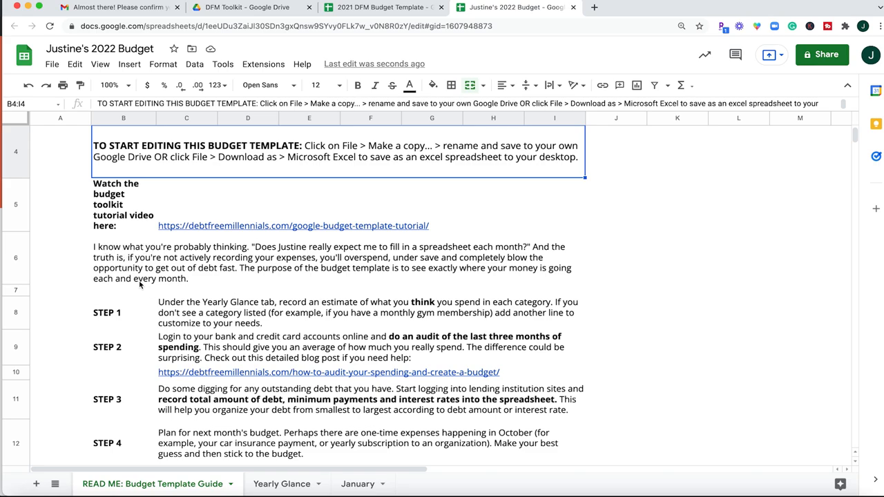
scroll(down, 3)
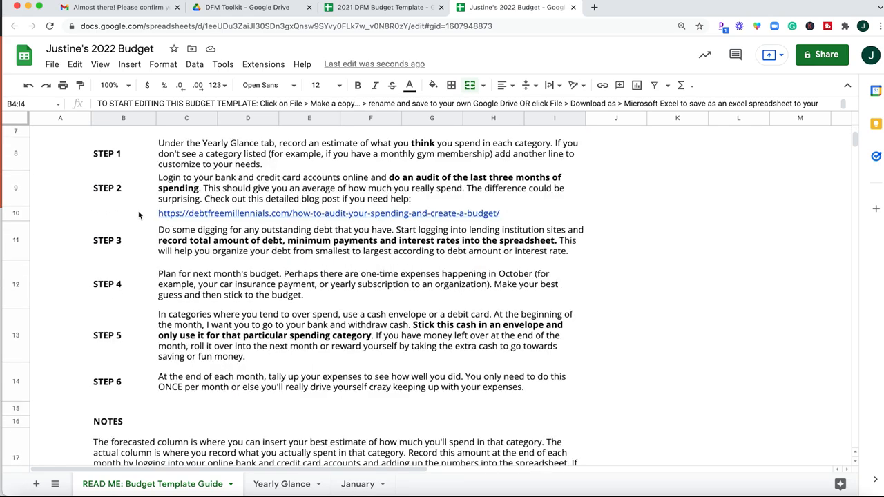
click(281, 483)
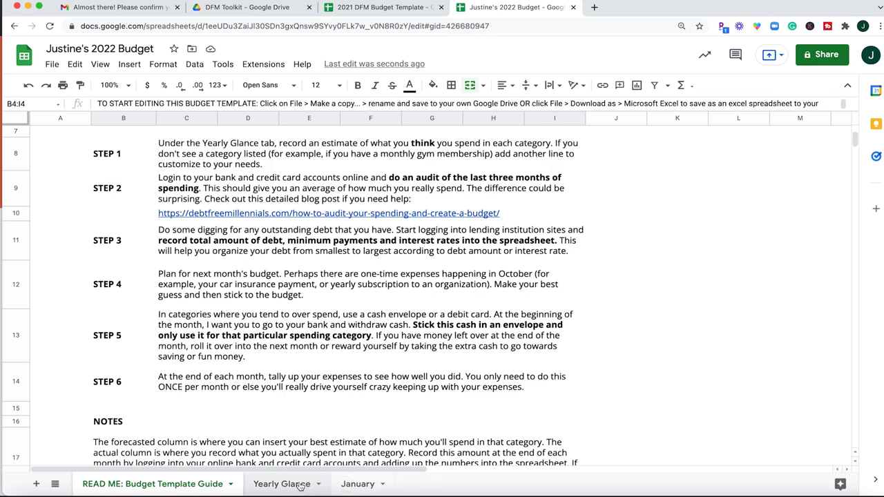
- Enter 2200 as the monthly Rent/Mortgage amount on Yearly Glance
click(282, 483)
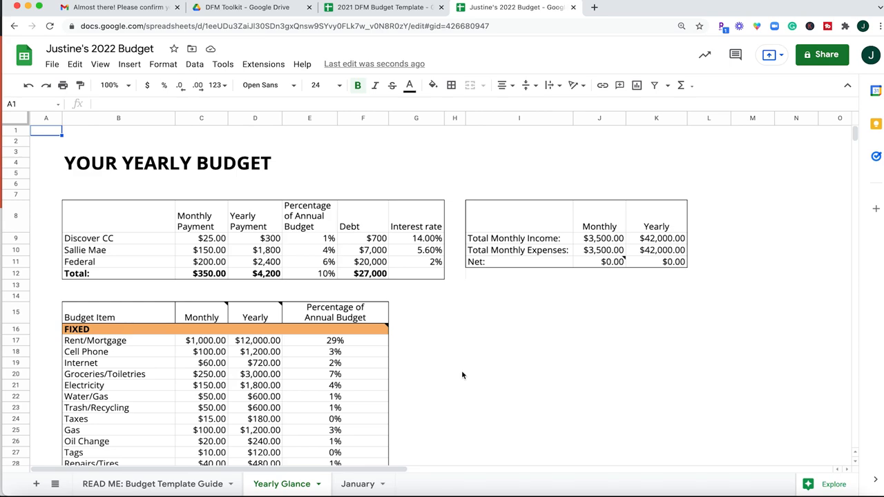
scroll(down, 3)
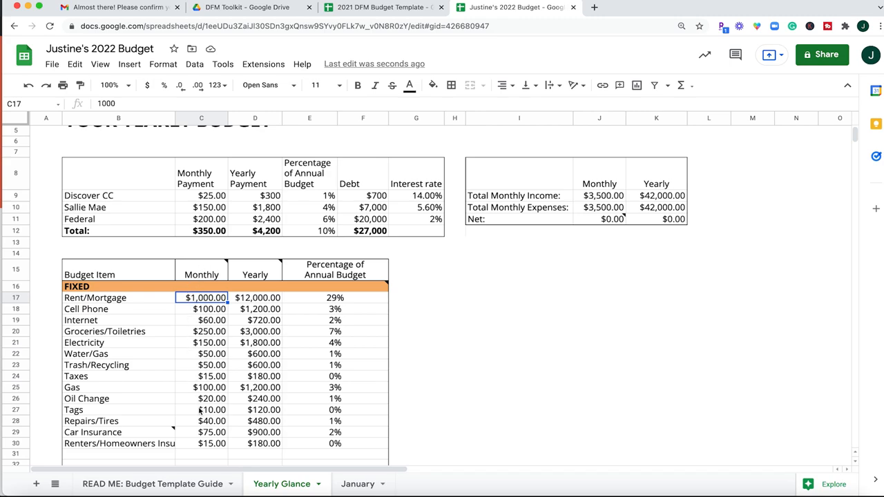
scroll(down, 3)
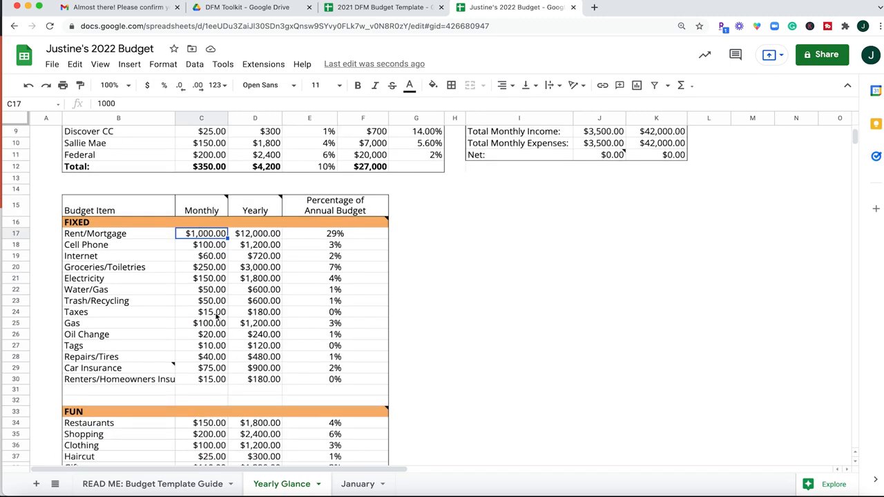
mouse_move(149, 265)
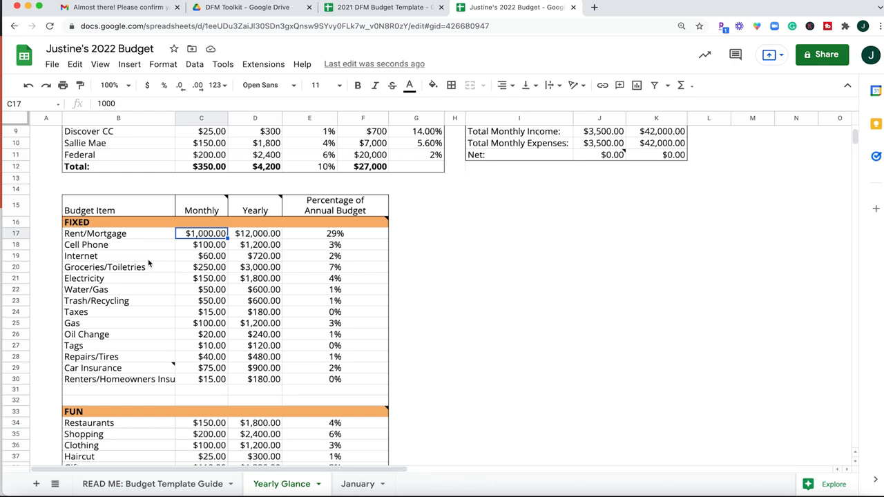
mouse_move(127, 235)
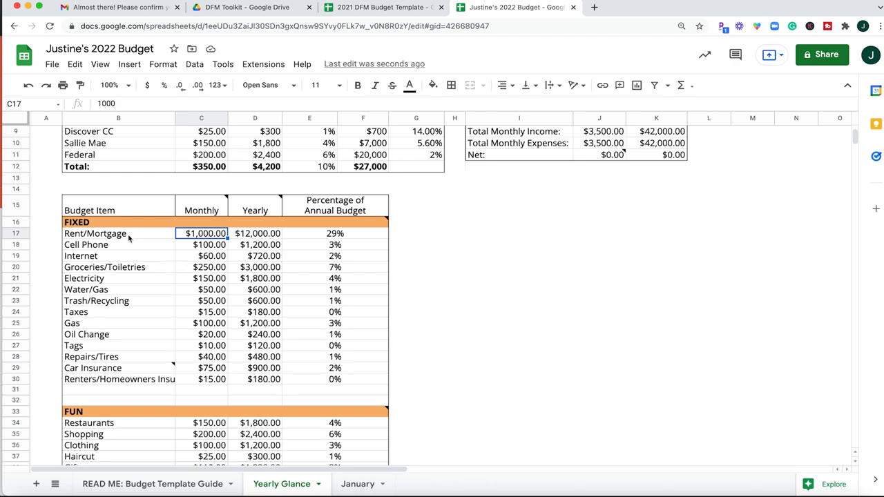
mouse_move(248, 260)
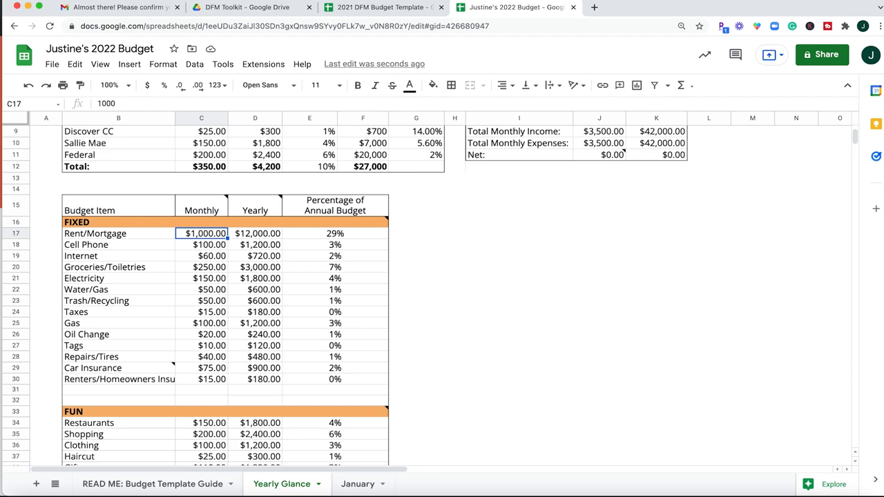
text(220)
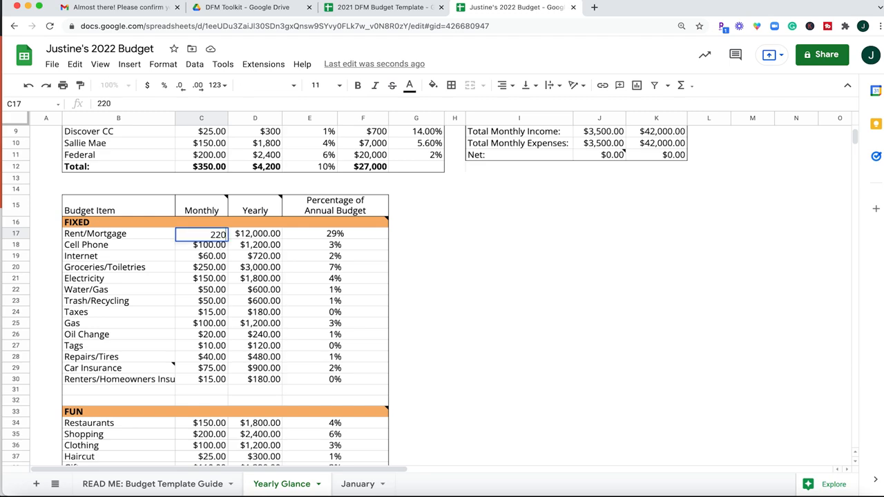
text(2200)
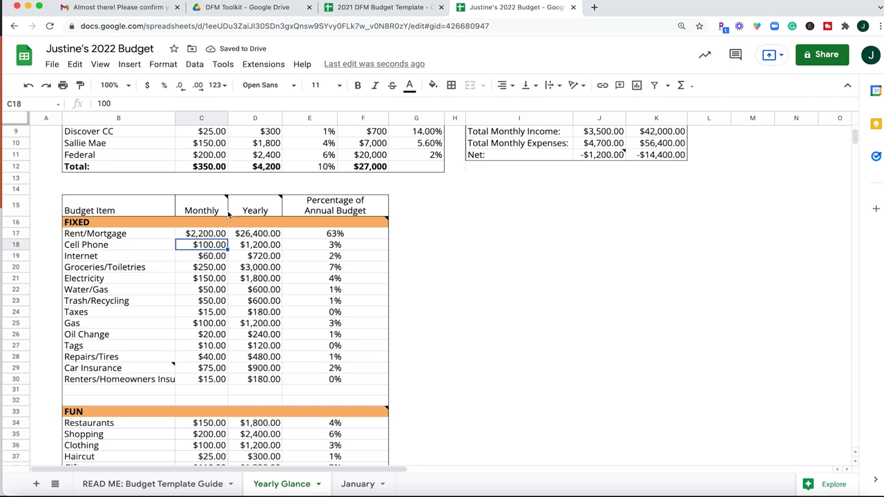
mouse_move(256, 243)
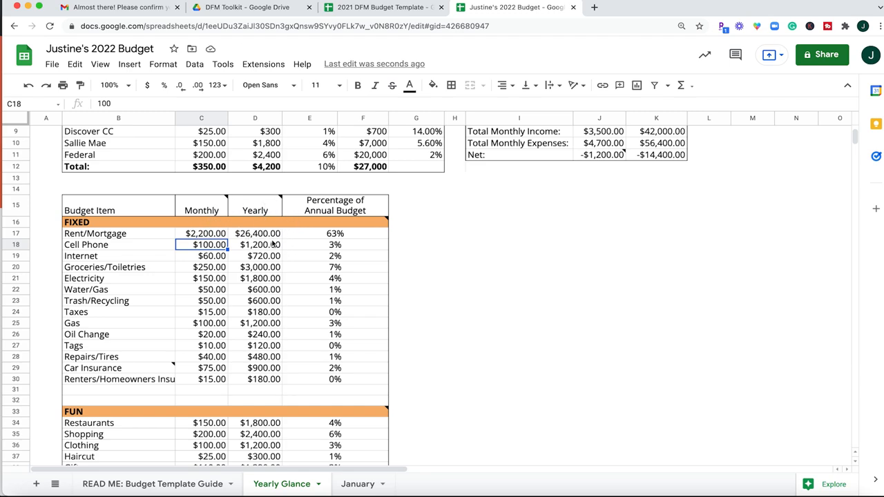
mouse_move(330, 226)
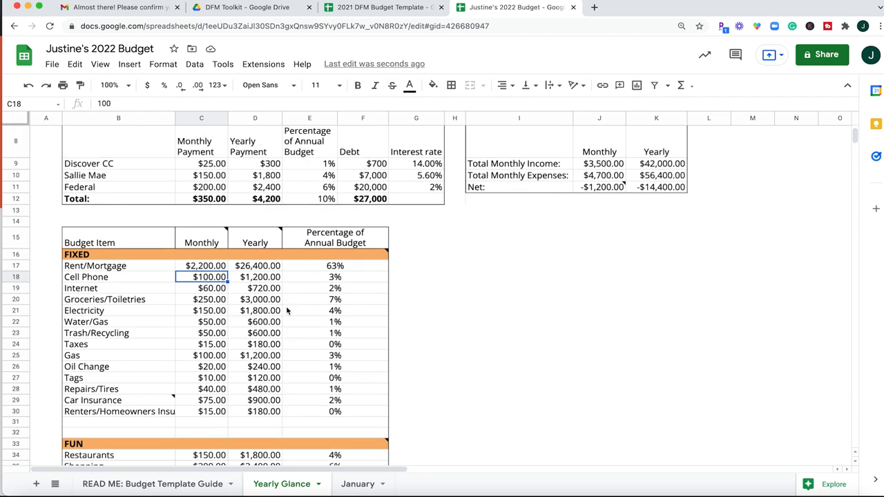
scroll(down, 3)
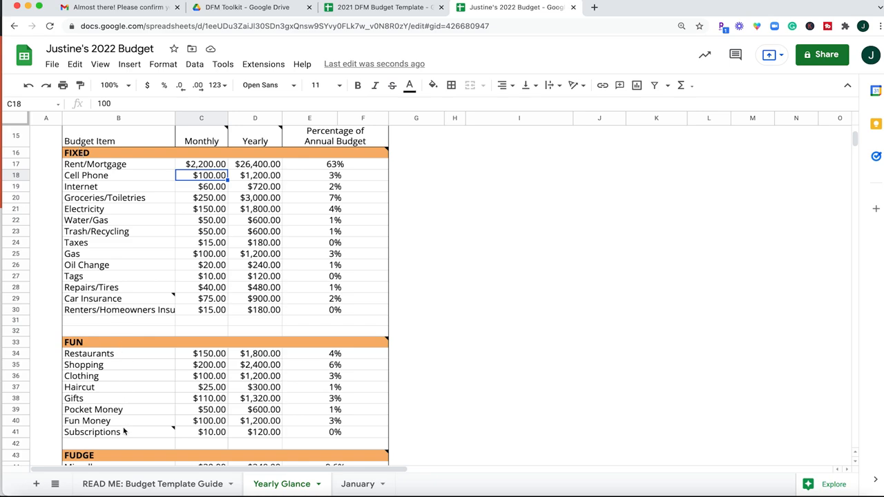
scroll(down, 3)
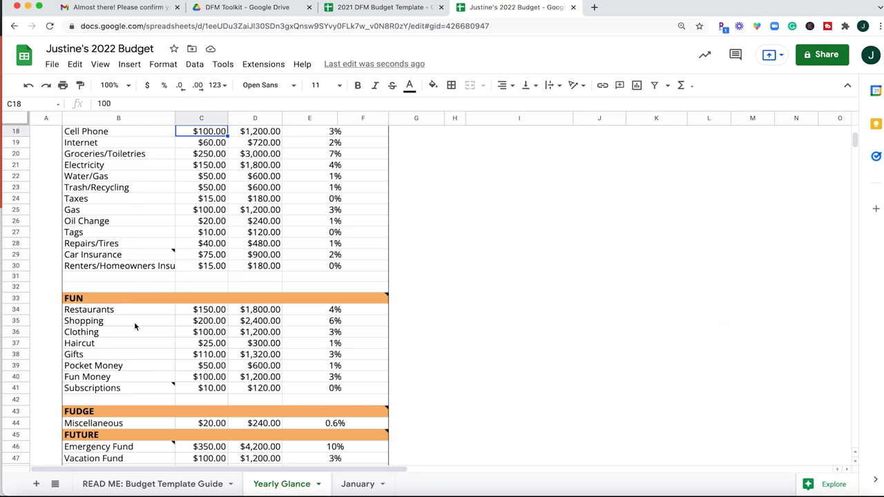
scroll(down, 3)
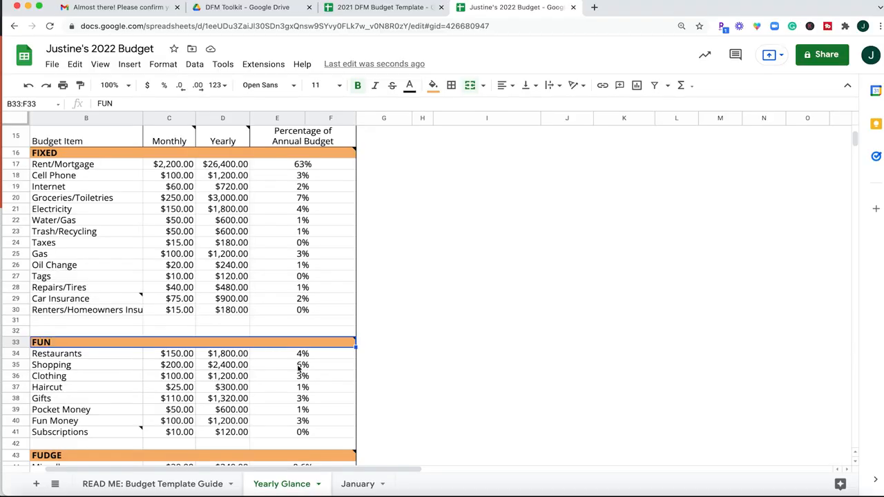
scroll(down, 3)
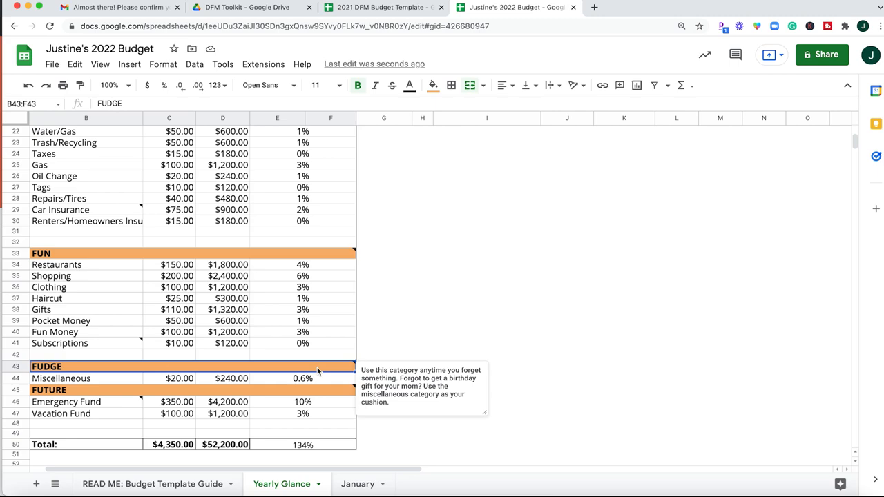
mouse_move(145, 385)
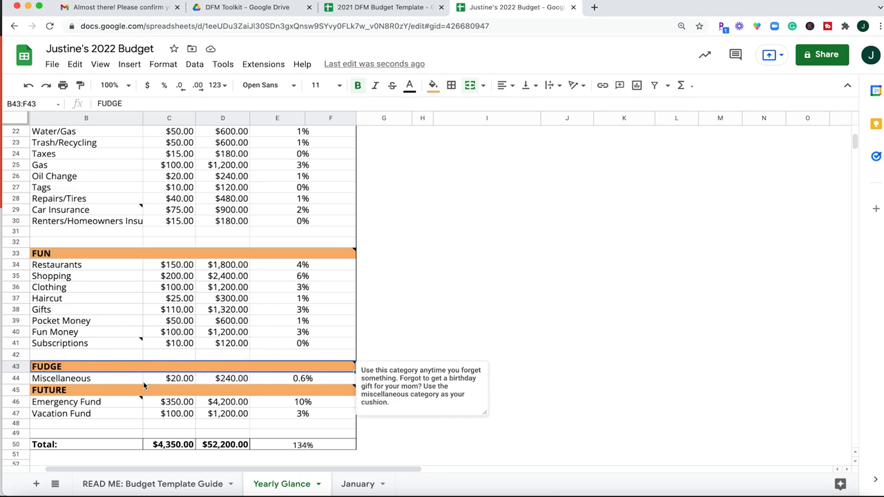
mouse_move(191, 384)
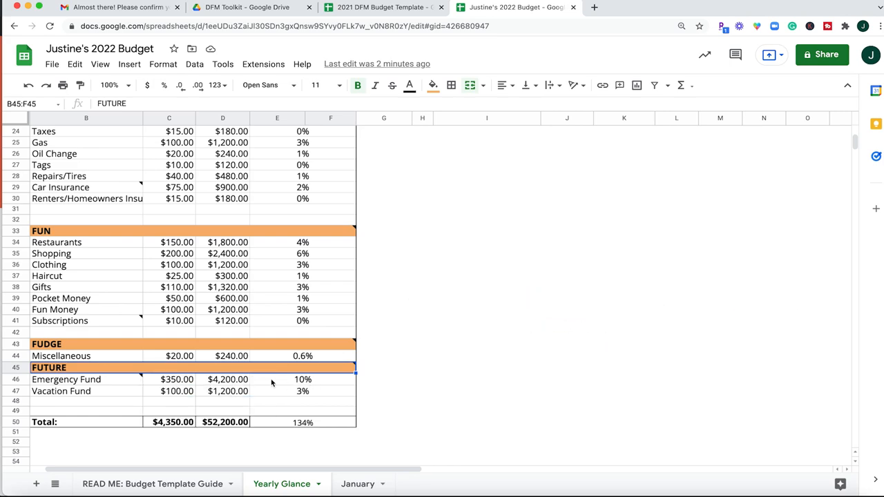
mouse_move(246, 381)
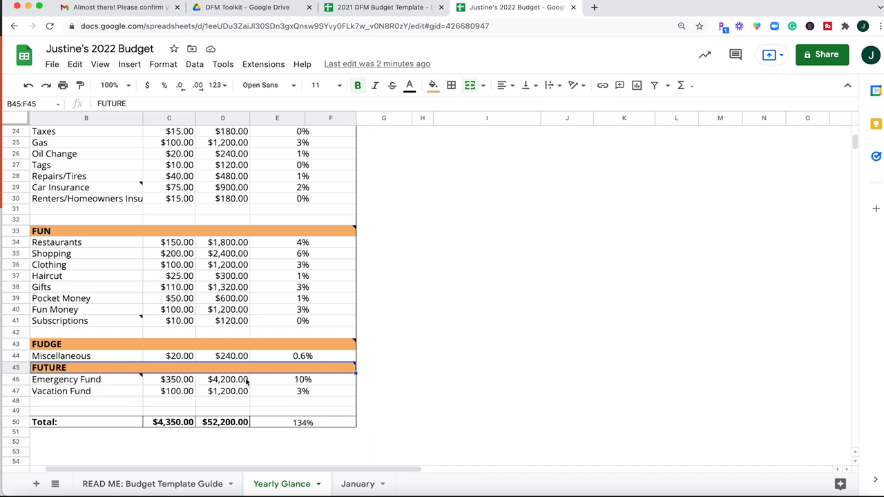
mouse_move(102, 394)
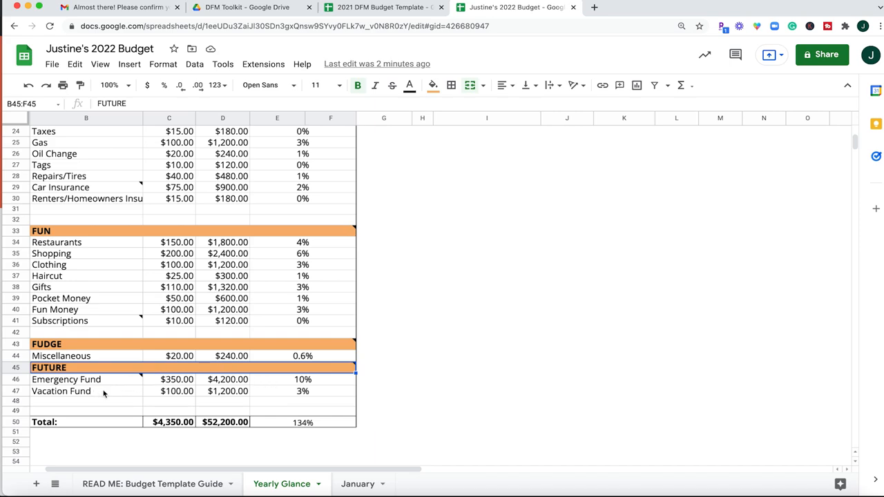
mouse_move(223, 391)
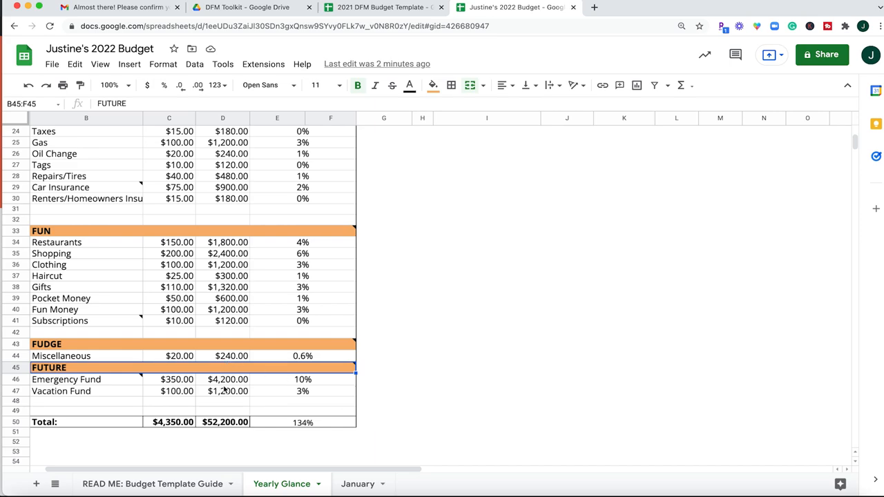
mouse_move(174, 395)
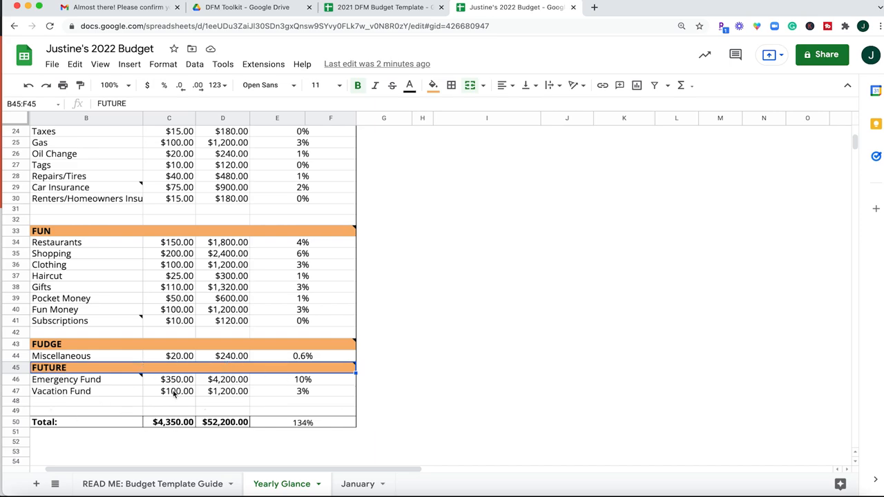
mouse_move(119, 400)
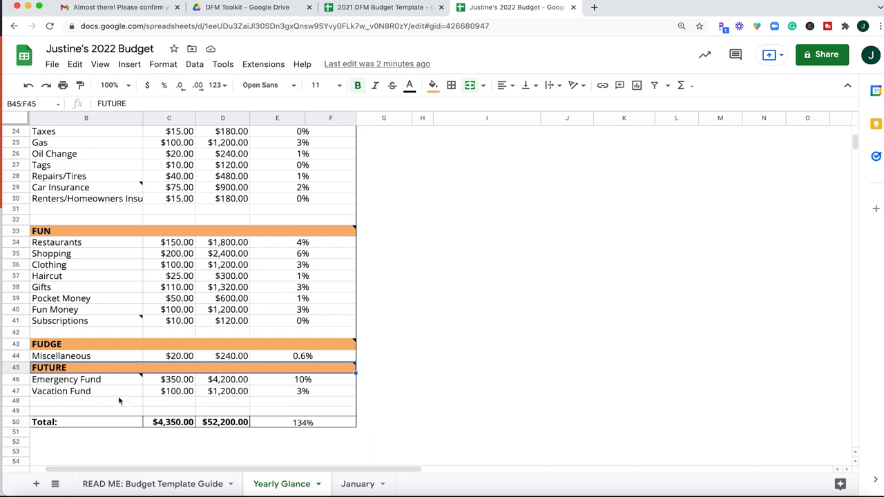
mouse_move(242, 399)
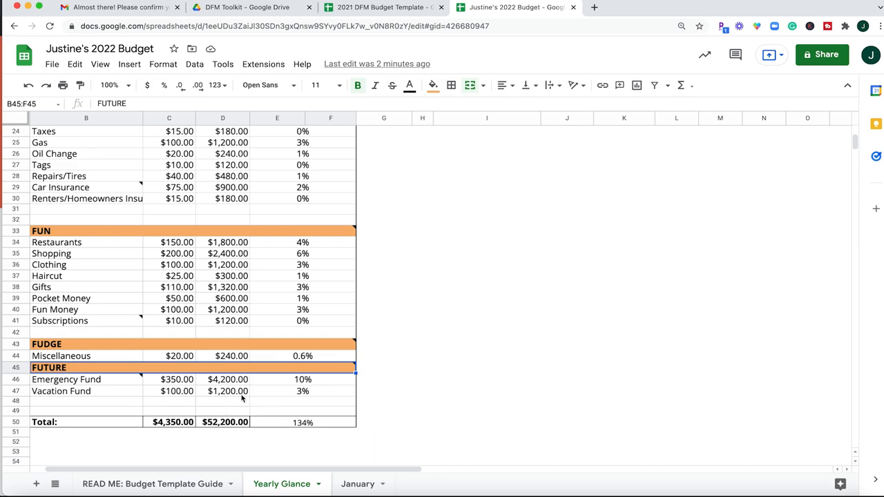
mouse_move(80, 403)
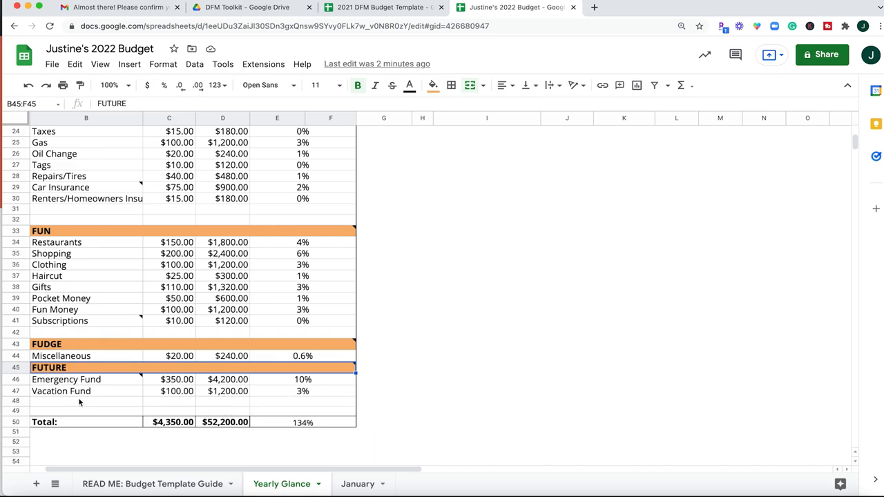
- Add New Car and Investments under FUTURE and insert a blank row above them
text(New Car)
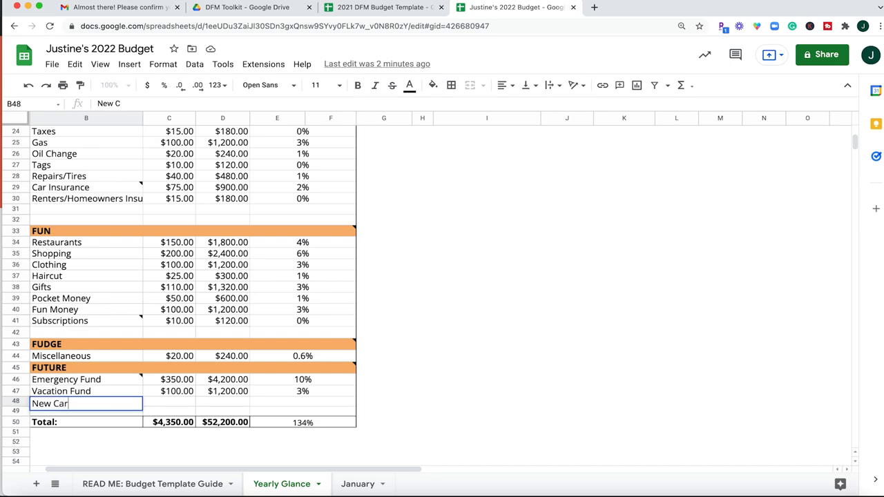
key(enter)
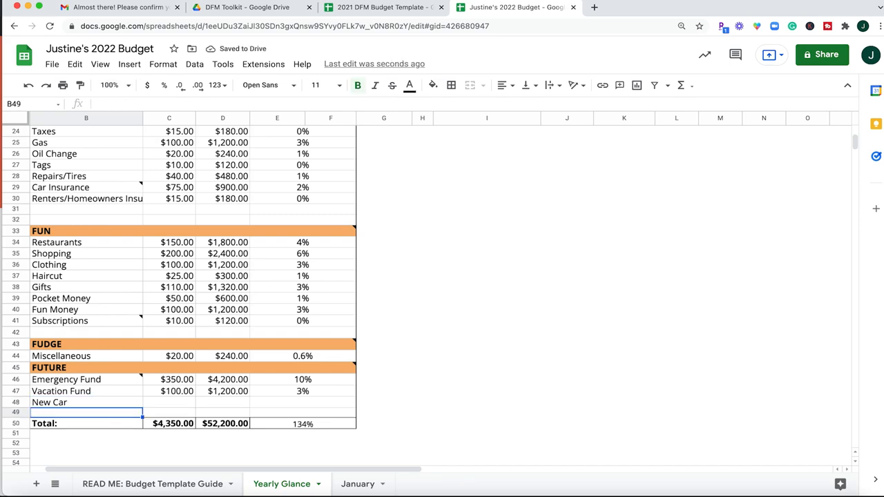
text(Inv)
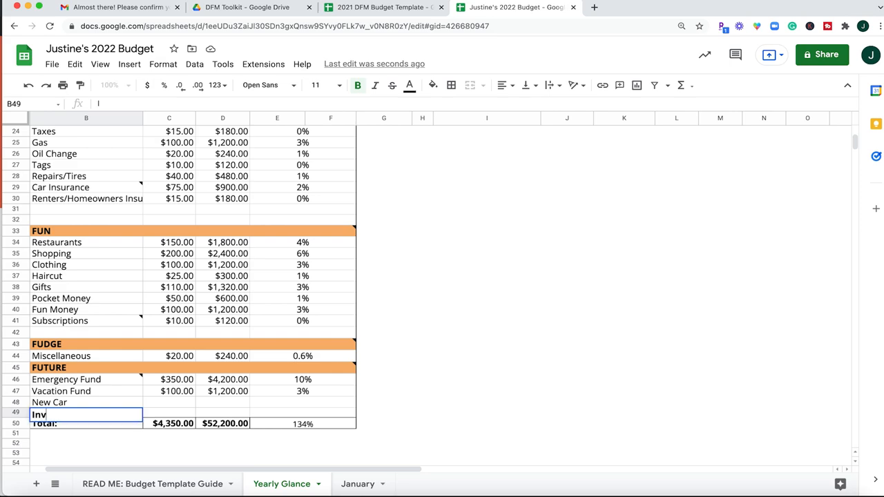
text(Investments)
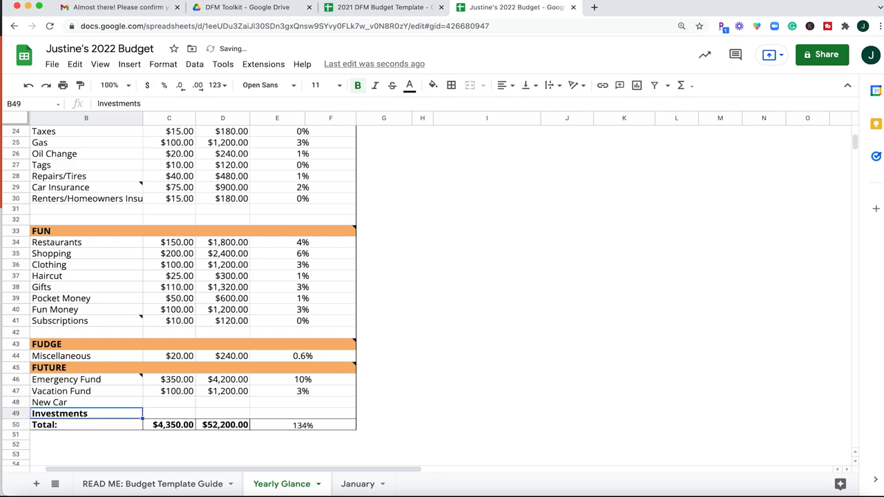
click(169, 413)
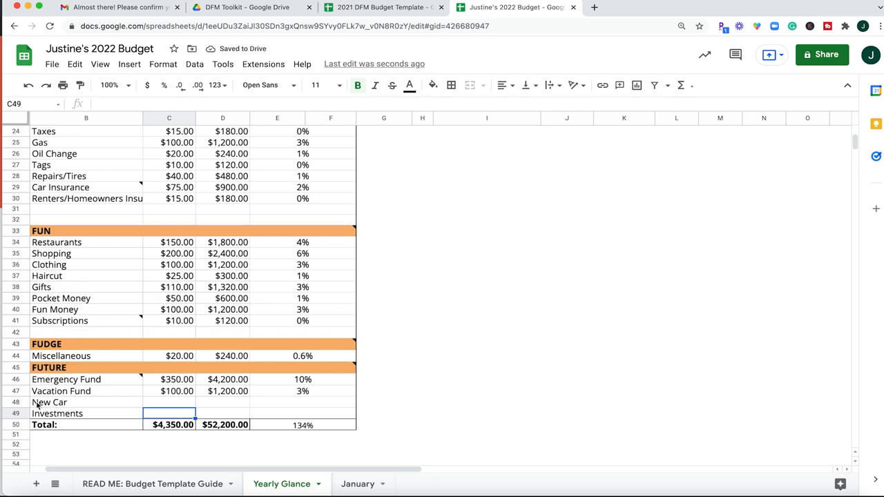
click(50, 401)
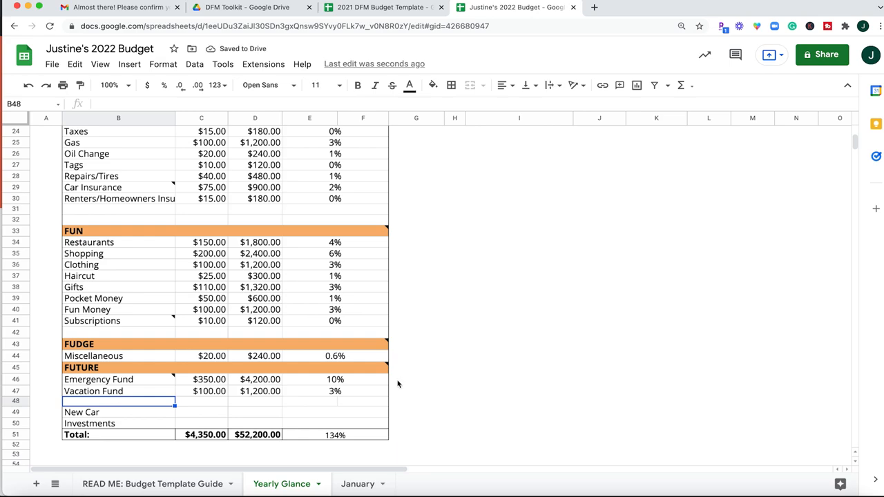
- Scroll to the top of Yearly Glance and review the debt table cells
scroll(up, 3)
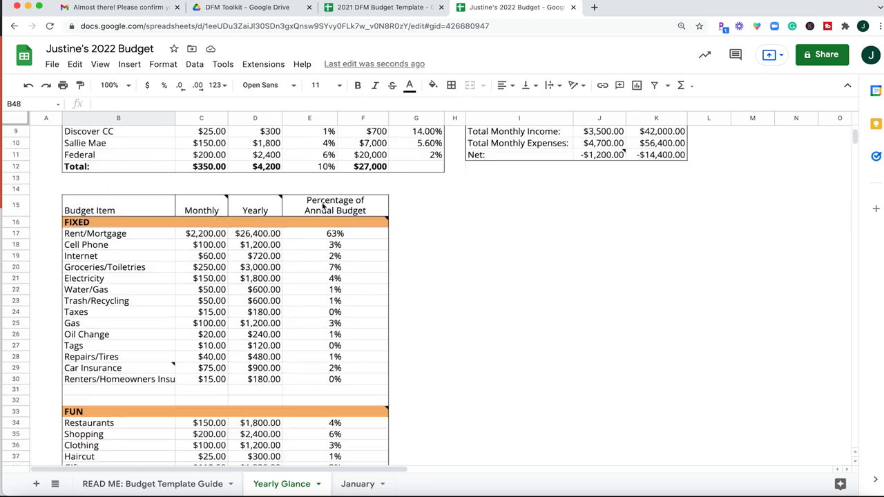
scroll(up, 3)
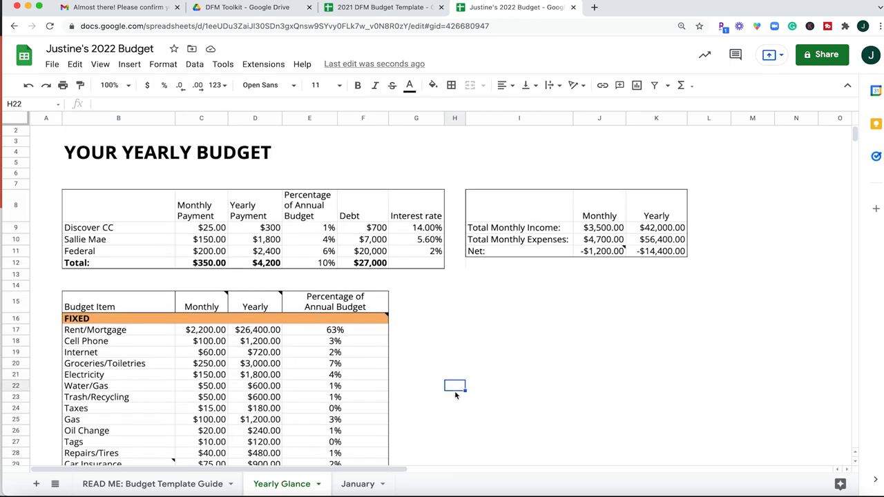
click(454, 318)
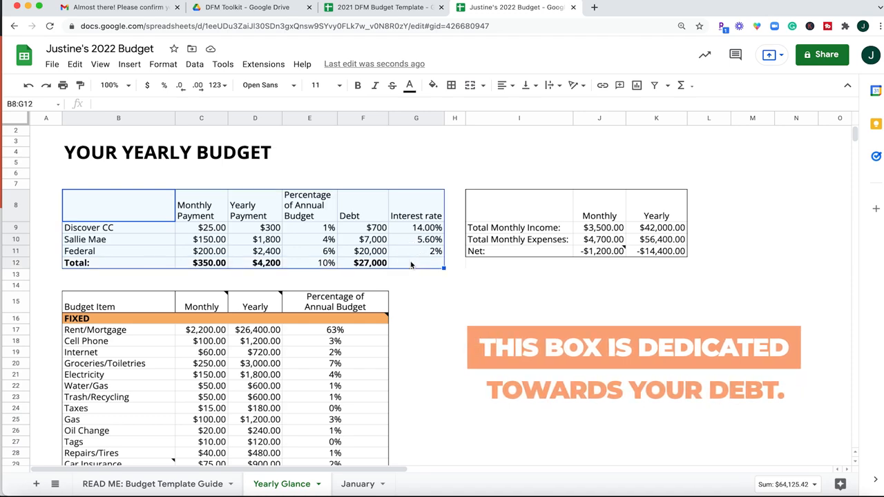
click(454, 286)
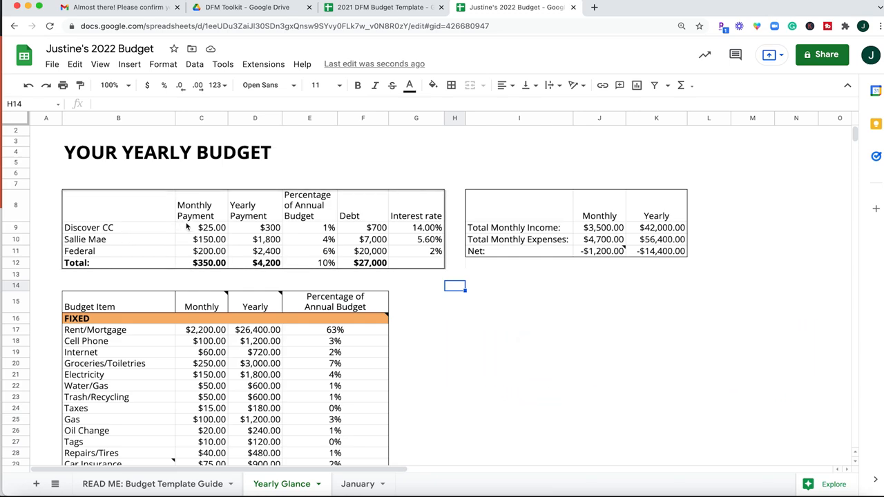
mouse_move(261, 261)
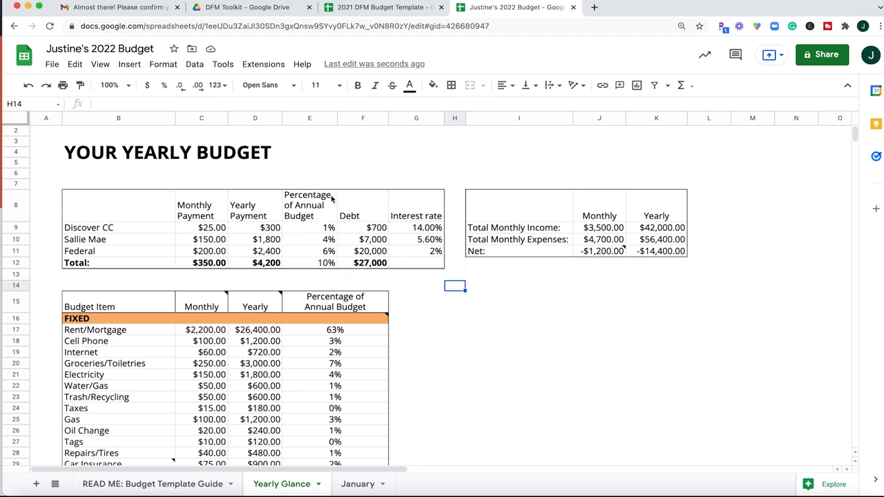
mouse_move(384, 220)
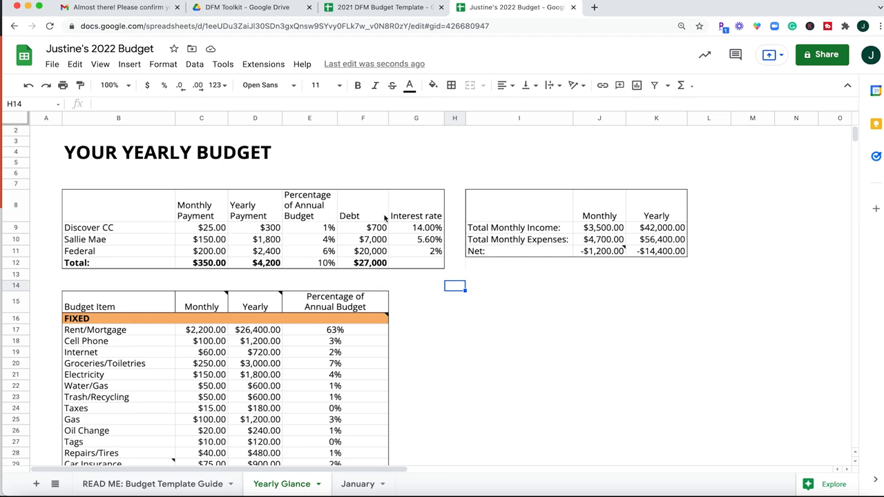
mouse_move(414, 249)
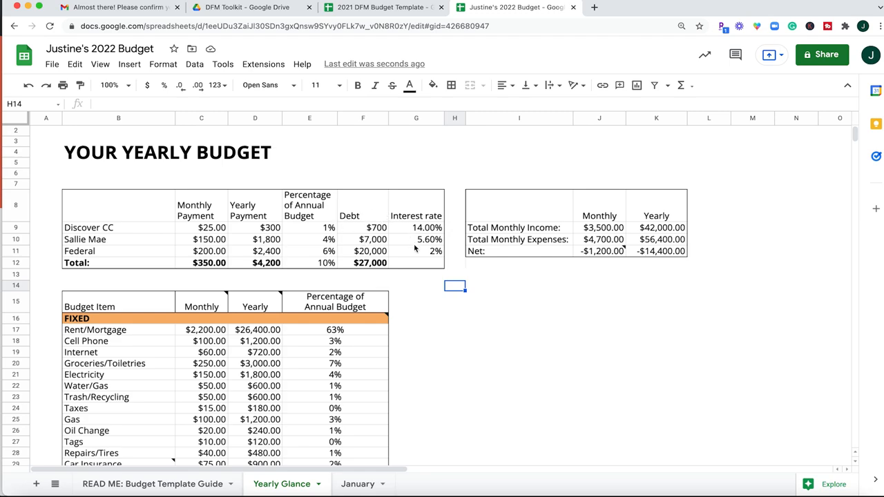
mouse_move(76, 270)
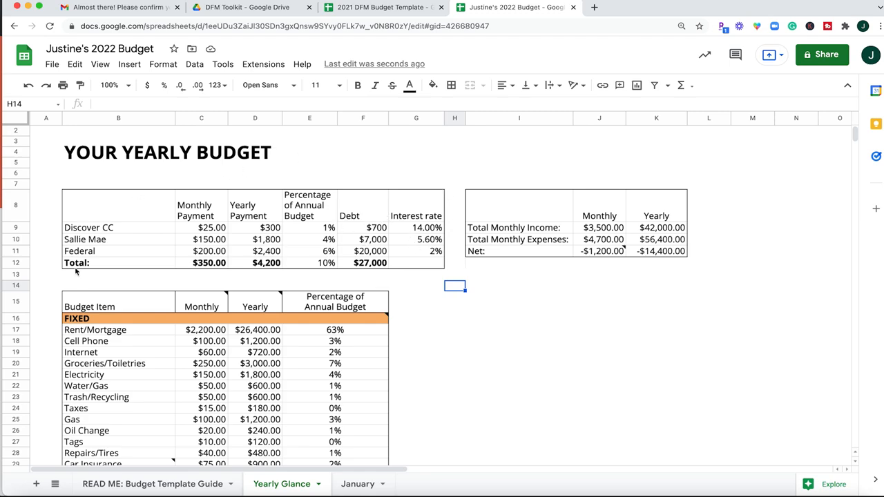
mouse_move(378, 202)
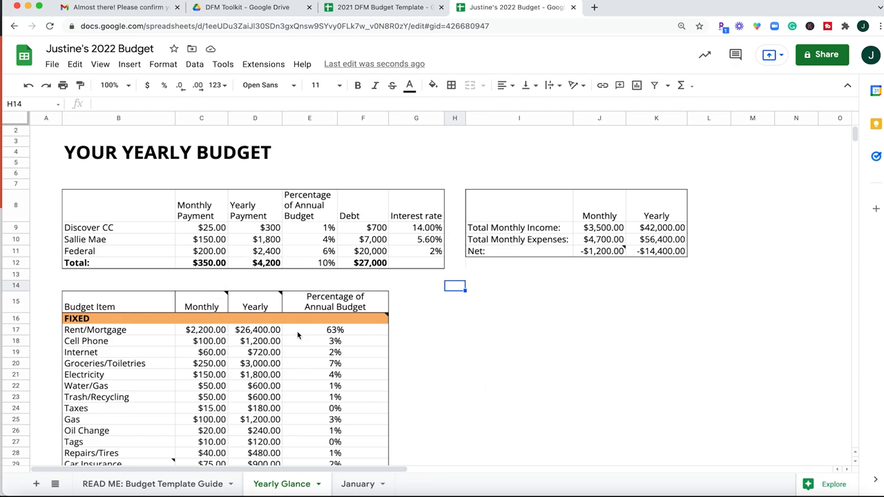
mouse_move(298, 488)
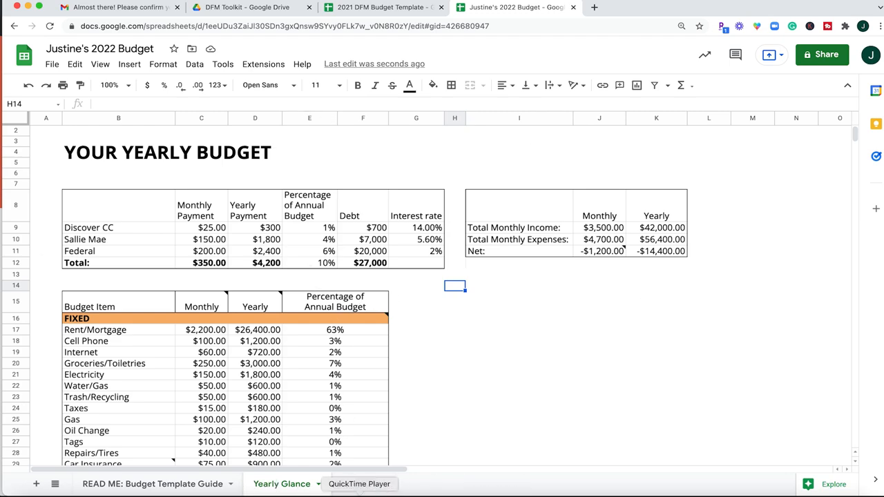
- Switch to the January sheet and select an empty cell near the income summary
click(358, 484)
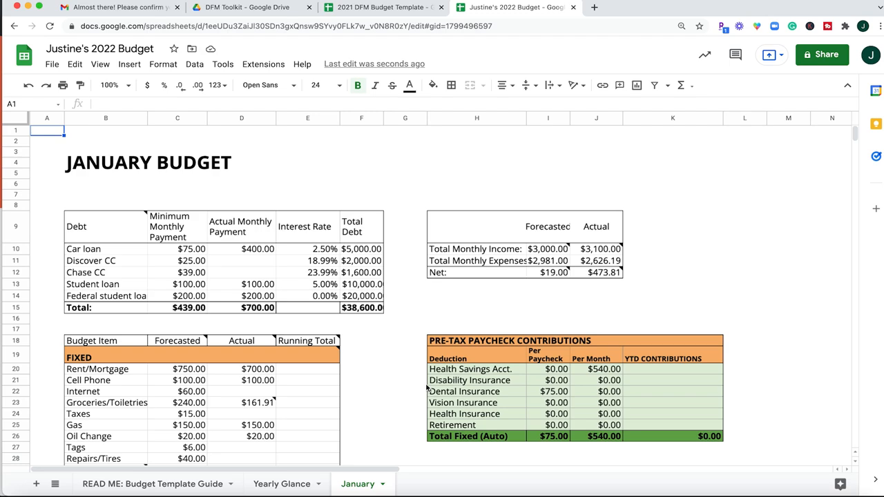
mouse_move(403, 397)
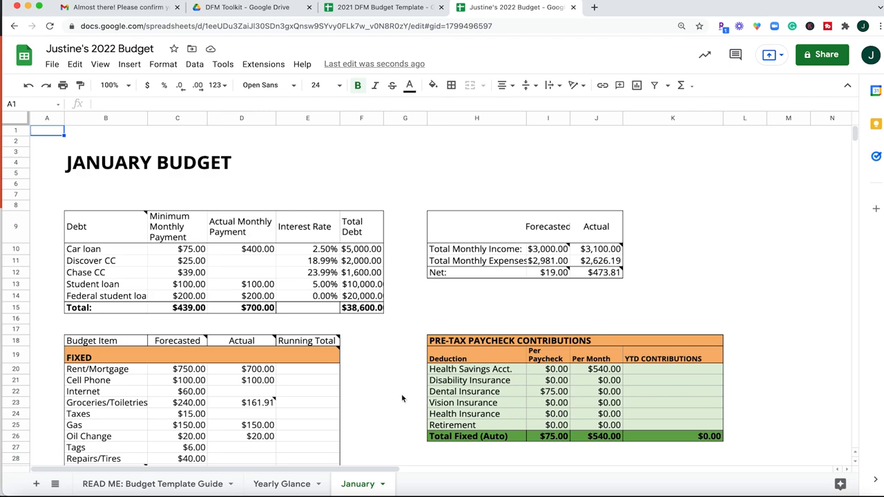
scroll(down, 3)
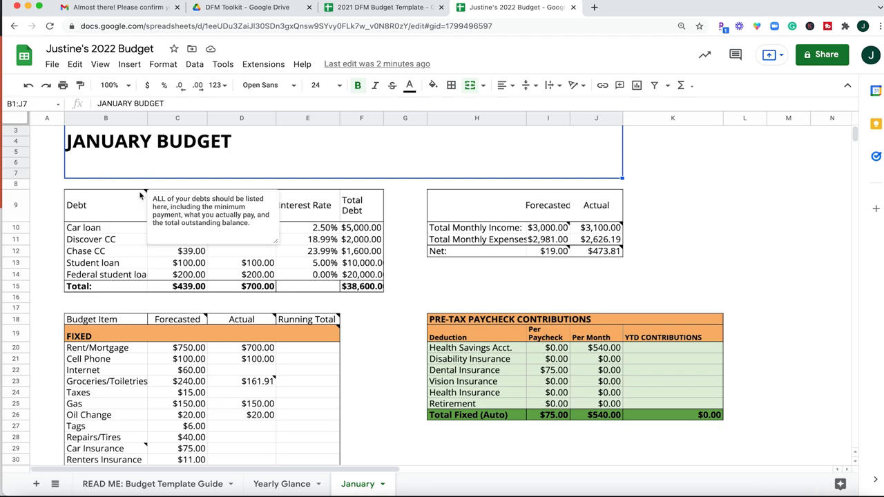
click(76, 204)
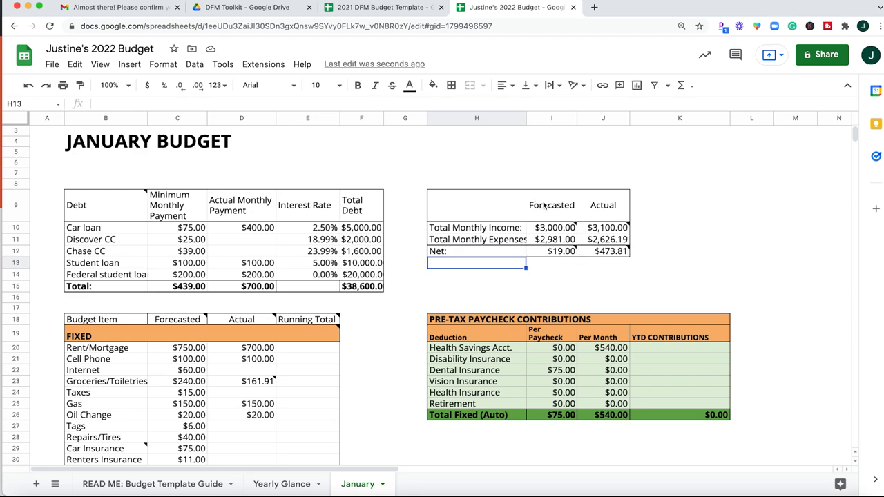
mouse_move(546, 228)
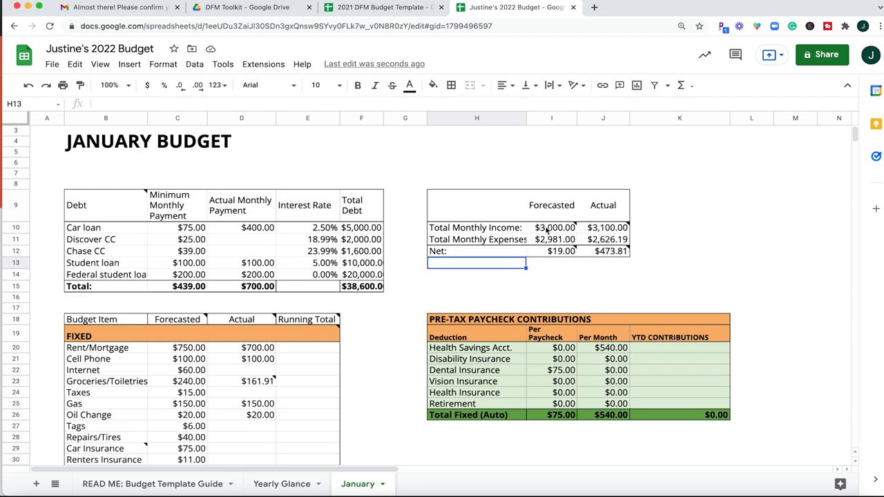
click(555, 227)
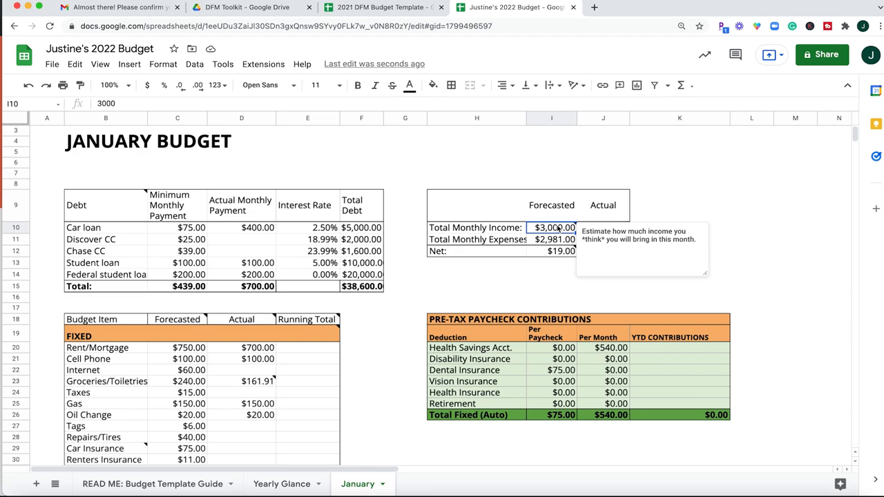
mouse_move(526, 223)
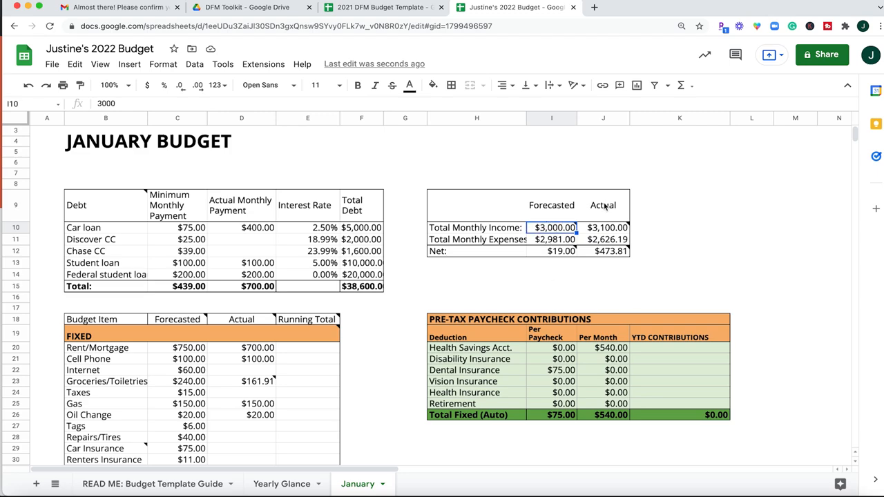
mouse_move(549, 218)
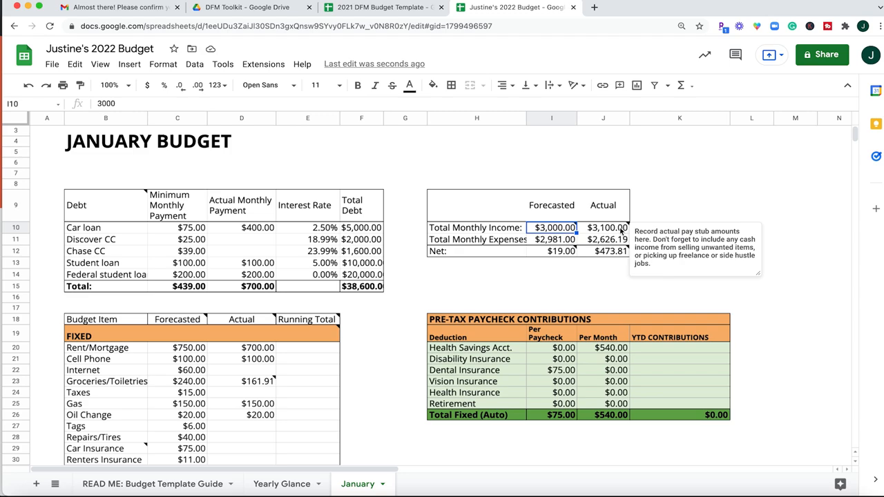
mouse_move(632, 210)
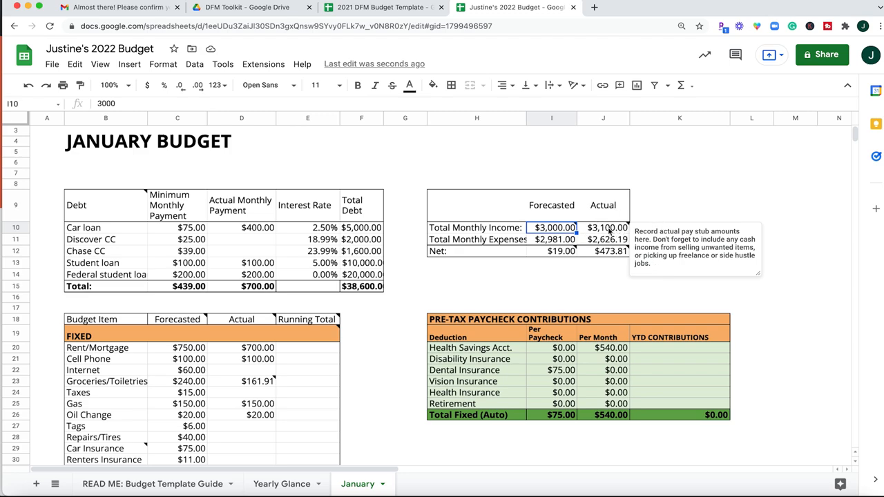
mouse_move(608, 252)
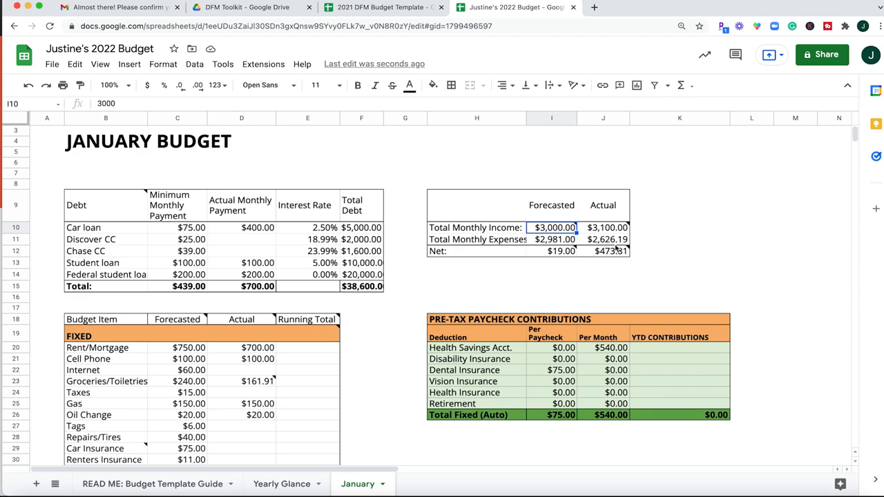
mouse_move(425, 281)
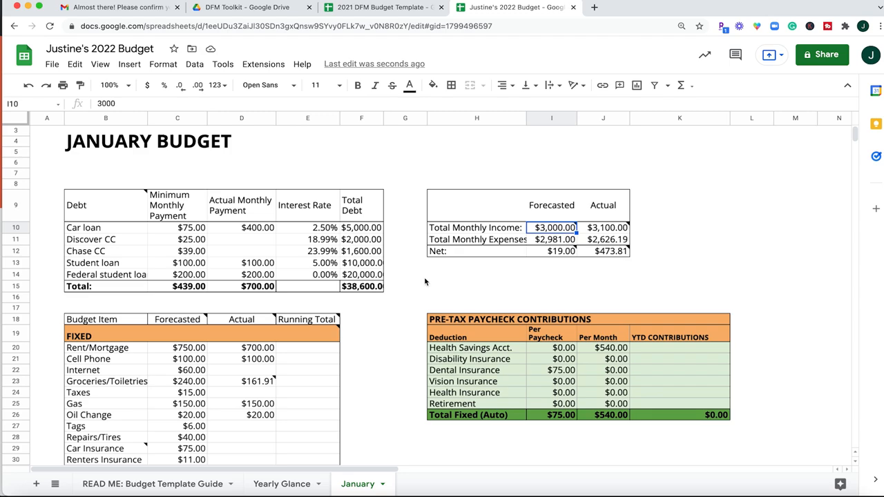
scroll(down, 3)
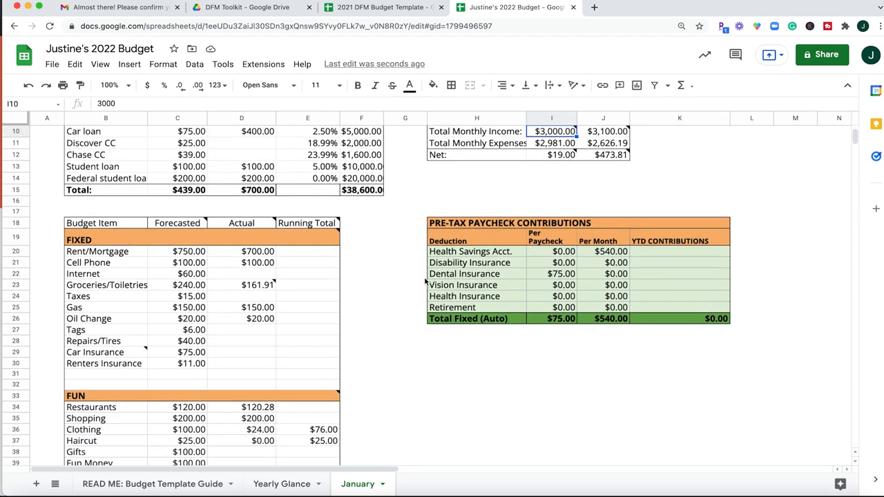
mouse_move(78, 240)
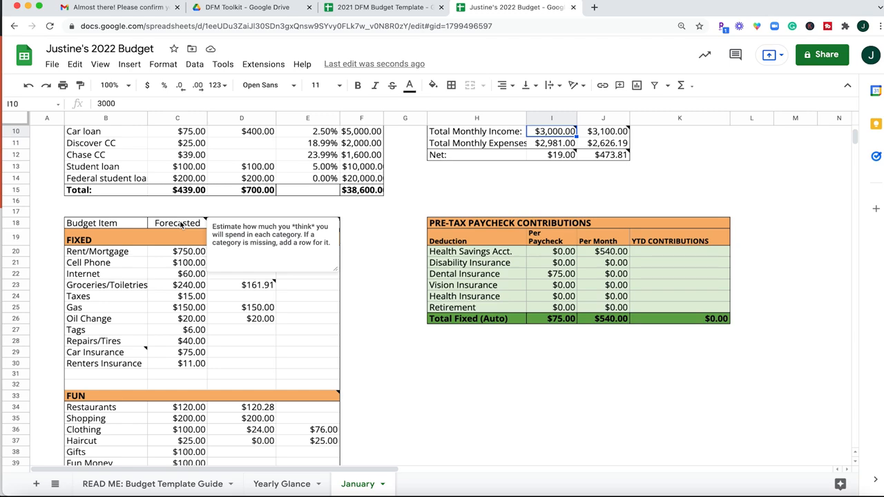
mouse_move(616, 157)
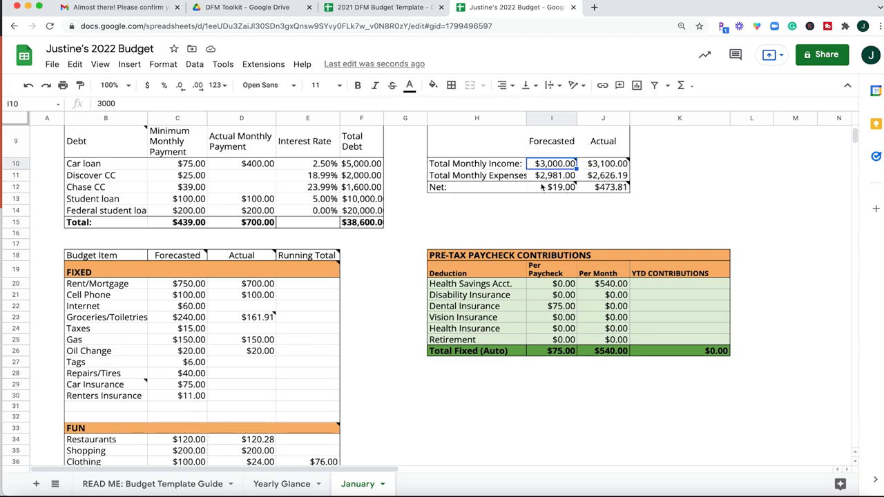
click(551, 188)
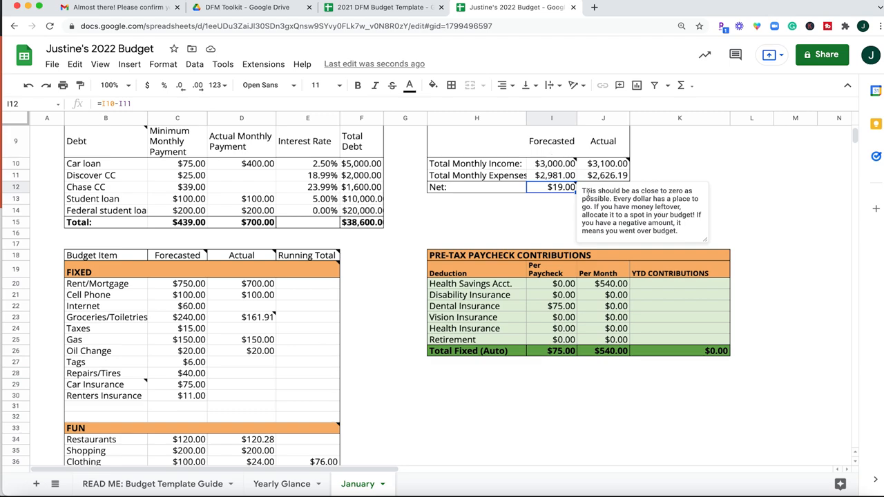
mouse_move(583, 192)
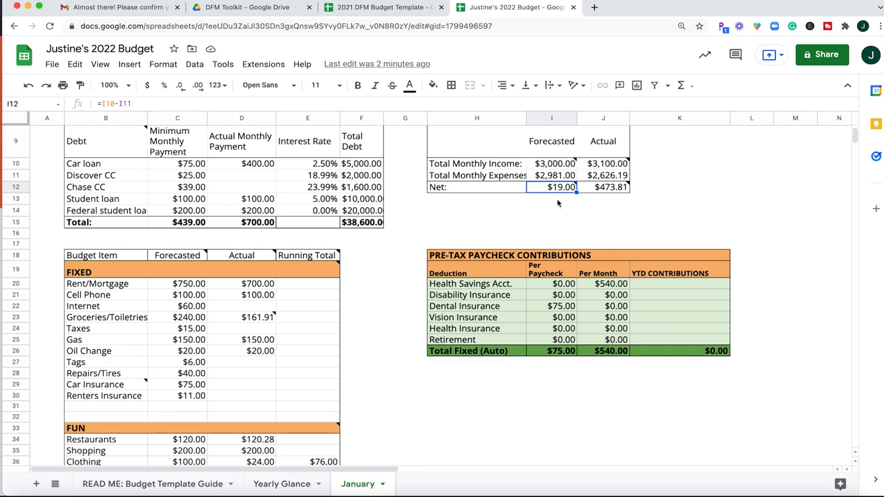
mouse_move(557, 206)
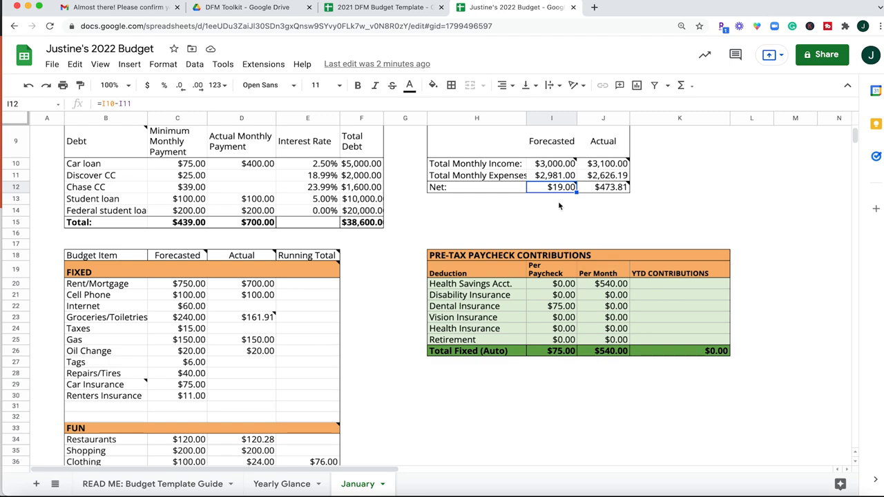
mouse_move(523, 182)
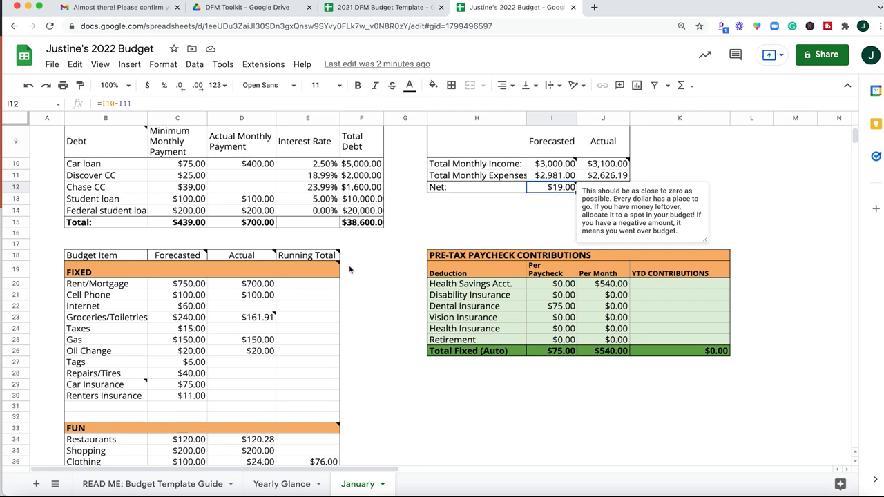
mouse_move(571, 199)
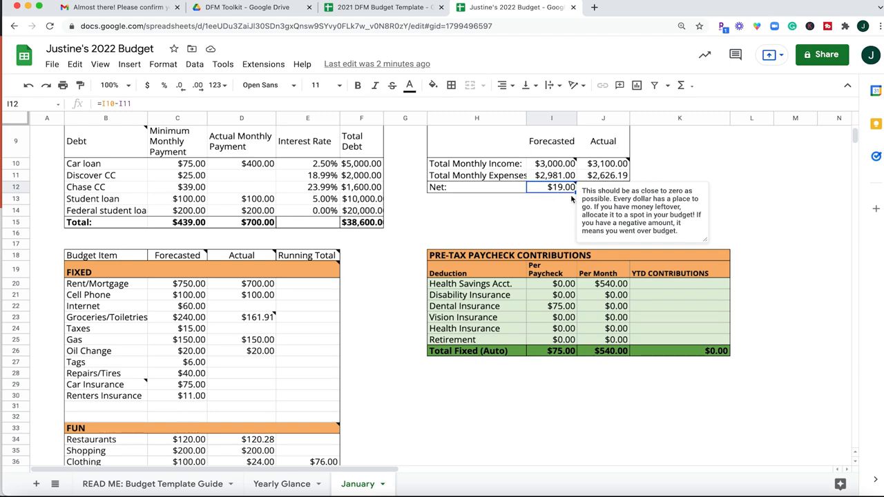
mouse_move(566, 199)
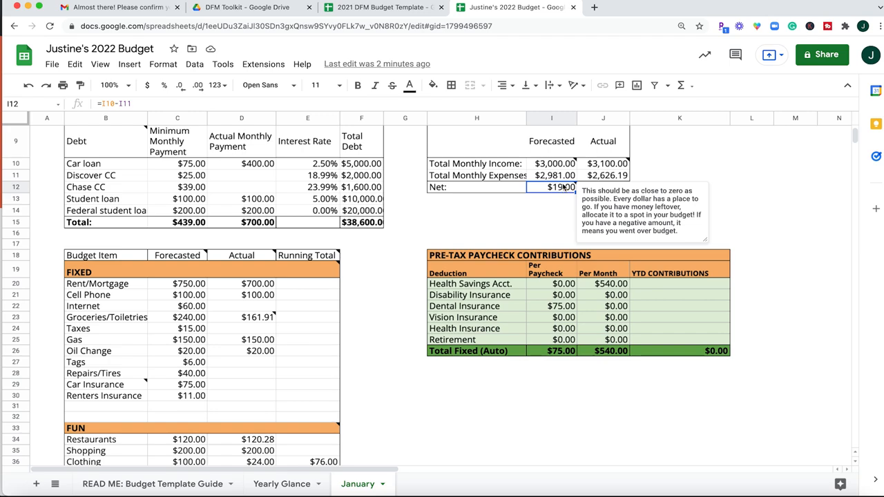
mouse_move(561, 192)
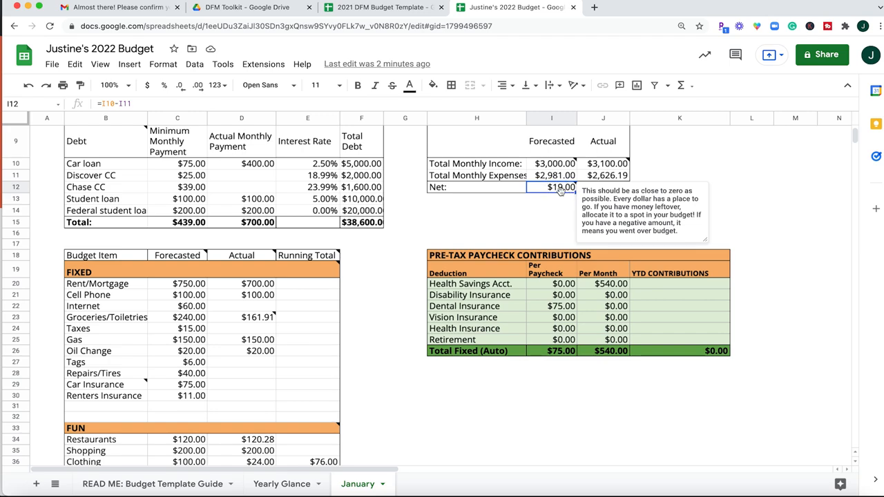
mouse_move(563, 193)
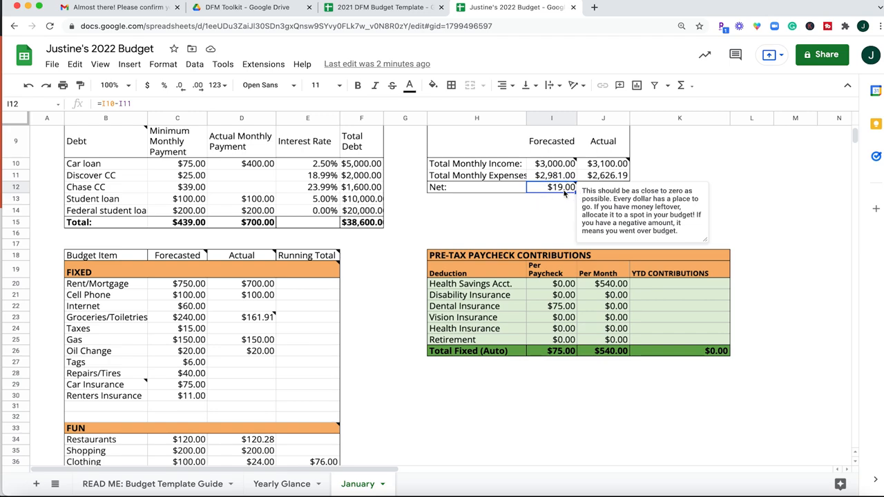
mouse_move(464, 235)
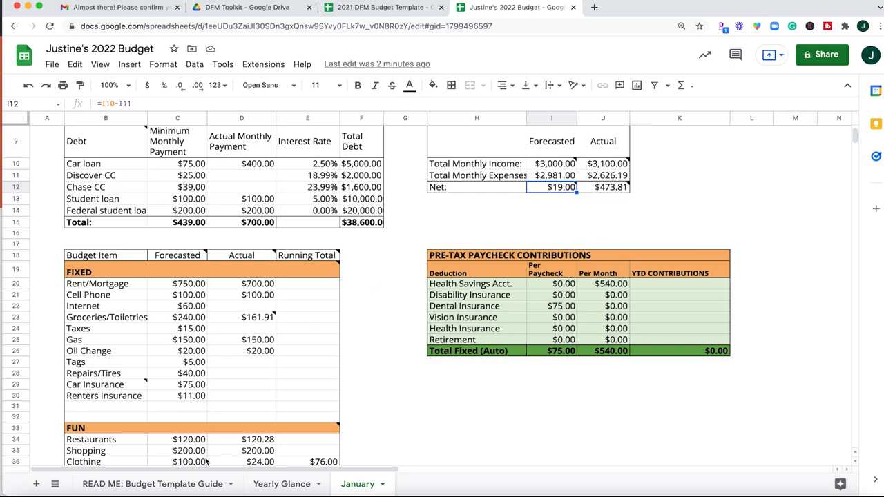
- Select the forecasted Groceries/Toiletries amount for editing toward $250
click(187, 316)
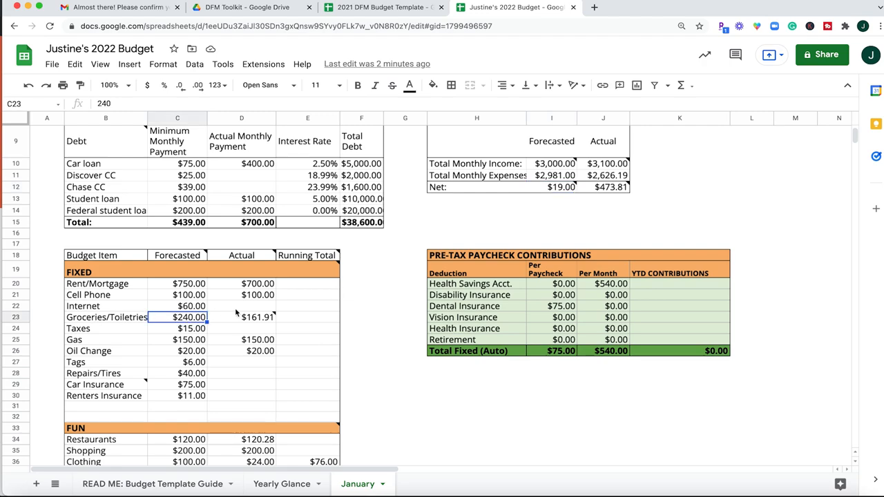
mouse_move(183, 411)
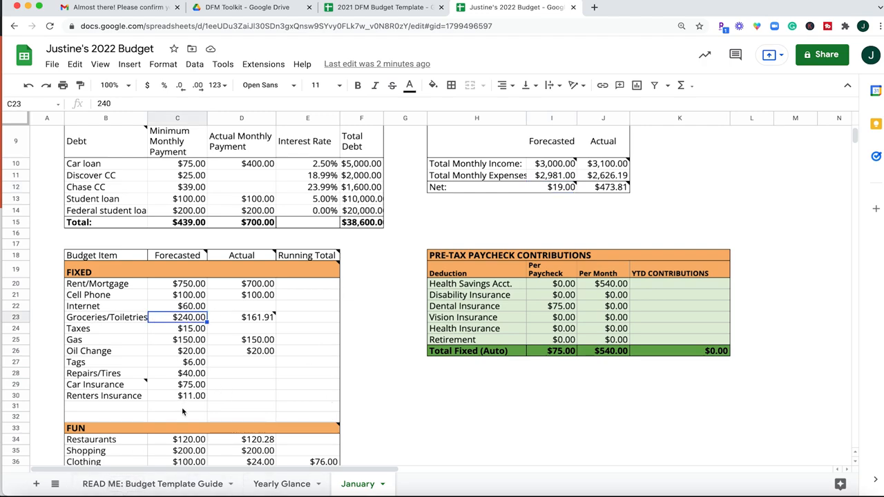
scroll(down, 3)
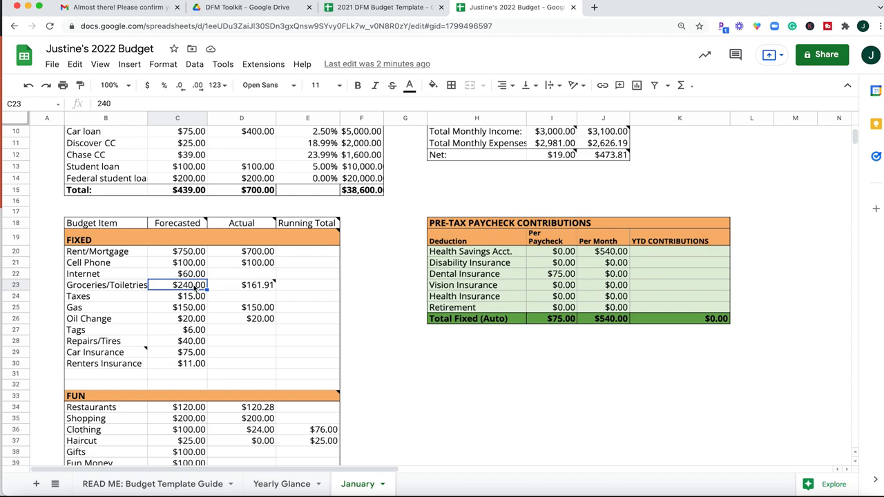
mouse_move(210, 290)
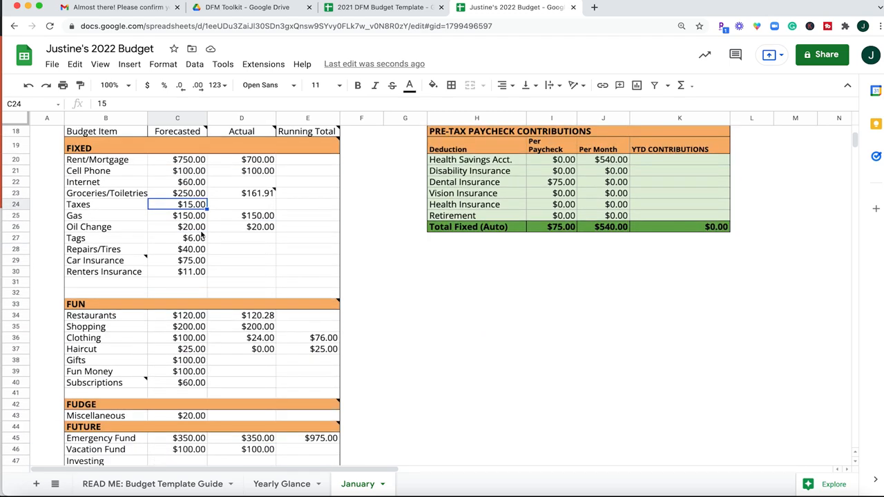
mouse_move(182, 337)
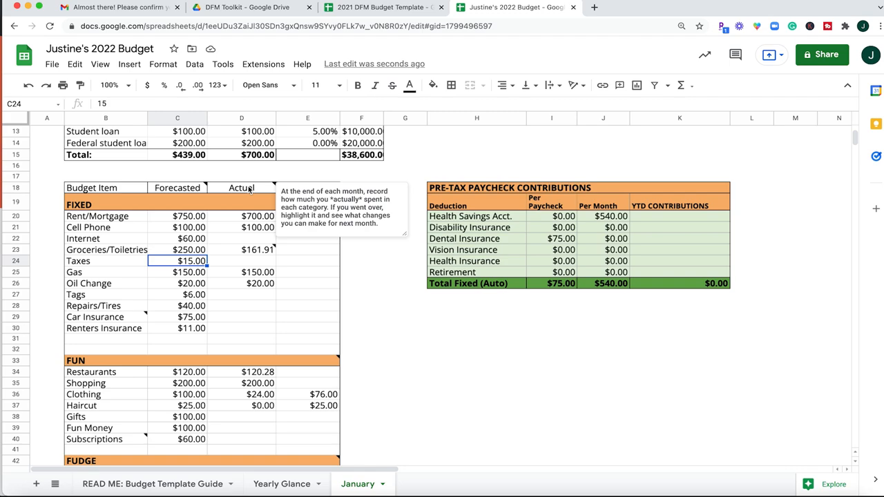
mouse_move(252, 220)
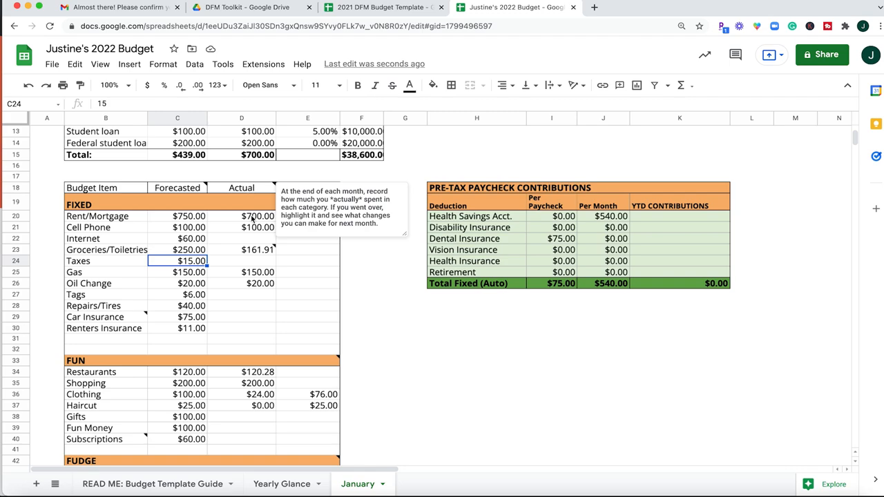
mouse_move(240, 348)
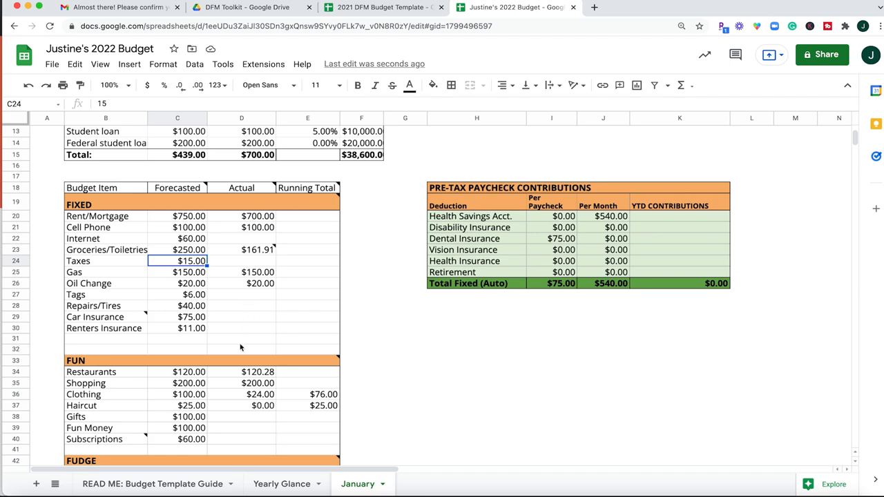
mouse_move(262, 307)
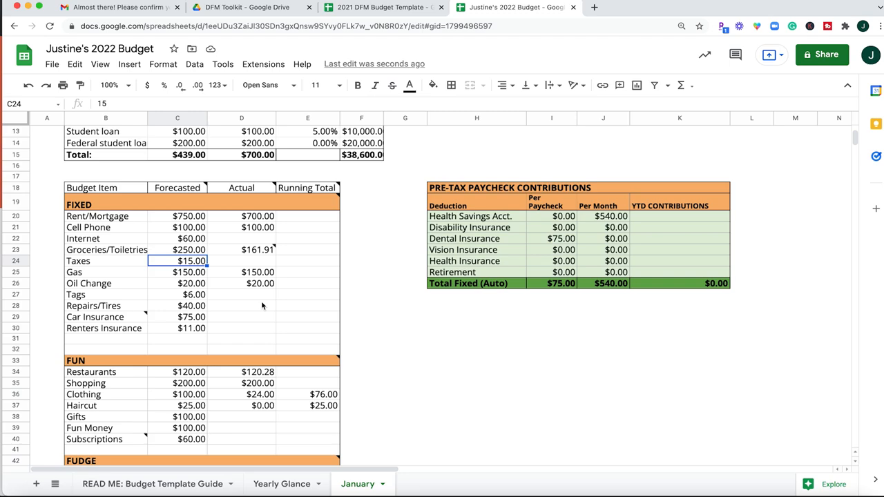
mouse_move(249, 242)
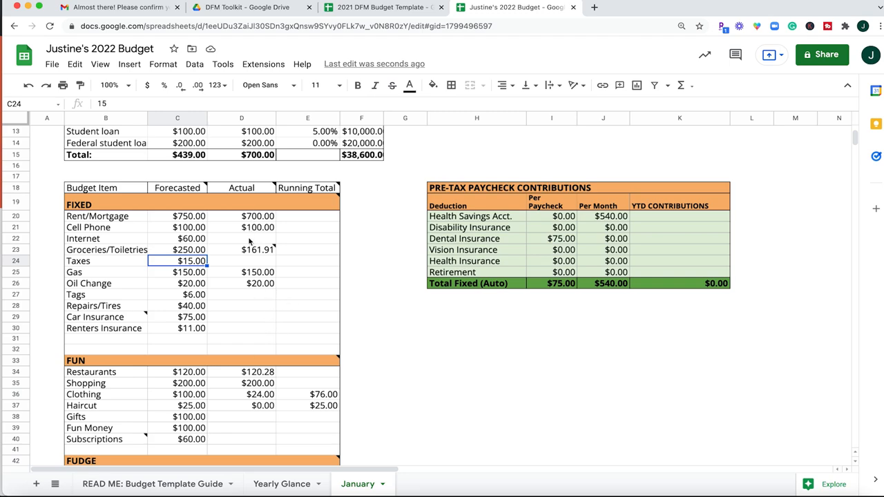
scroll(down, 3)
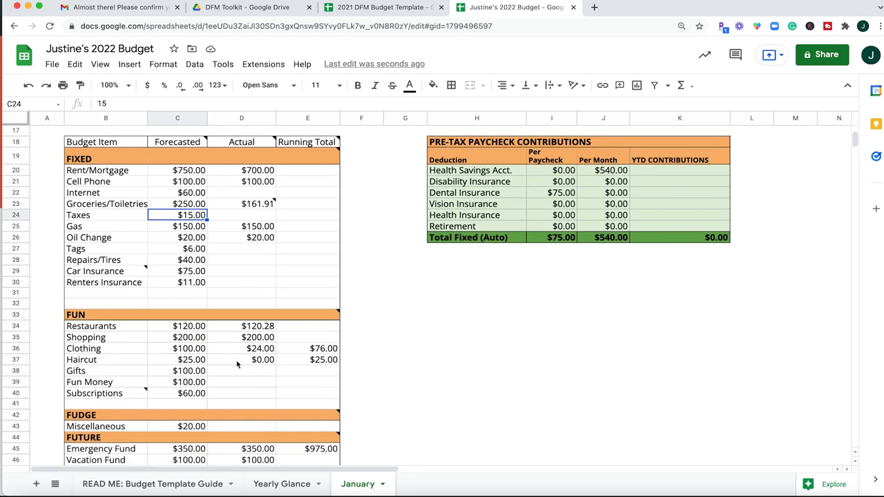
scroll(down, 3)
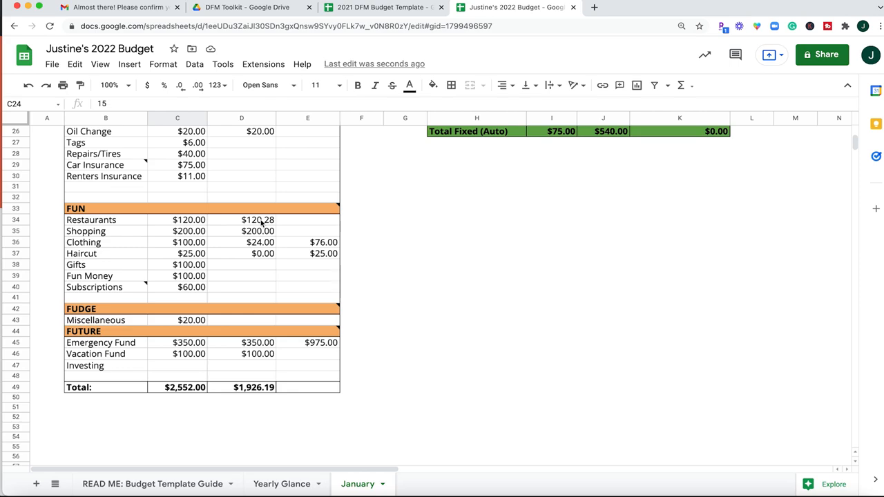
click(257, 219)
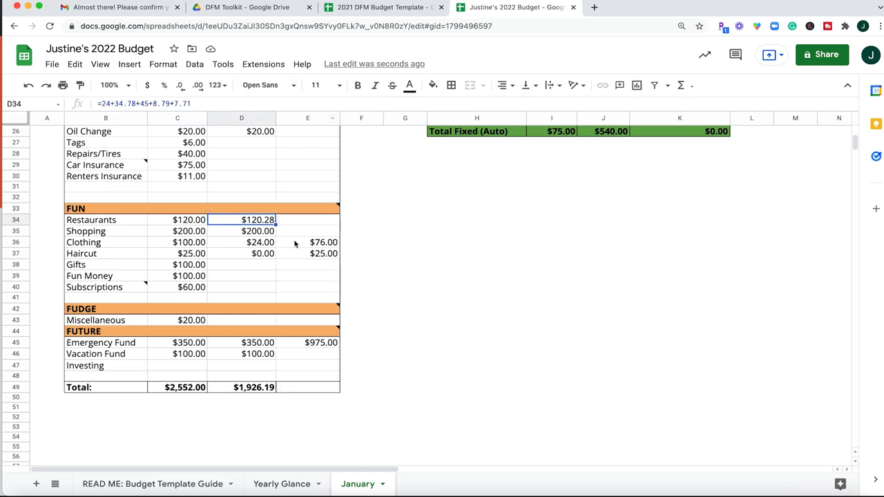
mouse_move(375, 199)
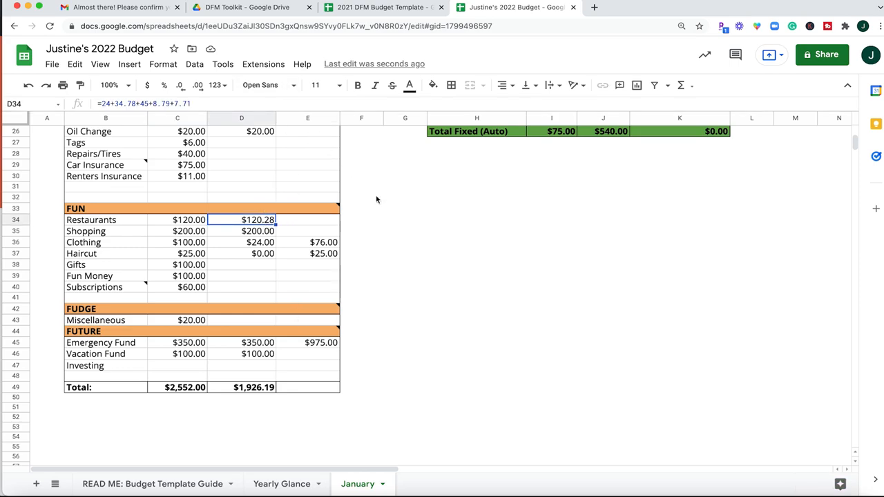
mouse_move(447, 237)
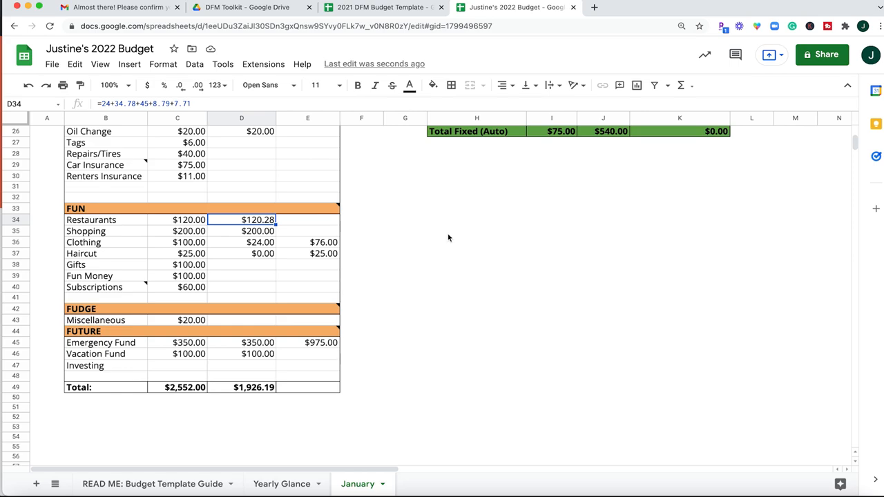
- Replace the Restaurants actual with =24.5+50+8.1+13, totalling $95.60
key(Delete)
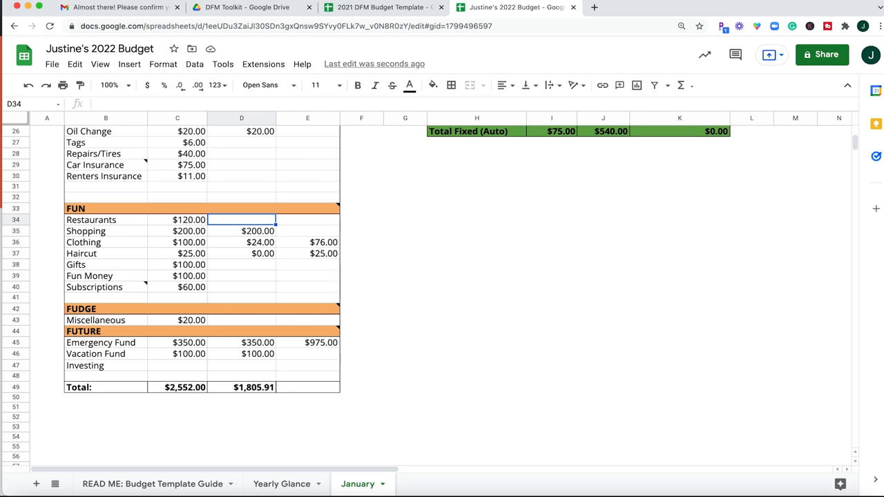
text(=)
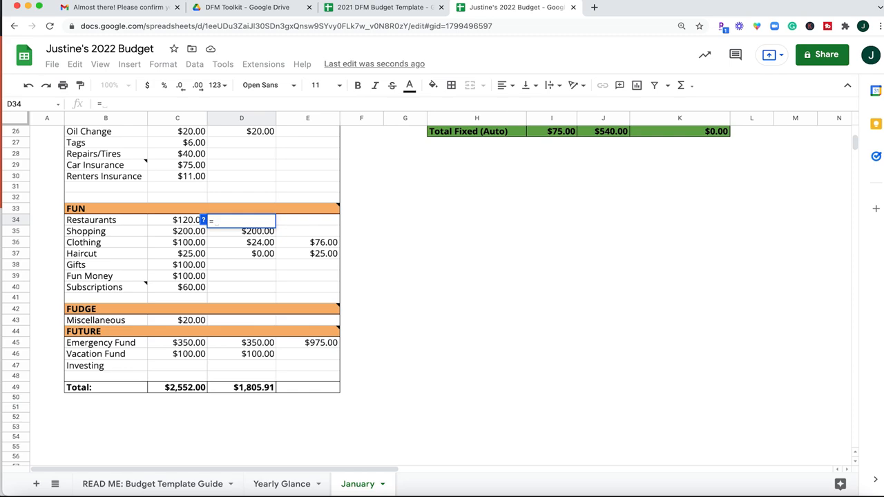
text(=24.5)
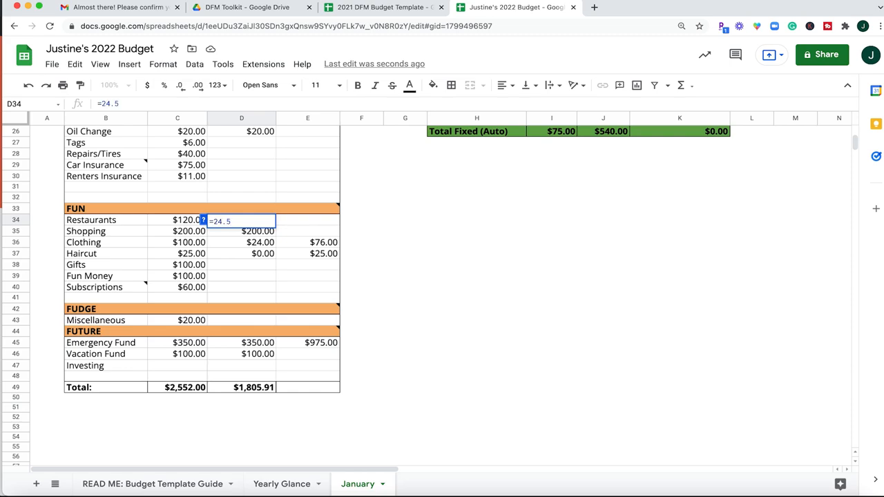
text(+)
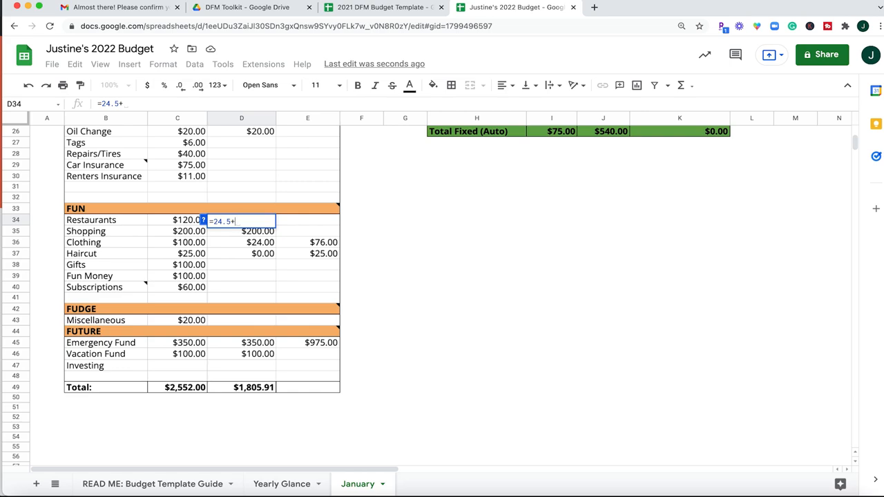
text(50)
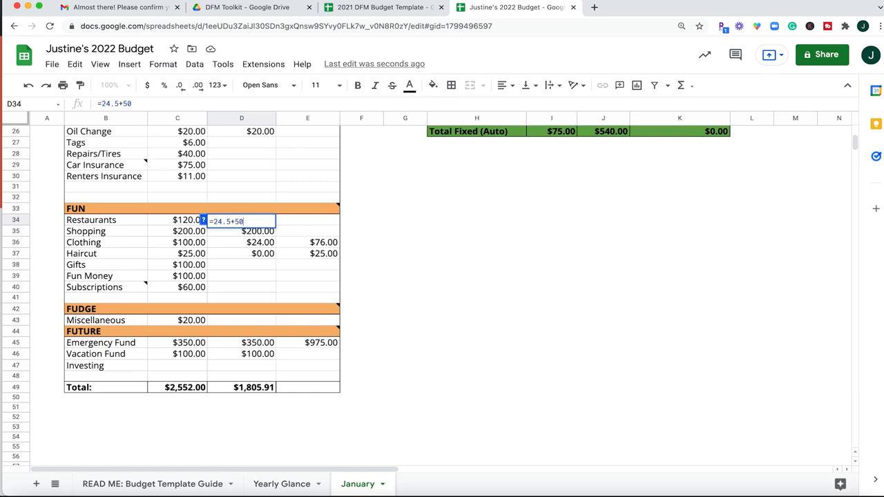
text(+)
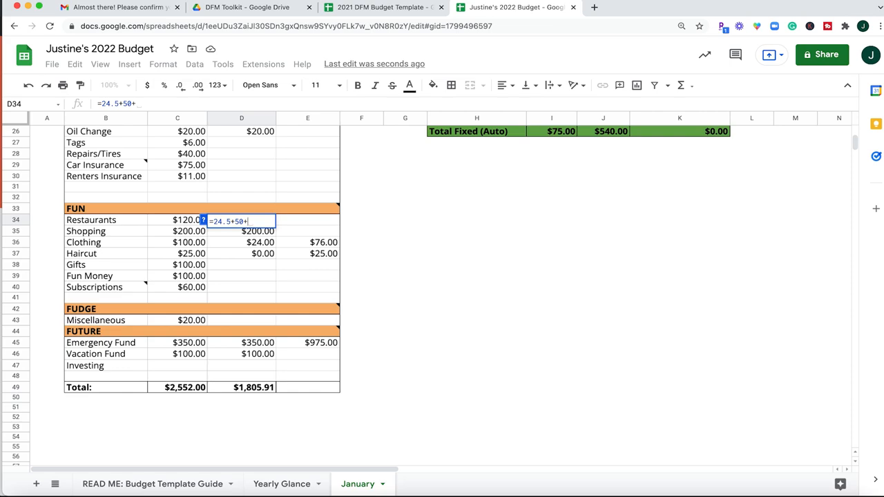
text(8.1)
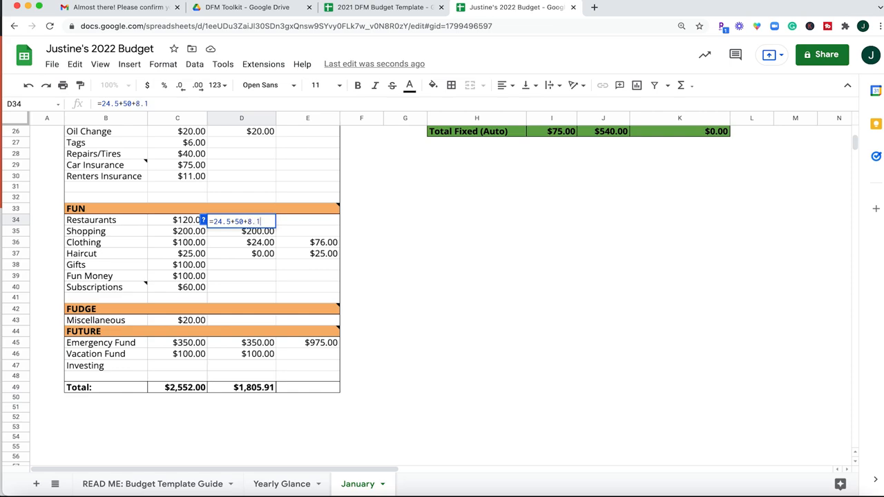
text(+1)
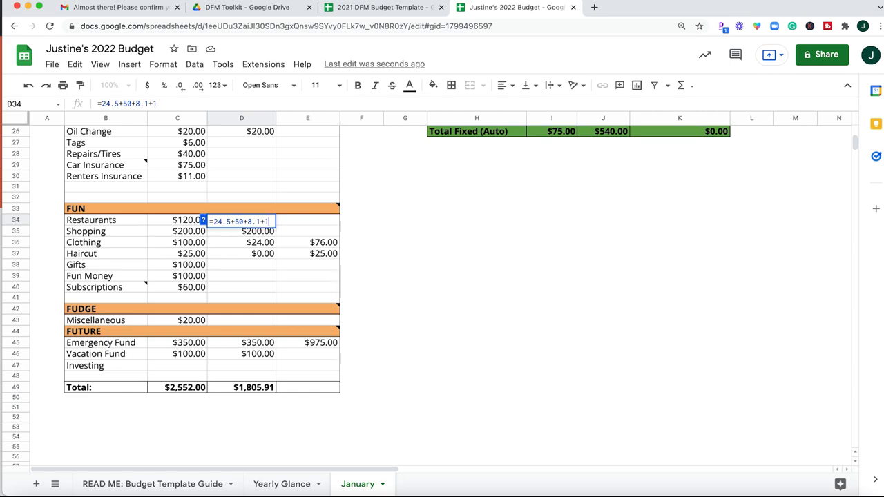
text(3)
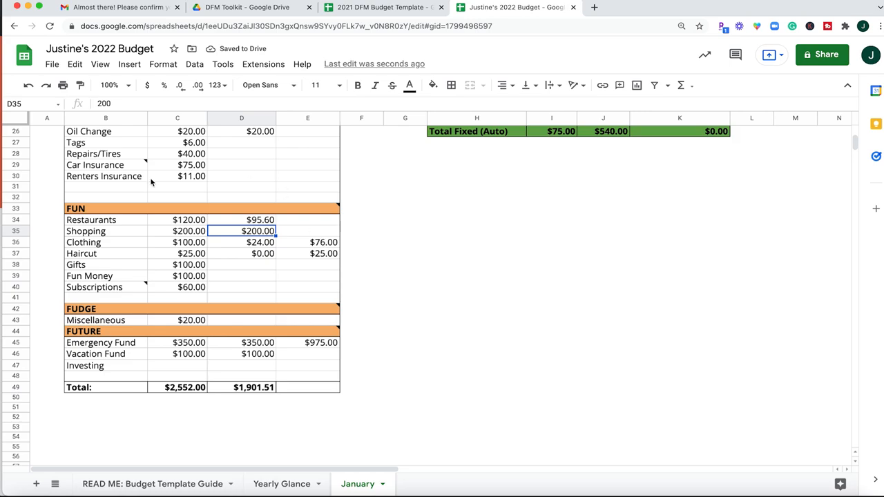
mouse_move(224, 226)
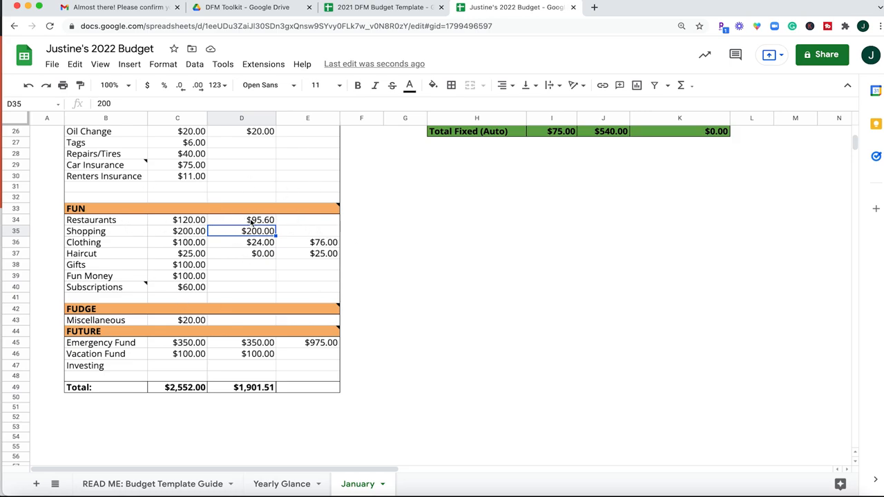
click(259, 220)
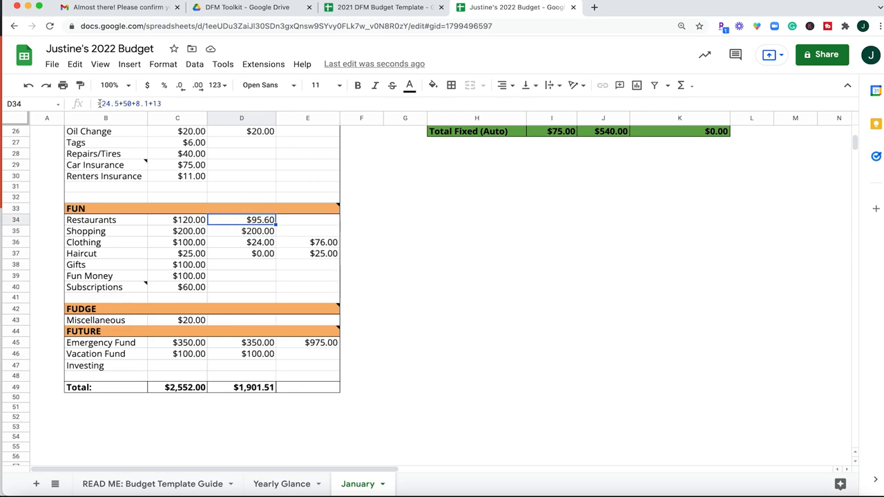
- Add a note 'Chipotle, sushi, Starbucks' to the January Restaurants actual in D34
double_click(241, 220)
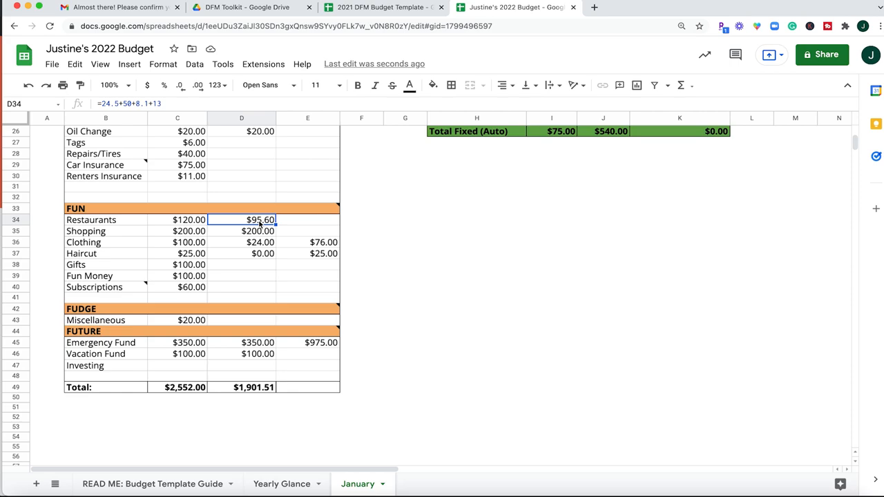
right_click(260, 220)
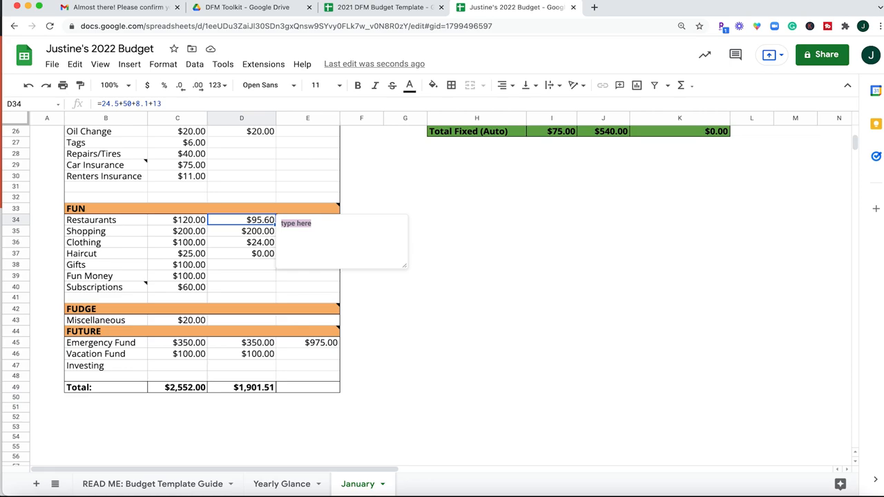
text(Chipotle,)
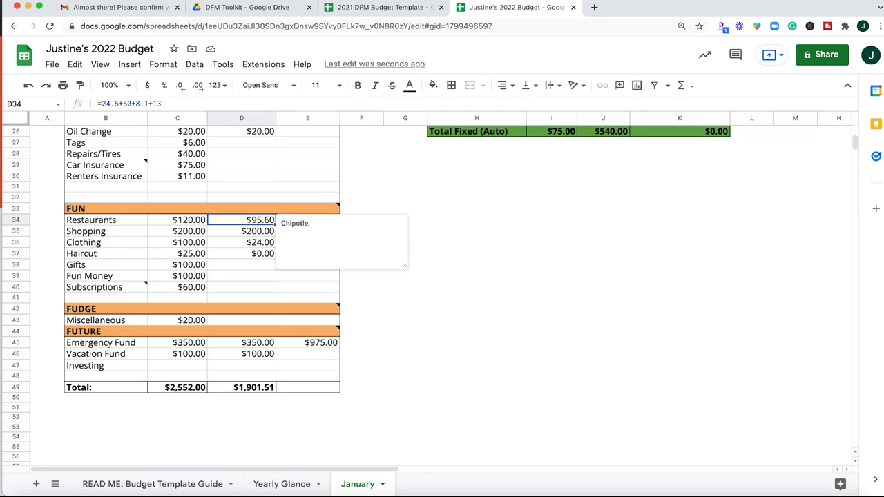
text(sushi,)
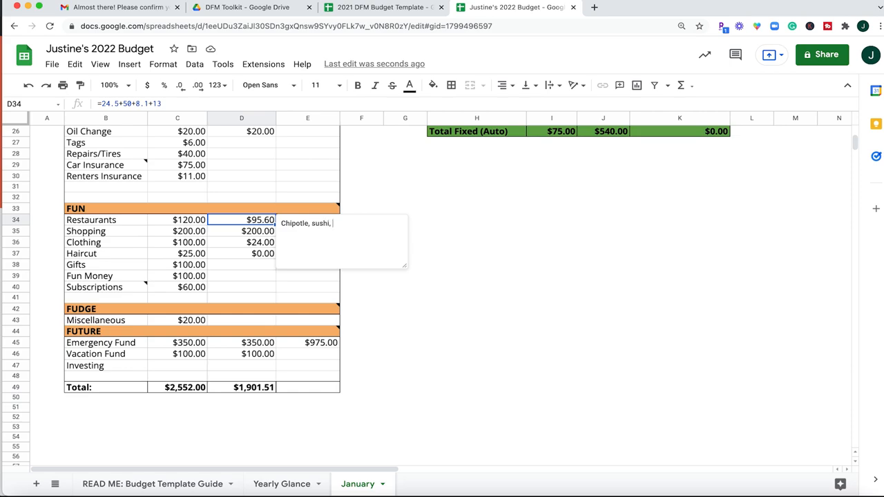
text(Starbucks)
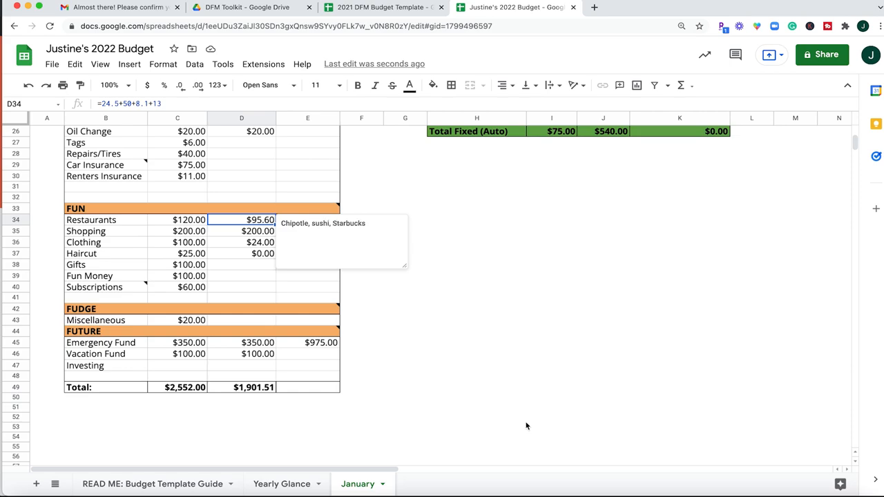
click(477, 220)
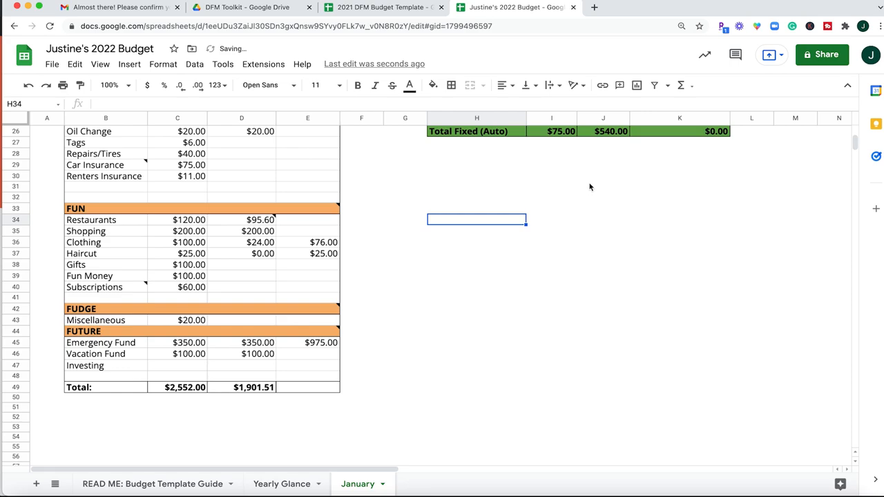
click(260, 220)
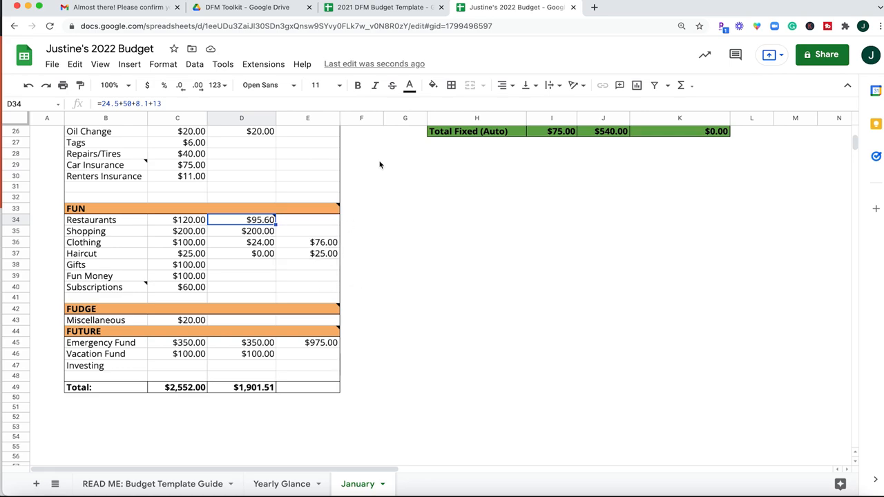
click(476, 175)
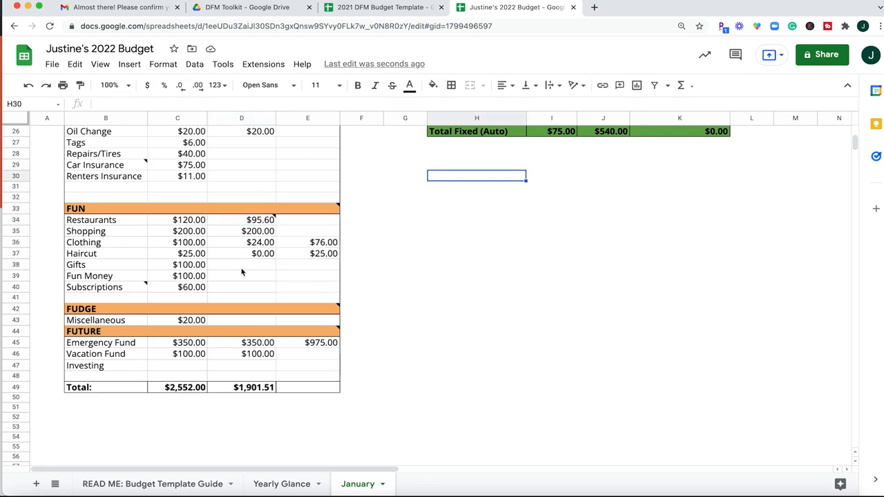
mouse_move(204, 423)
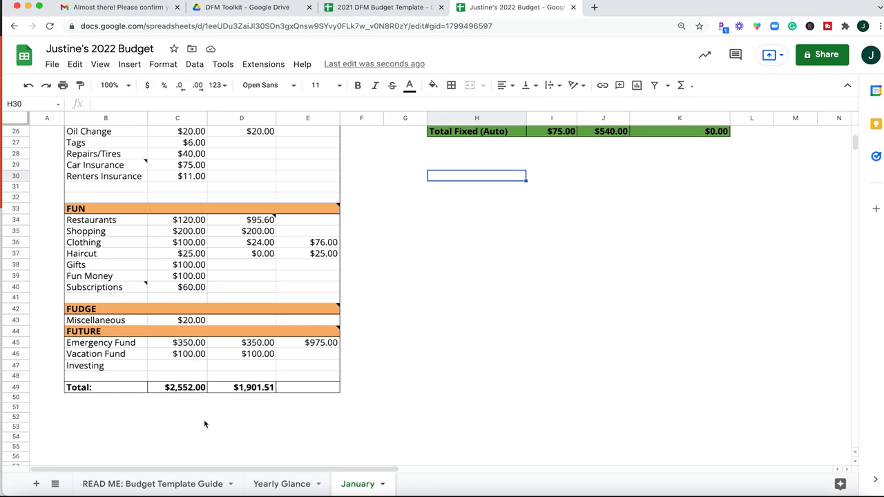
mouse_move(108, 392)
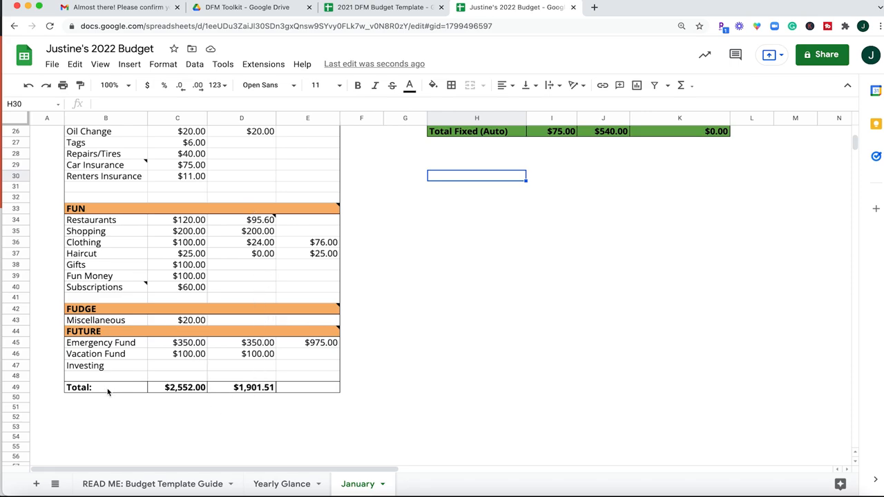
click(254, 387)
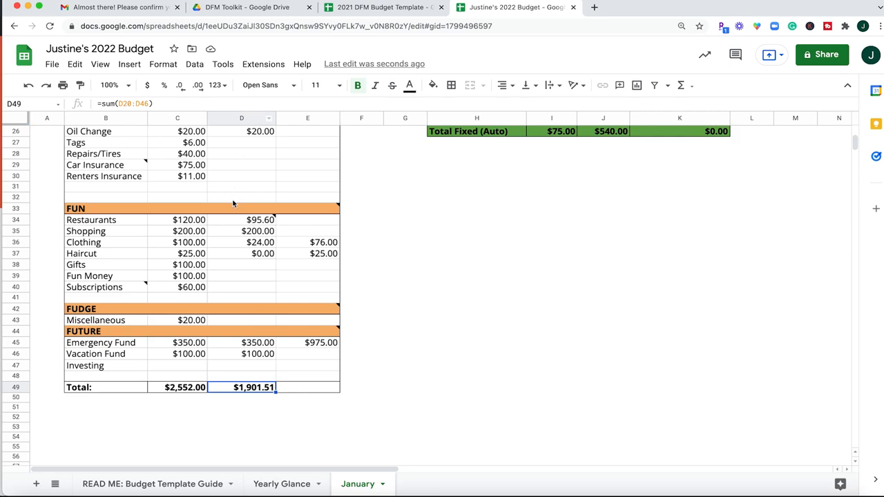
mouse_move(268, 392)
text(=D49+D15)
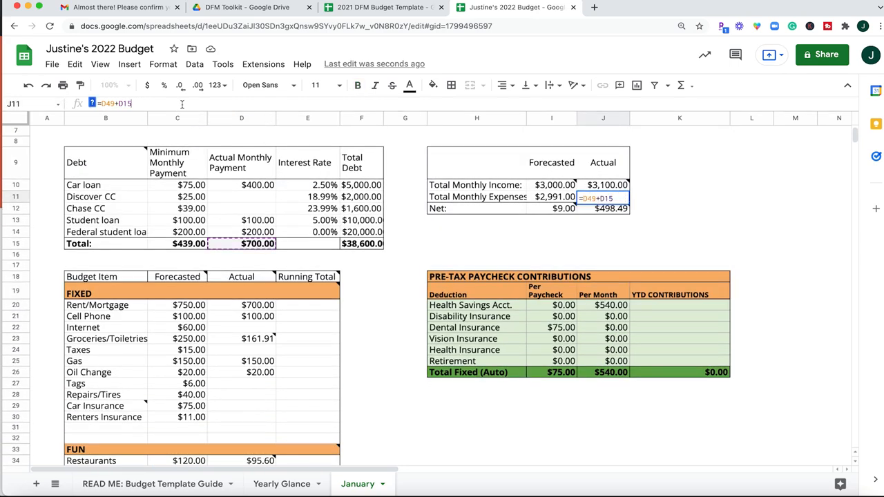
mouse_move(646, 208)
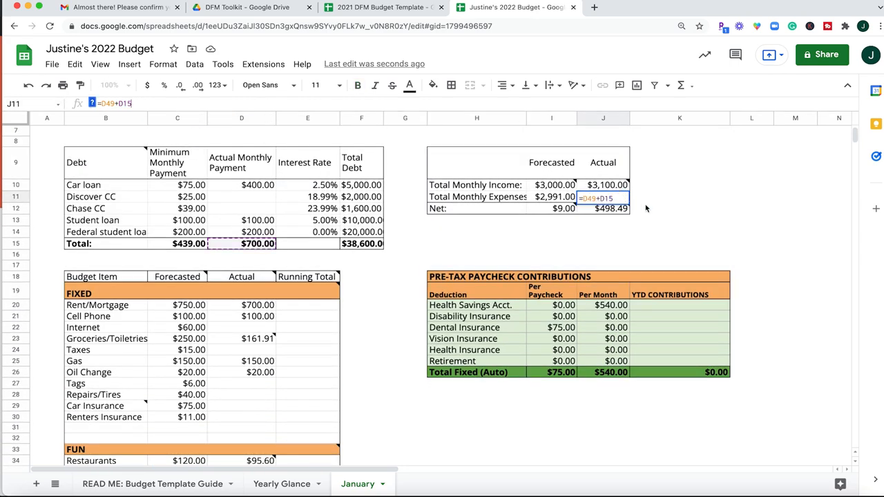
right_click(241, 384)
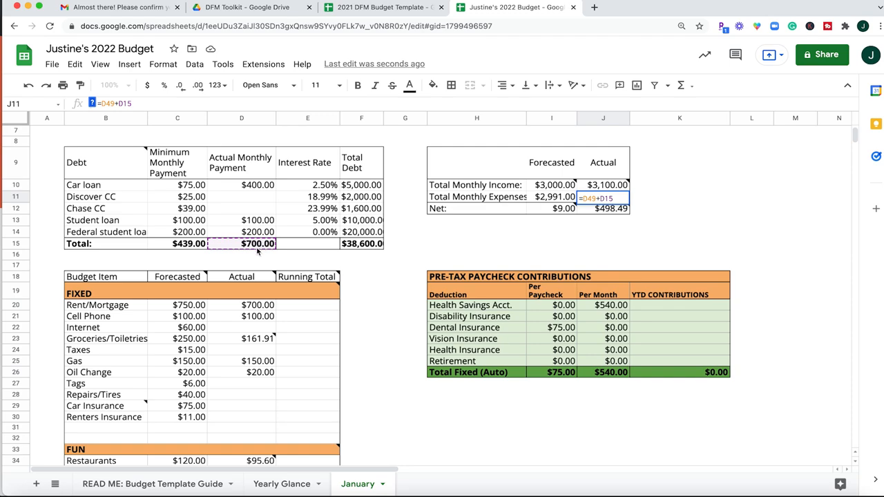
mouse_move(301, 142)
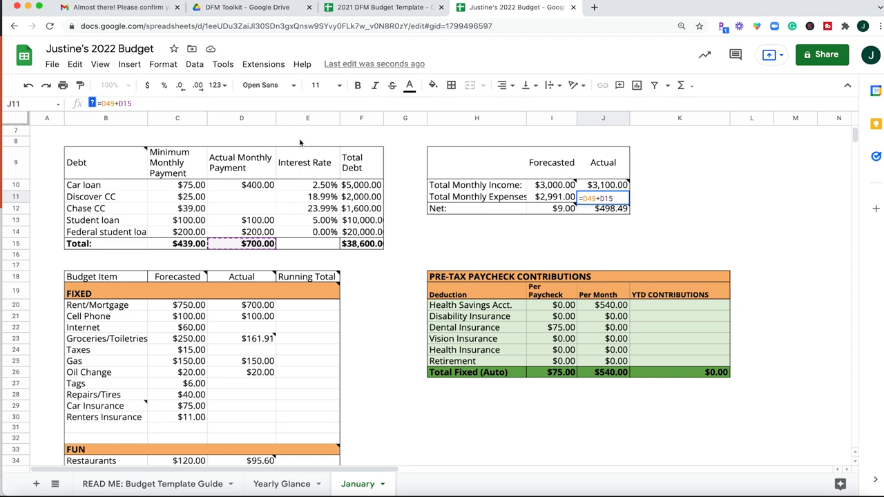
scroll(down, 3)
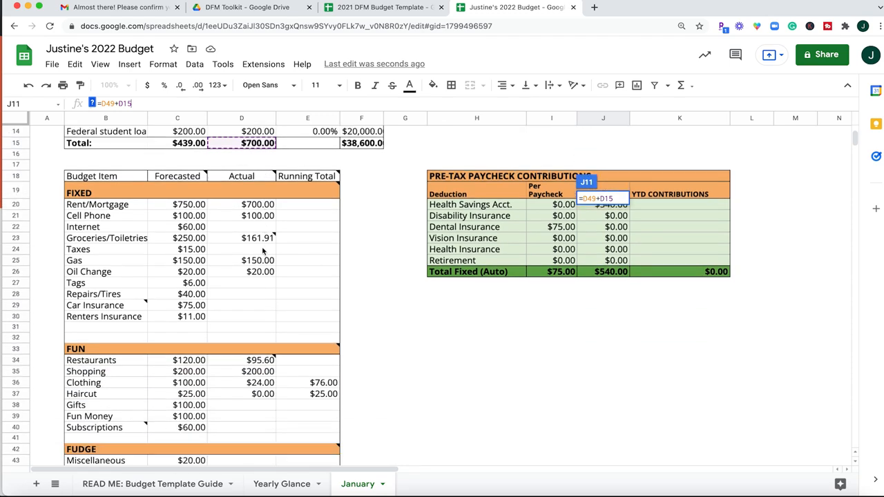
scroll(down, 3)
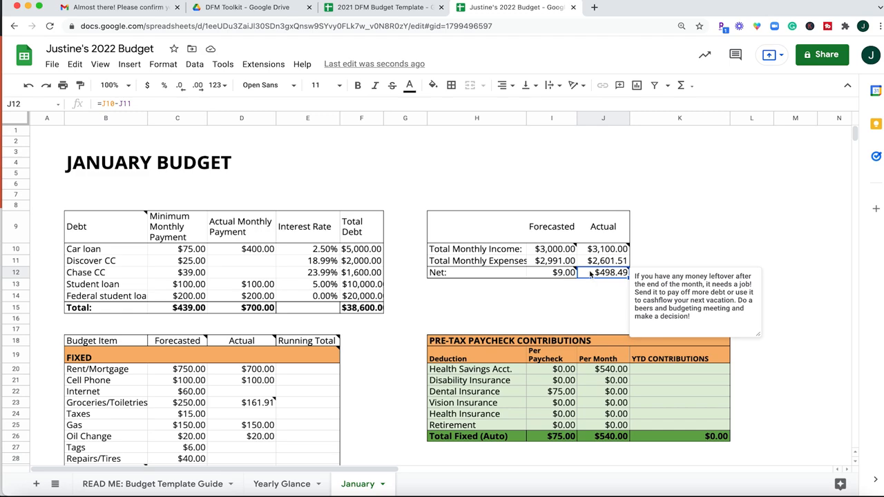
mouse_move(729, 271)
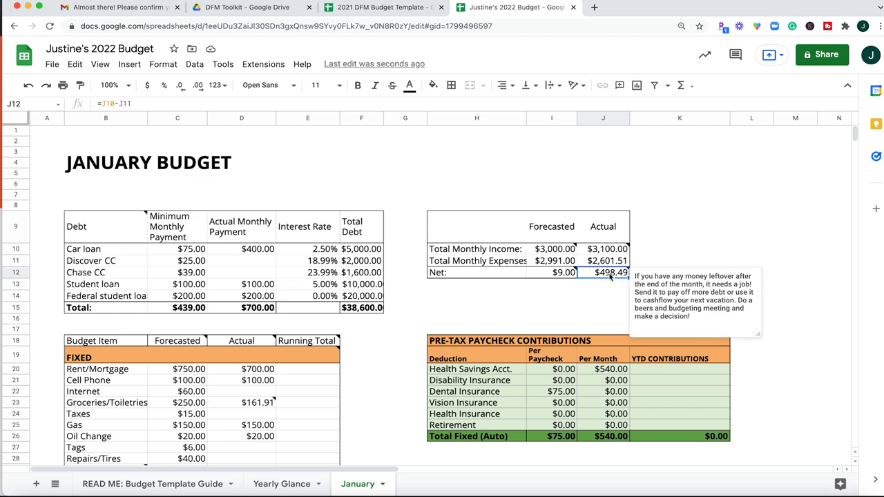
mouse_move(610, 286)
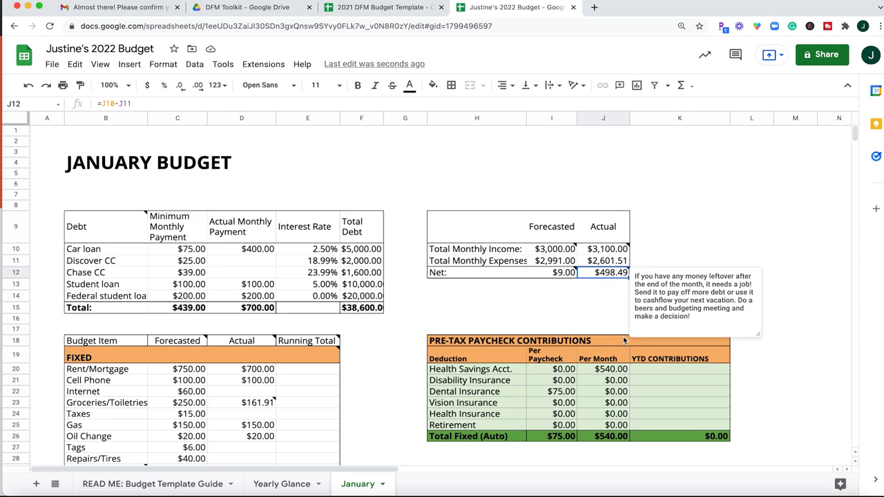
mouse_move(607, 302)
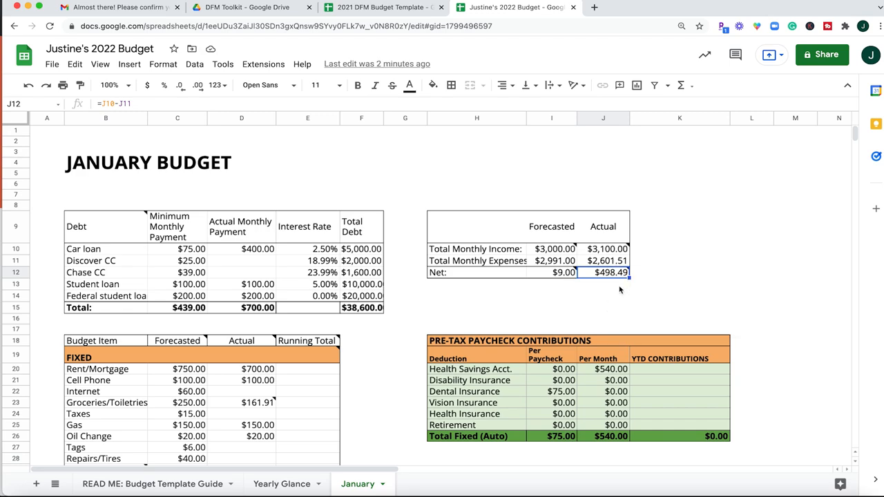
scroll(down, 3)
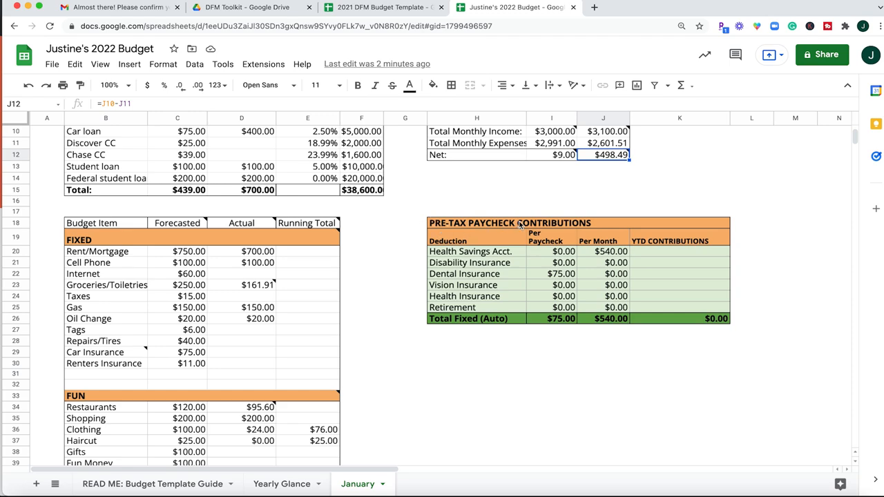
mouse_move(568, 228)
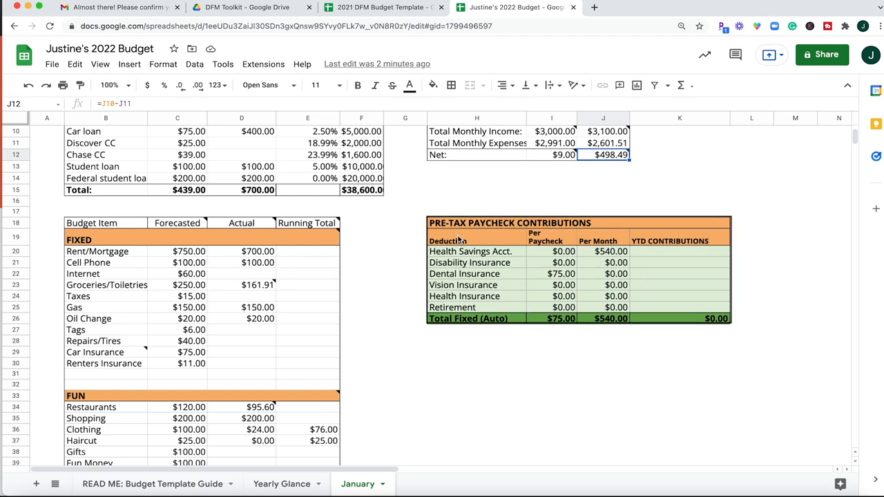
mouse_move(495, 260)
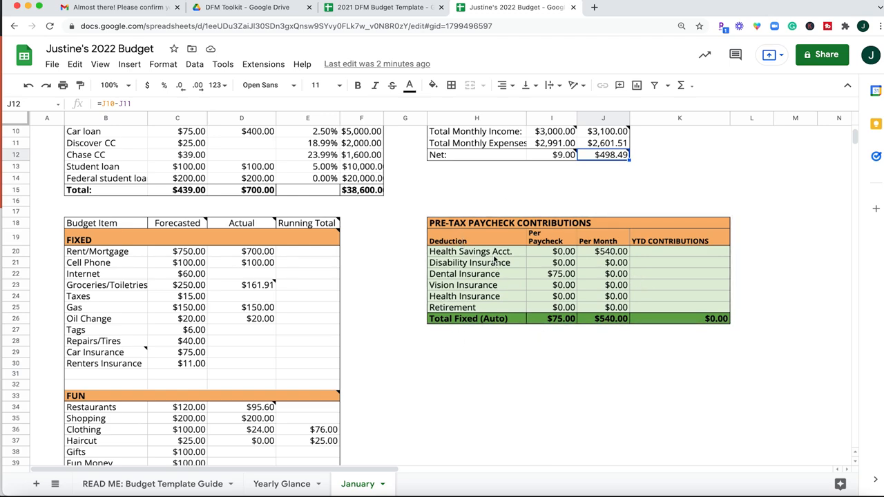
mouse_move(486, 246)
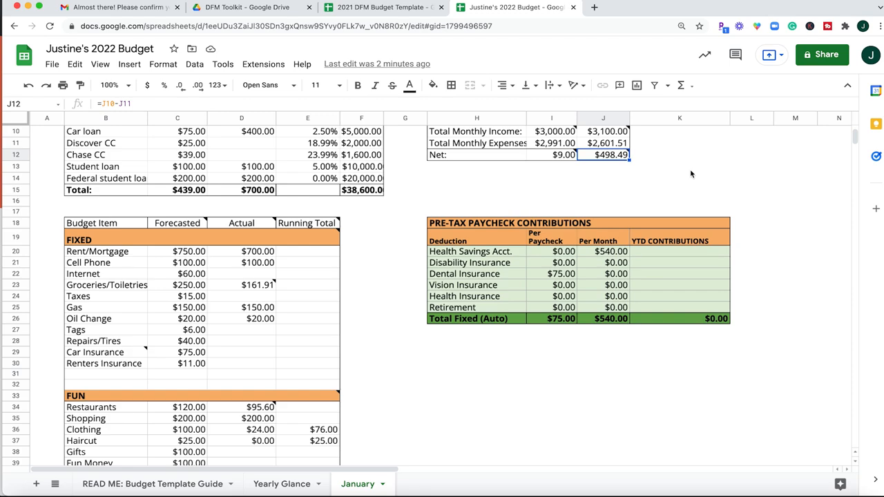
mouse_move(589, 265)
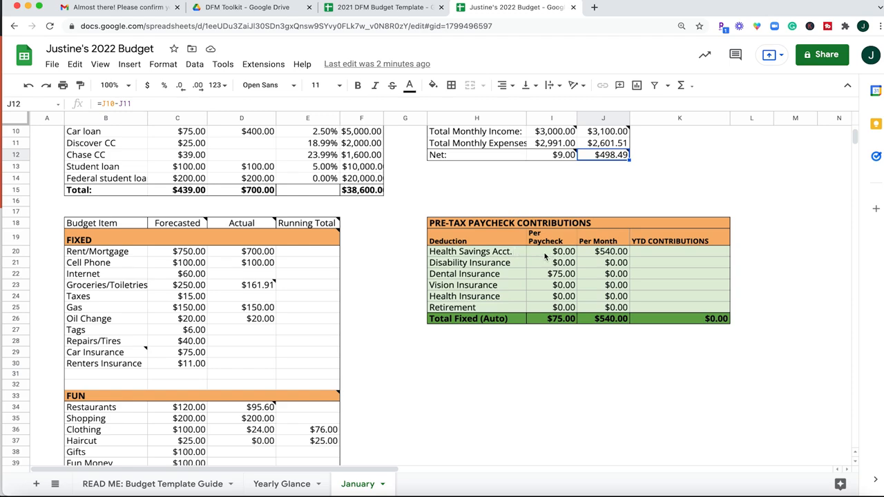
mouse_move(517, 254)
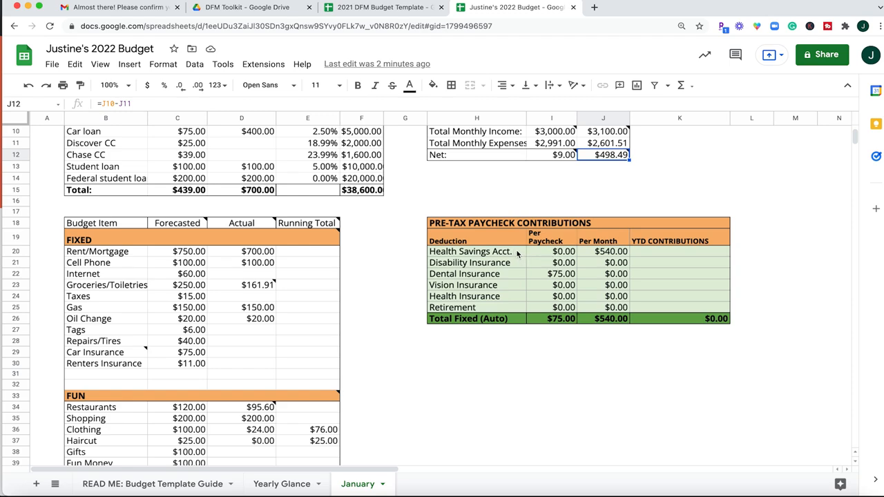
mouse_move(475, 268)
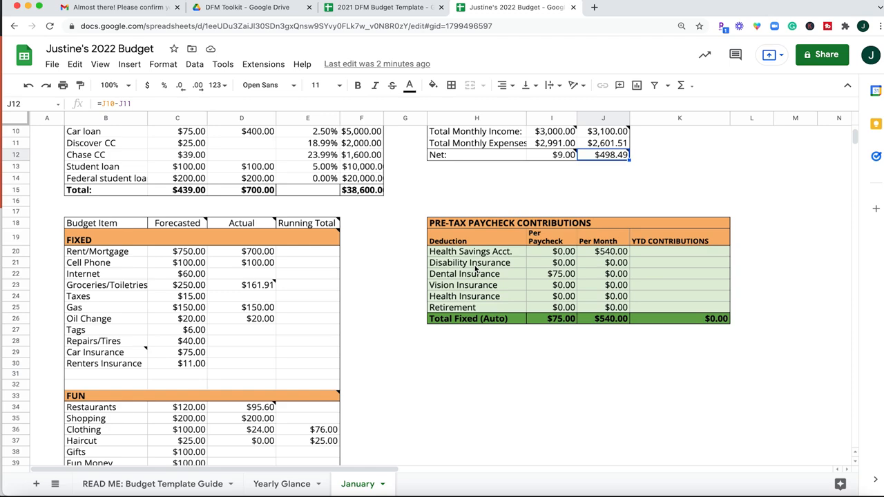
mouse_move(492, 268)
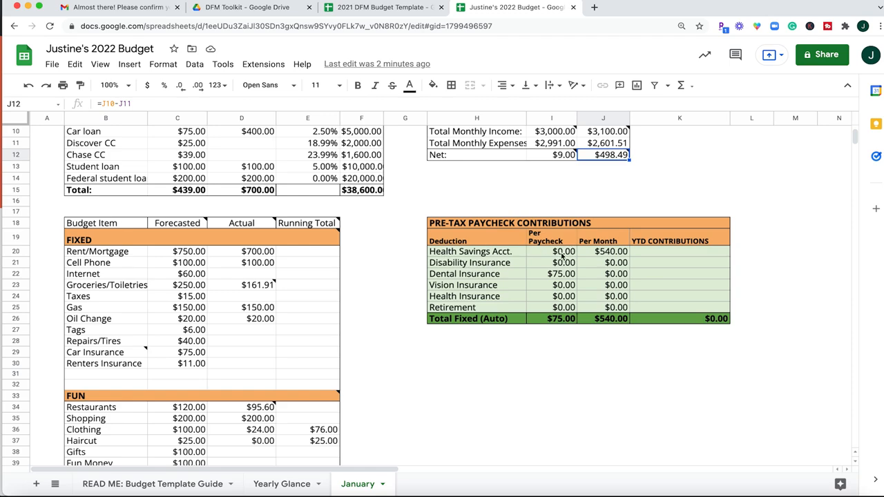
click(477, 307)
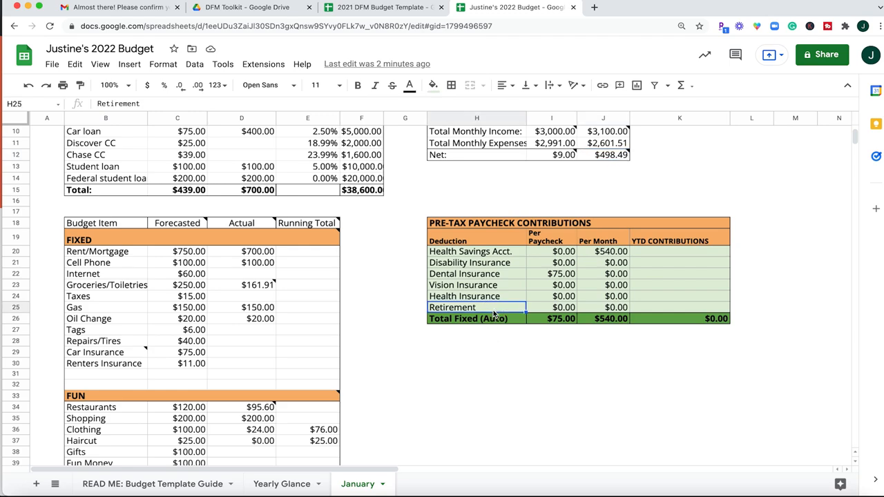
mouse_move(743, 312)
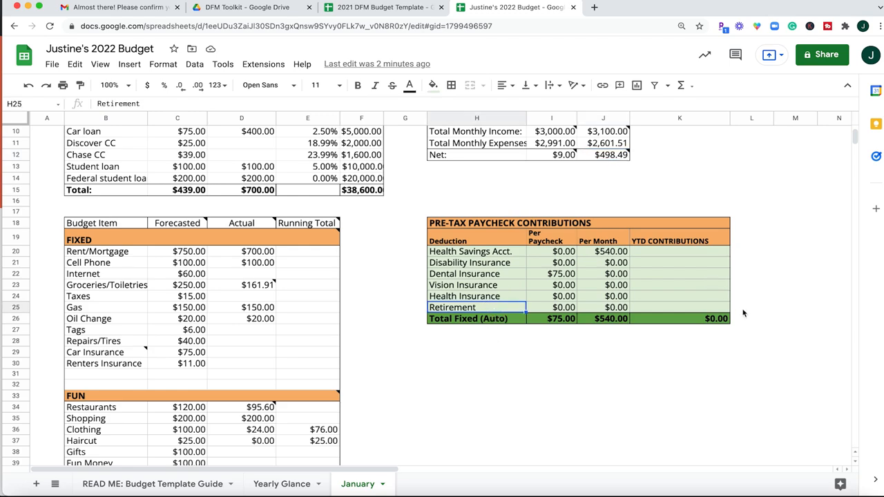
mouse_move(693, 328)
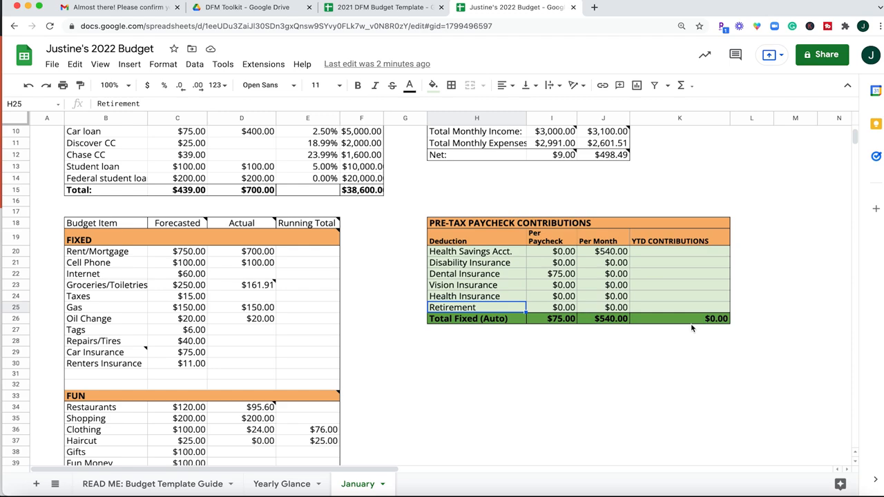
mouse_move(427, 328)
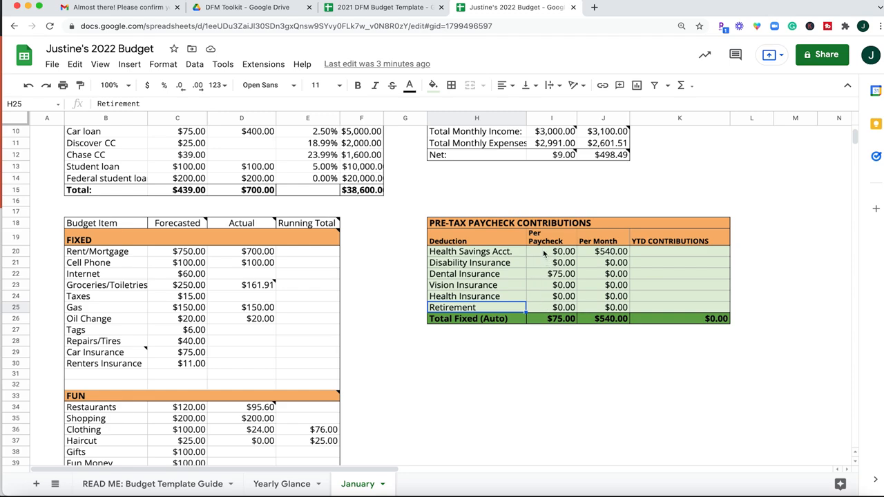
mouse_move(620, 251)
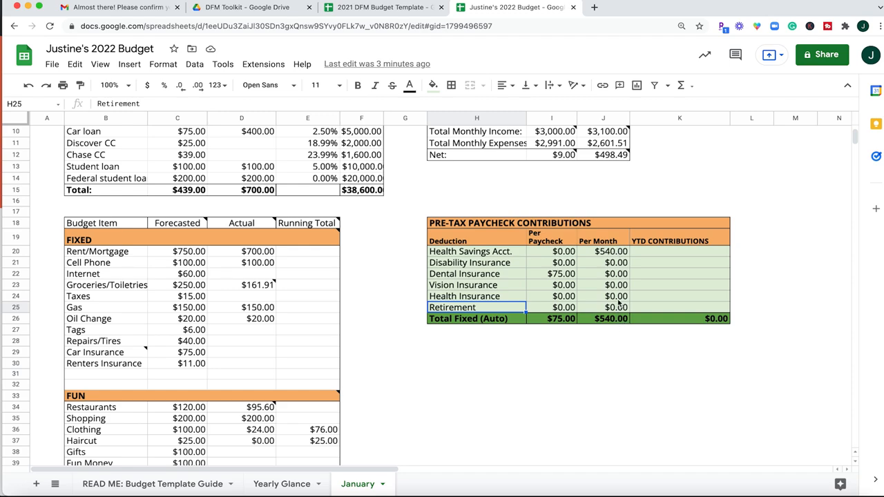
mouse_move(701, 254)
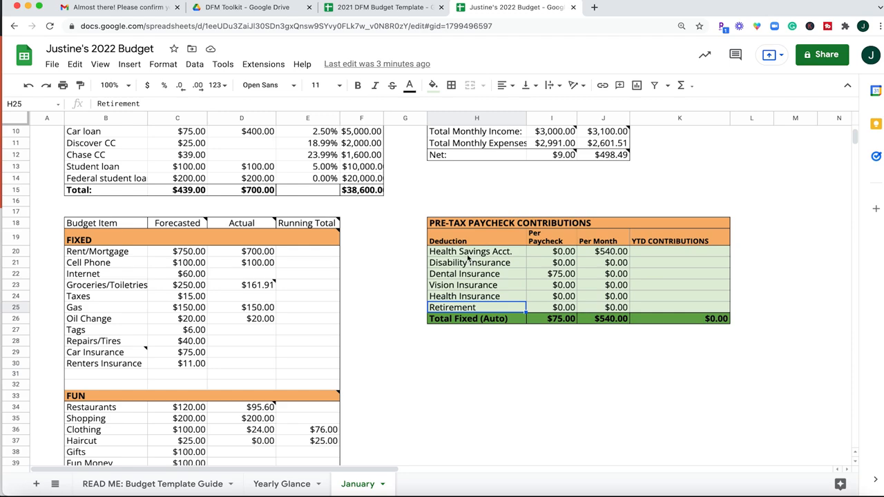
mouse_move(566, 275)
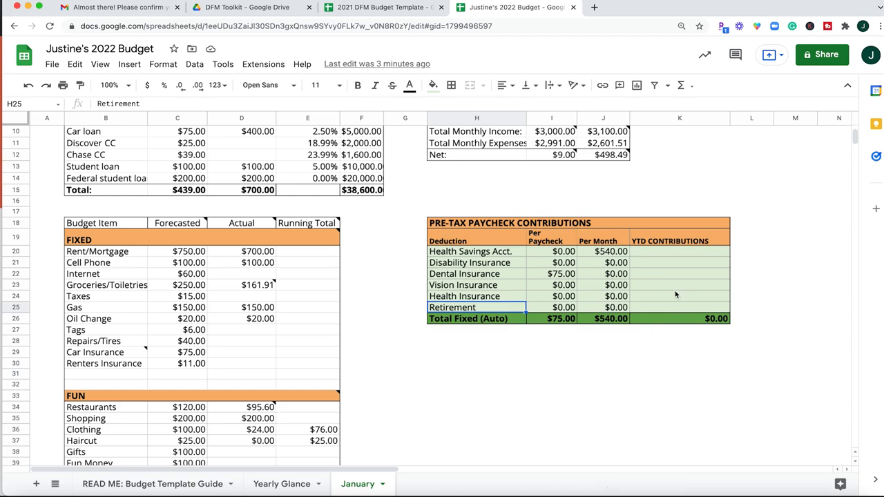
mouse_move(583, 240)
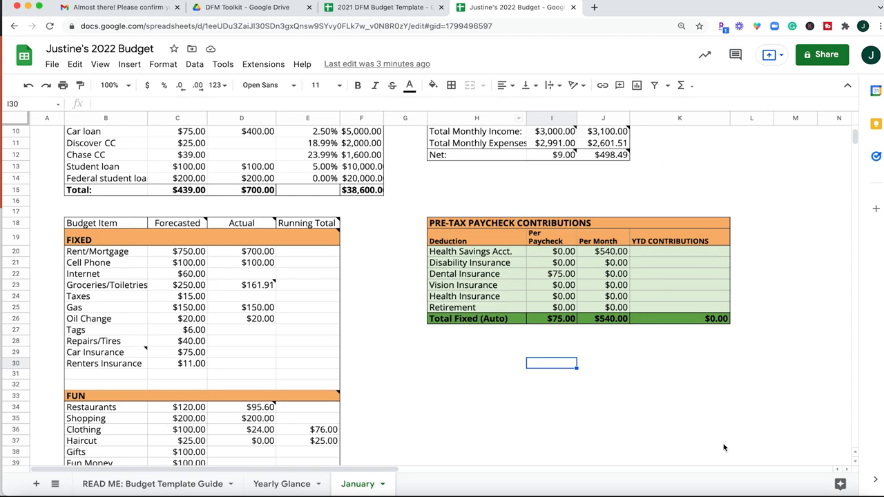
scroll(down, 3)
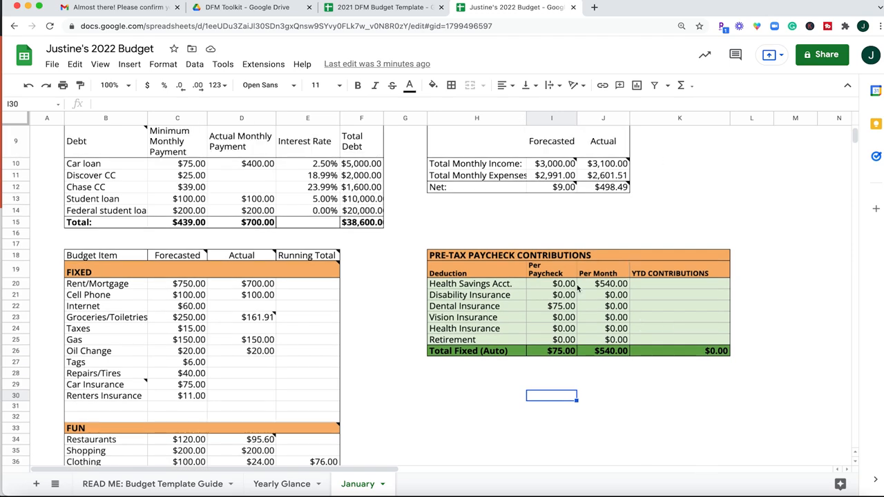
mouse_move(549, 352)
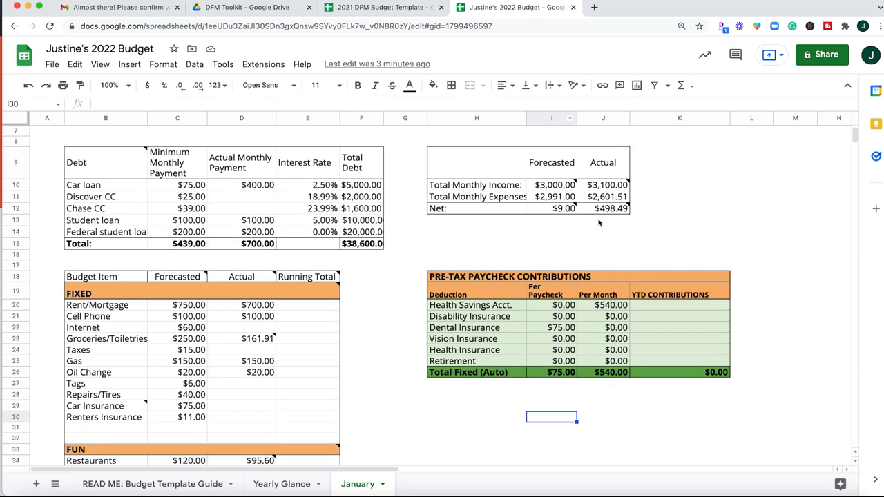
mouse_move(563, 153)
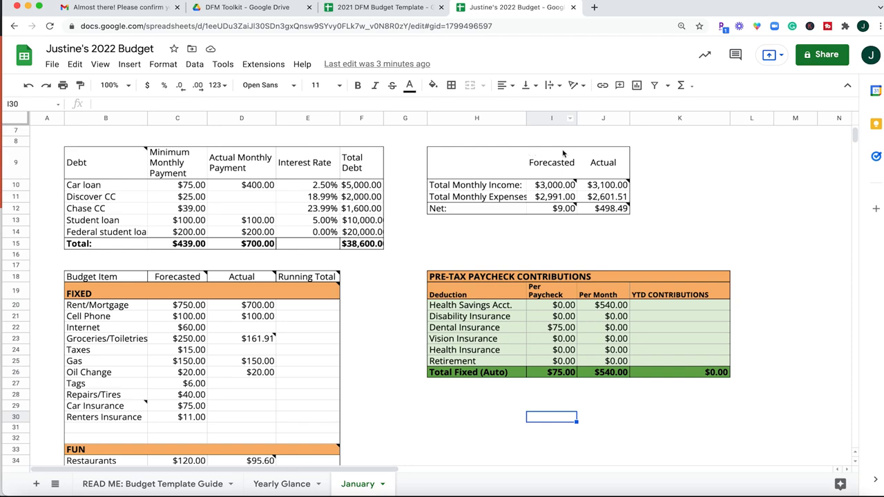
mouse_move(564, 153)
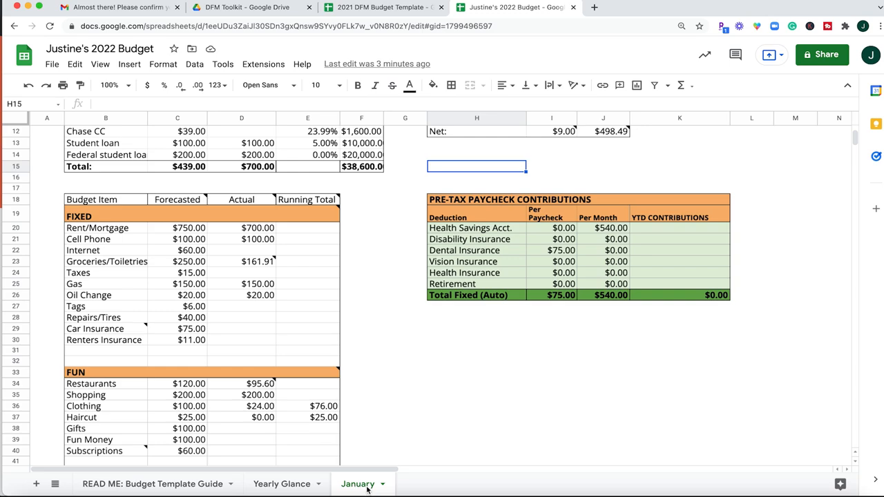
mouse_move(186, 376)
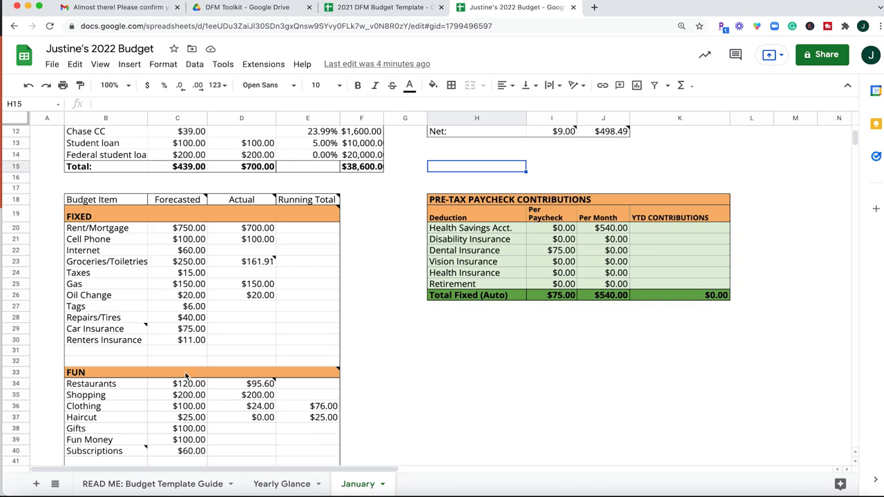
mouse_move(91, 199)
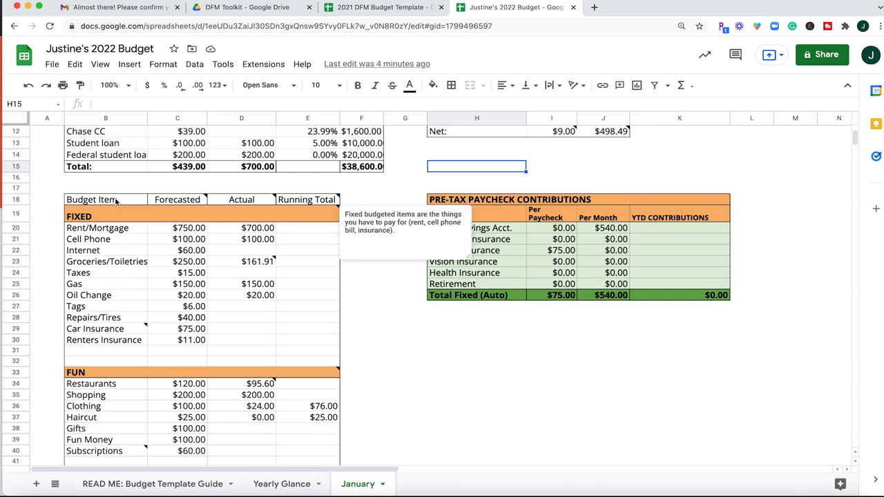
scroll(down, 3)
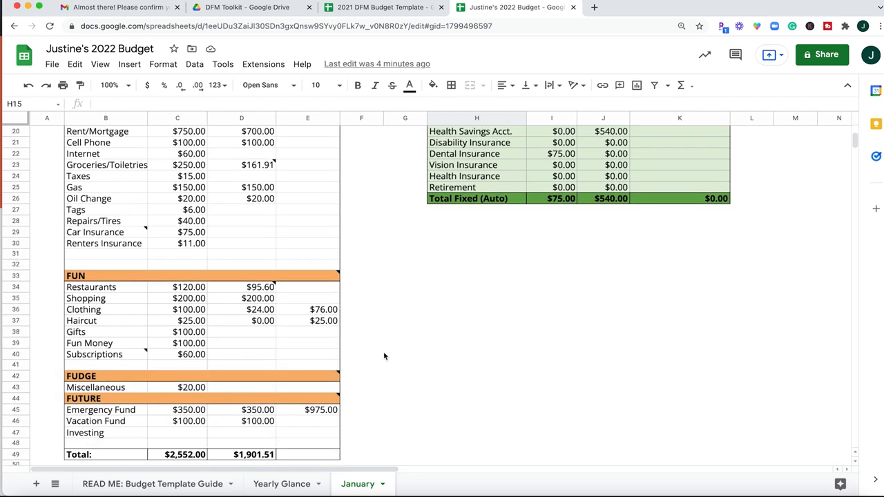
mouse_move(840, 459)
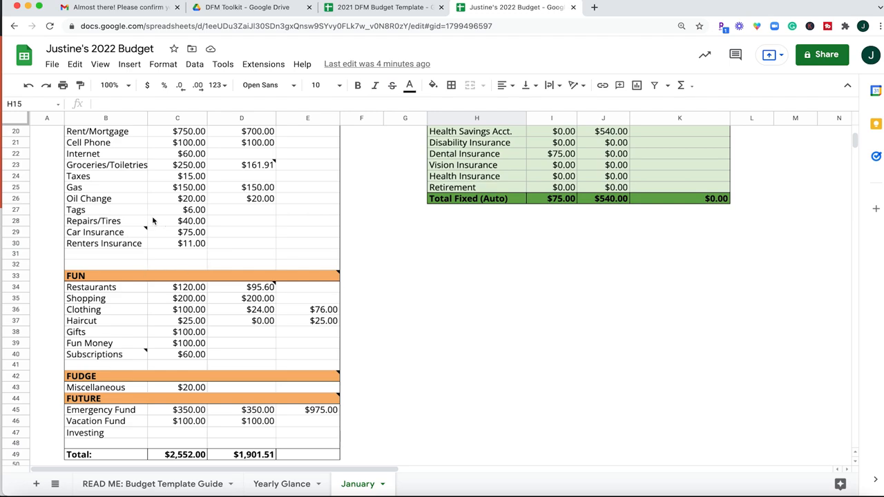
mouse_move(268, 370)
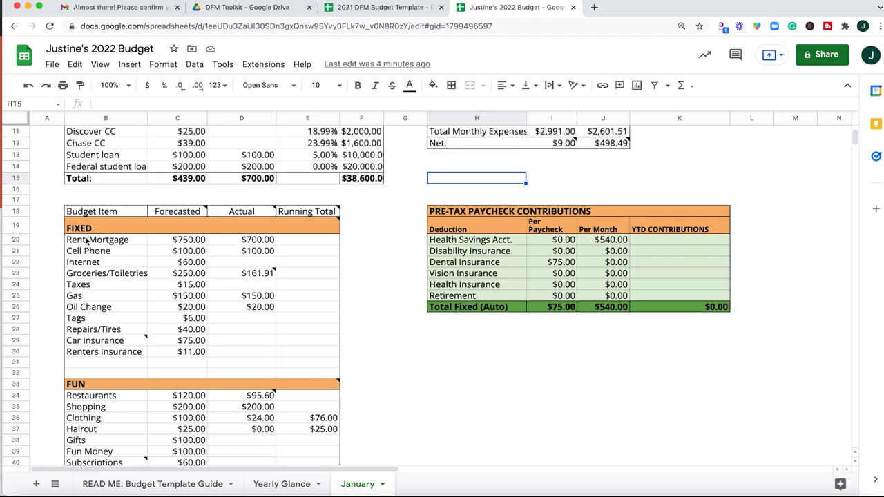
mouse_move(103, 246)
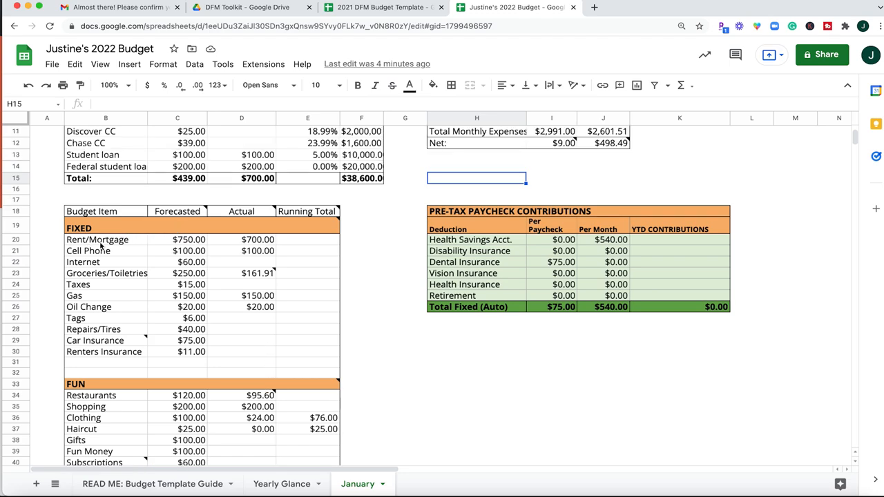
mouse_move(382, 340)
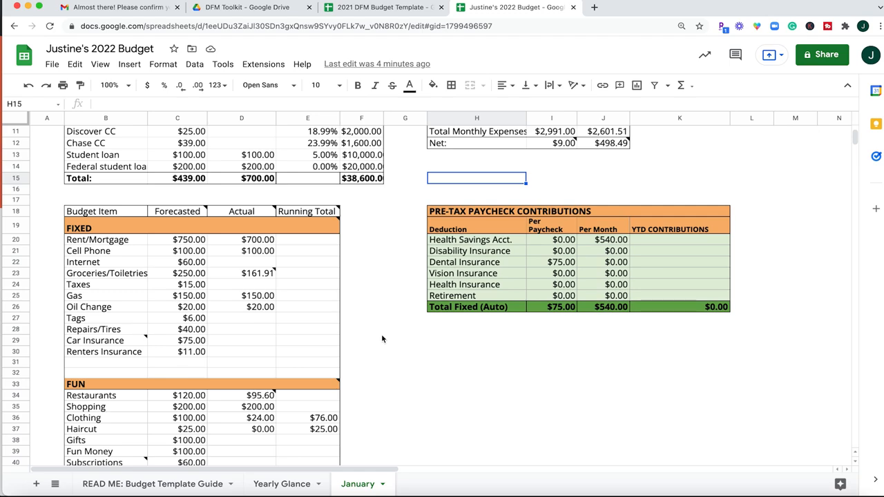
- Rename the January sheet tab to March
click(357, 484)
text(December)
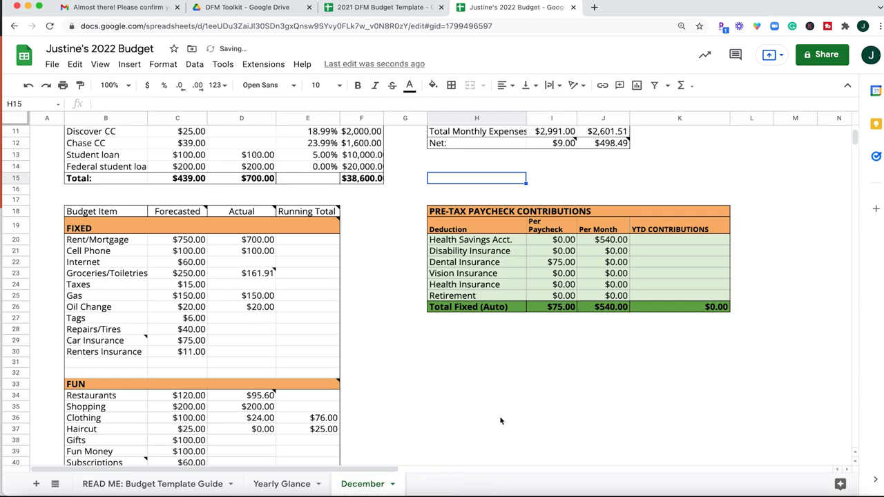
mouse_move(108, 265)
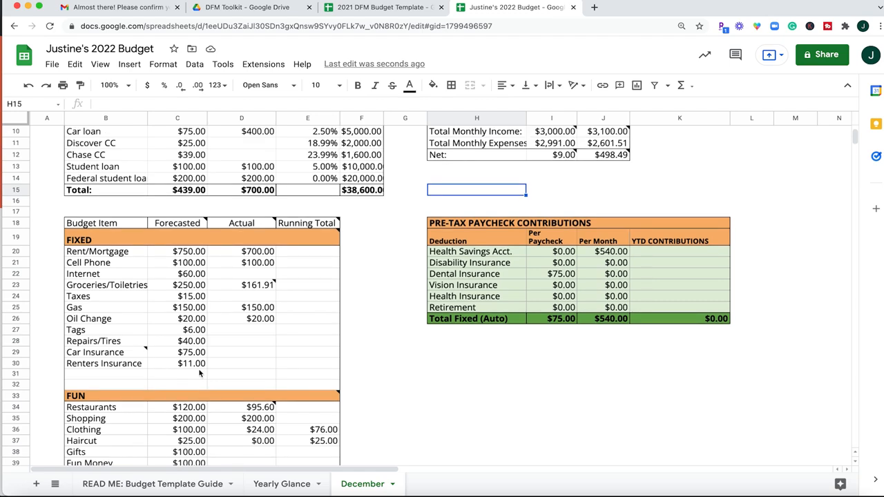
mouse_move(394, 486)
text(March)
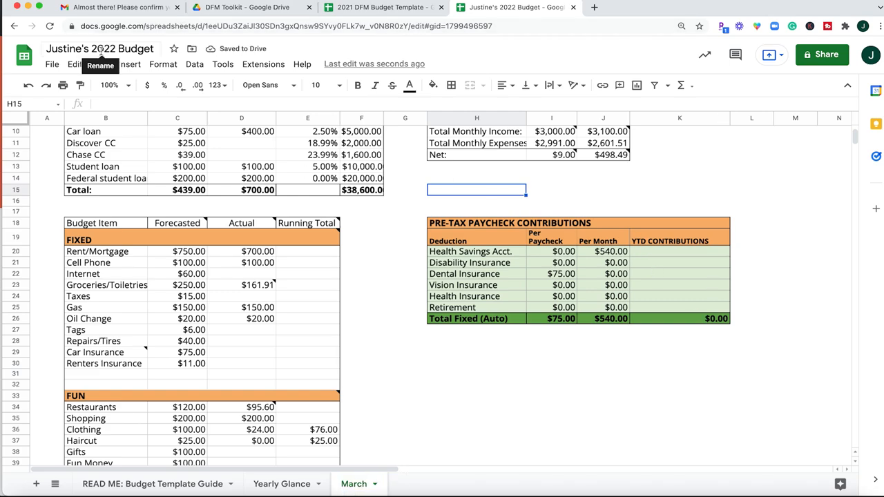
mouse_move(268, 422)
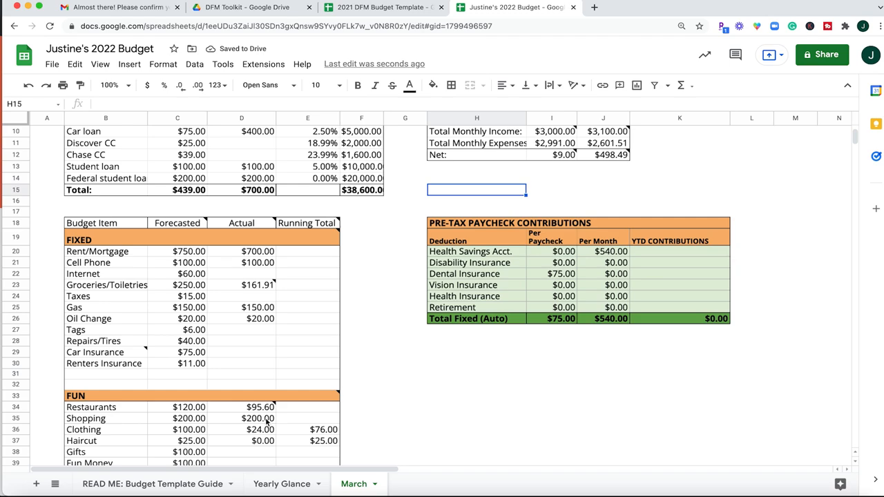
- Duplicate the March sheet and rename the copy April
right_click(354, 483)
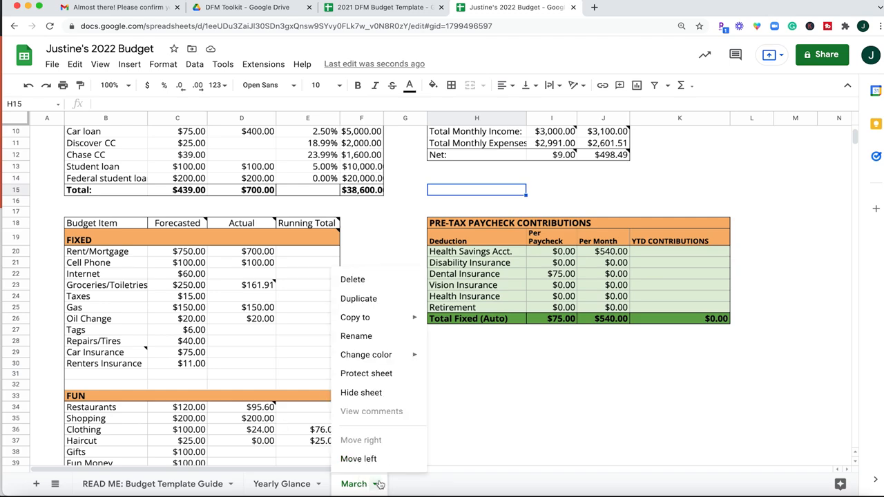
click(359, 298)
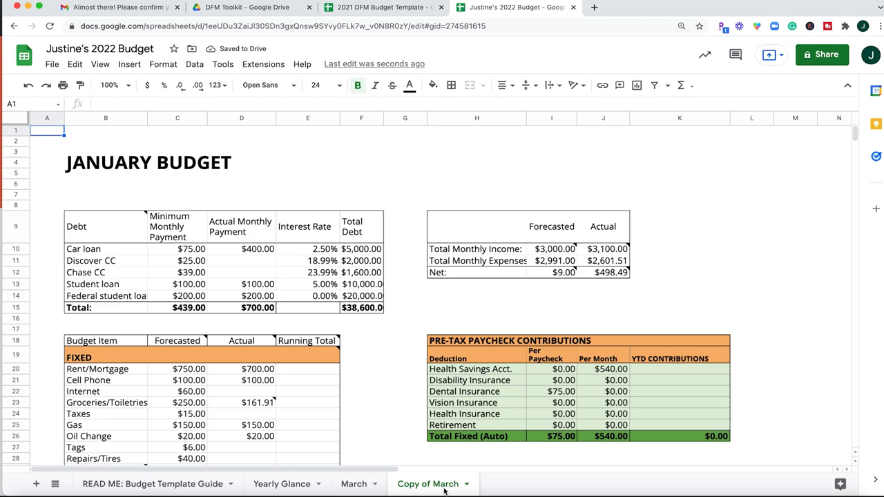
text(April)
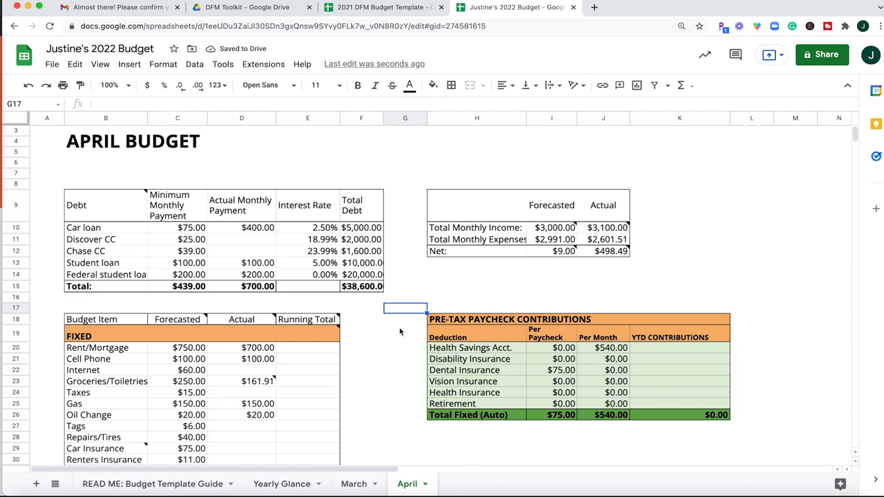
scroll(down, 3)
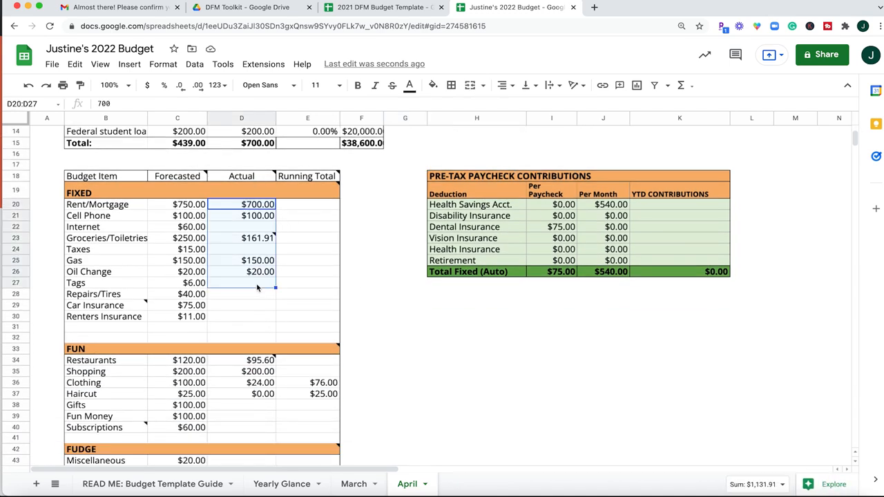
- Clear the actual amounts D20:D27 for April's Fixed budget items
key(Delete)
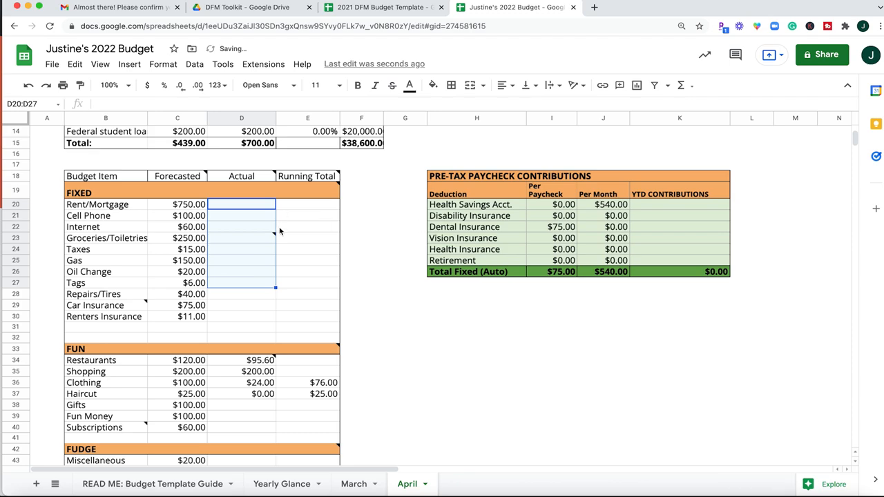
click(307, 248)
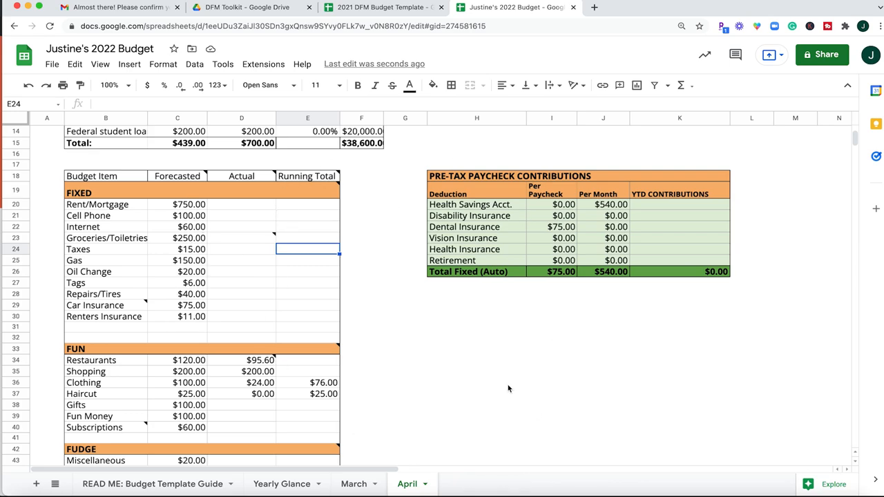
mouse_move(404, 372)
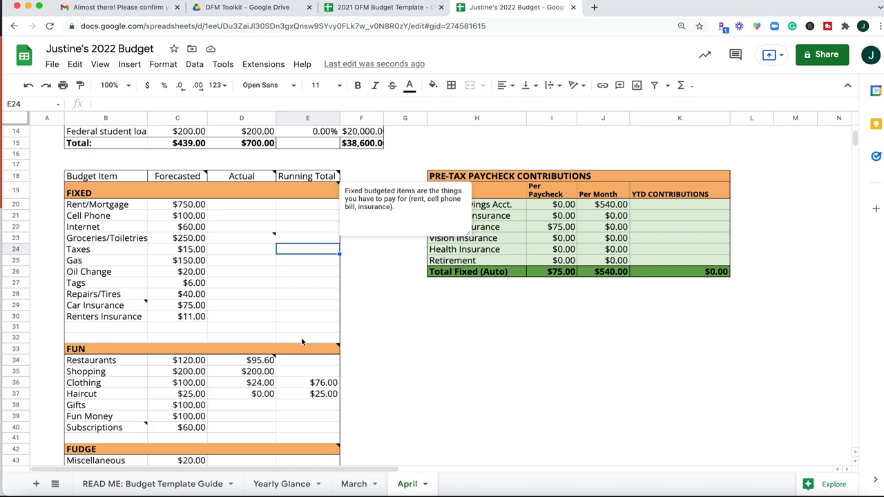
- Add an Apartment Decor item under Fun with a $100 actual amount
scroll(down, 3)
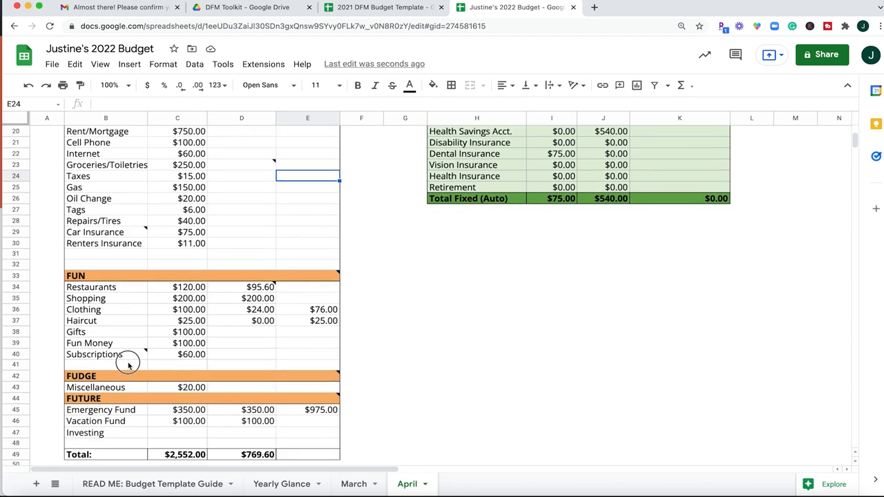
text(Apar)
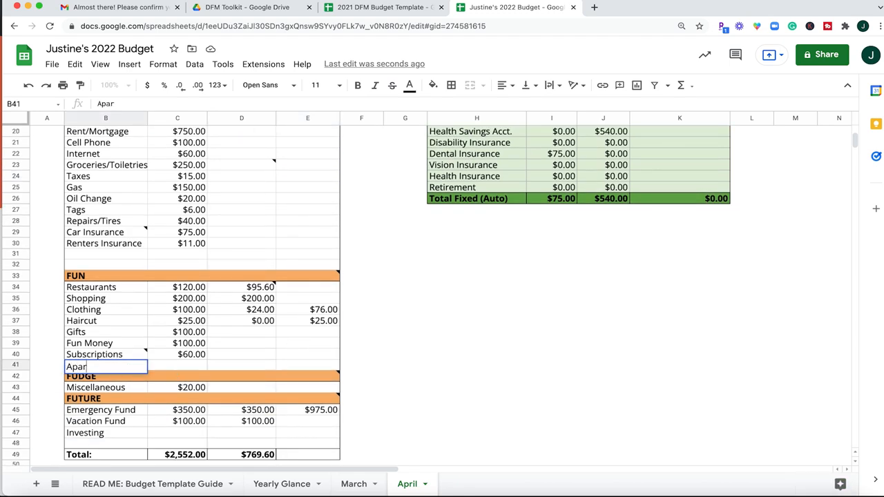
text(Apartment Decor)
click(177, 366)
text($100.00)
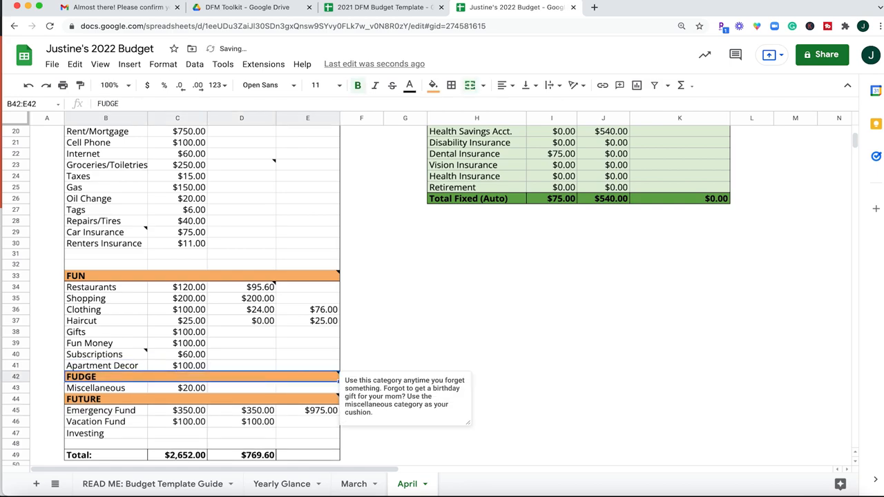
click(242, 365)
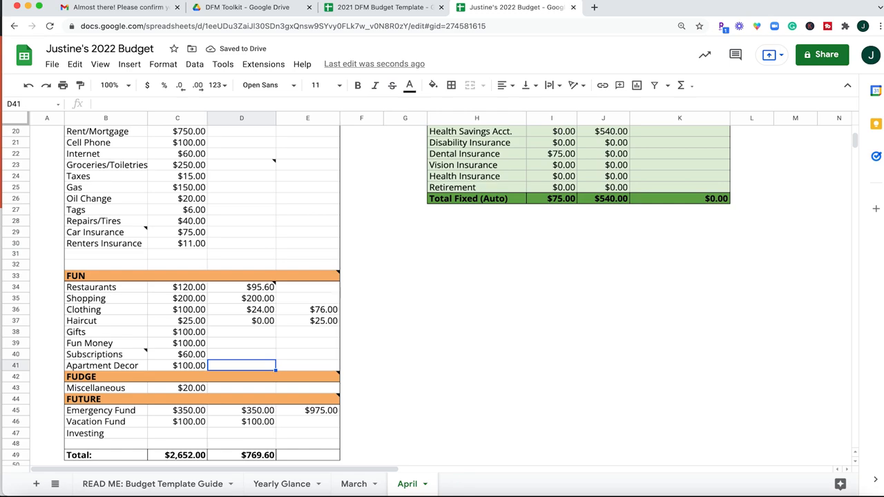
text(100.00)
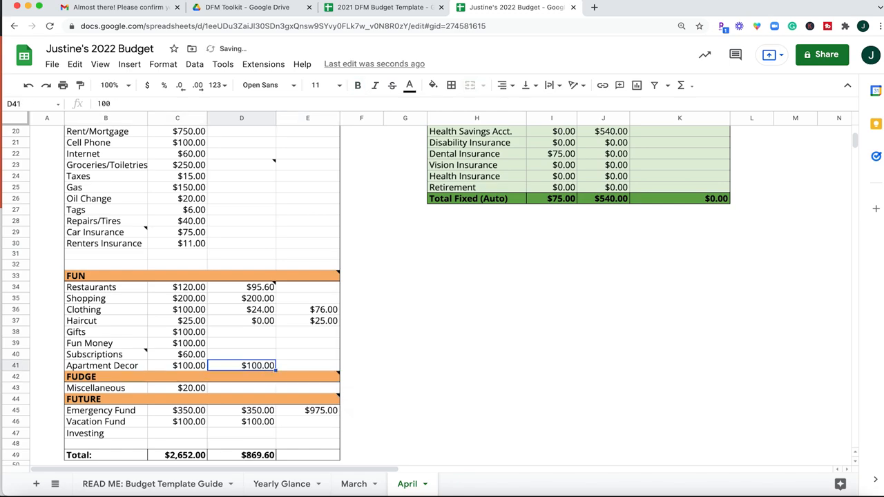
click(307, 364)
text(100)
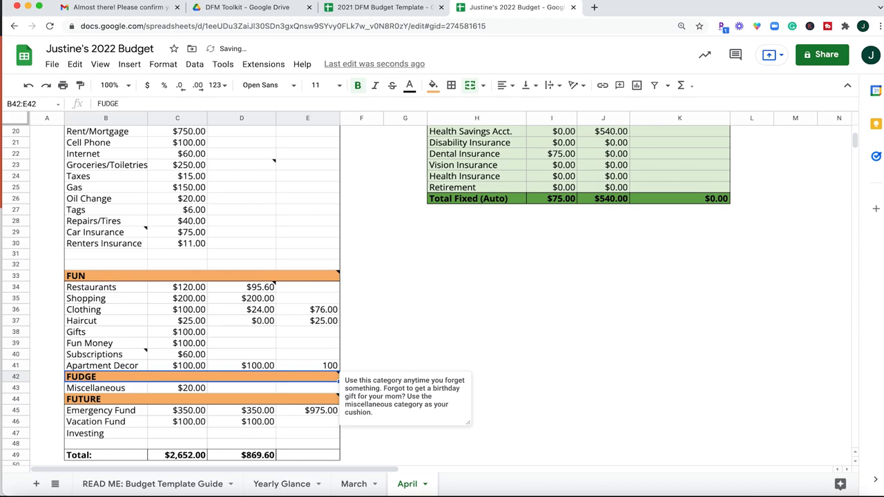
- Edit the Apartment Decor running total in E41 to =100+100 for $200
click(306, 365)
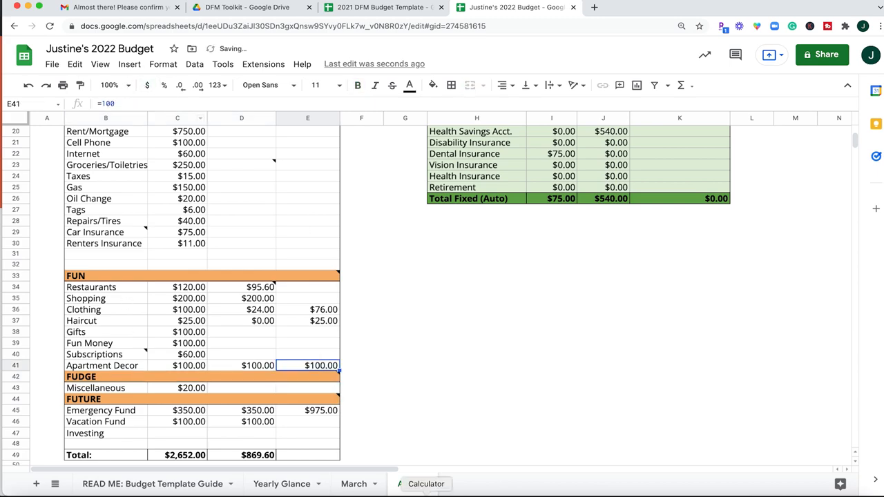
click(425, 484)
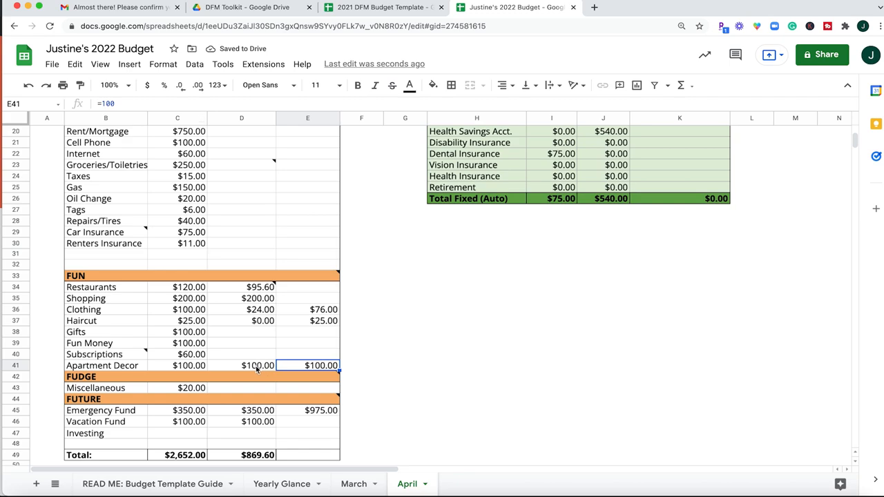
double_click(306, 365)
text(2)
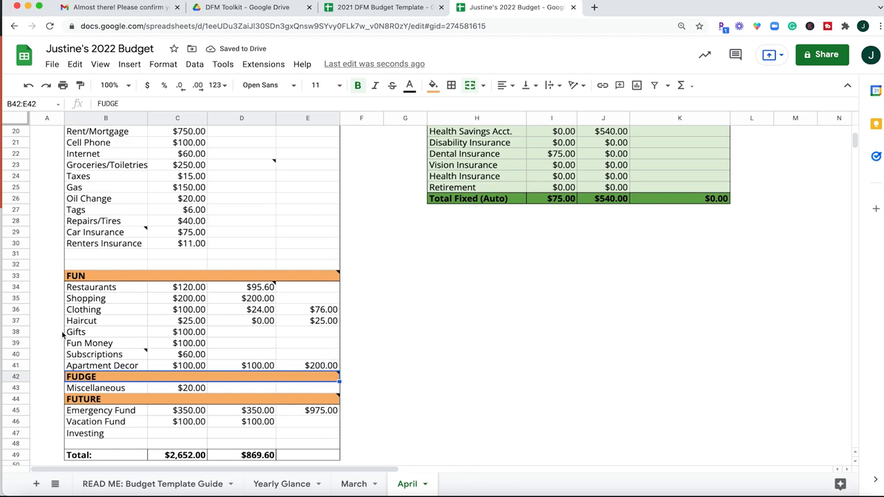
mouse_move(365, 317)
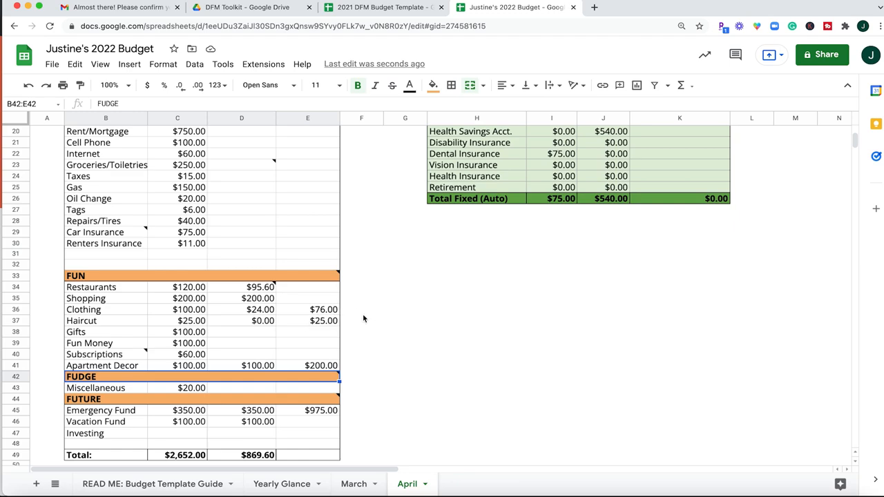
mouse_move(375, 362)
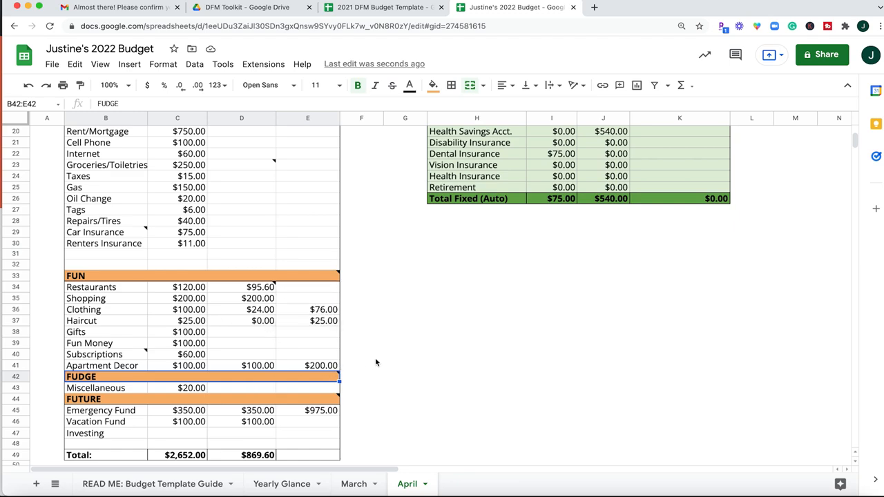
mouse_move(591, 331)
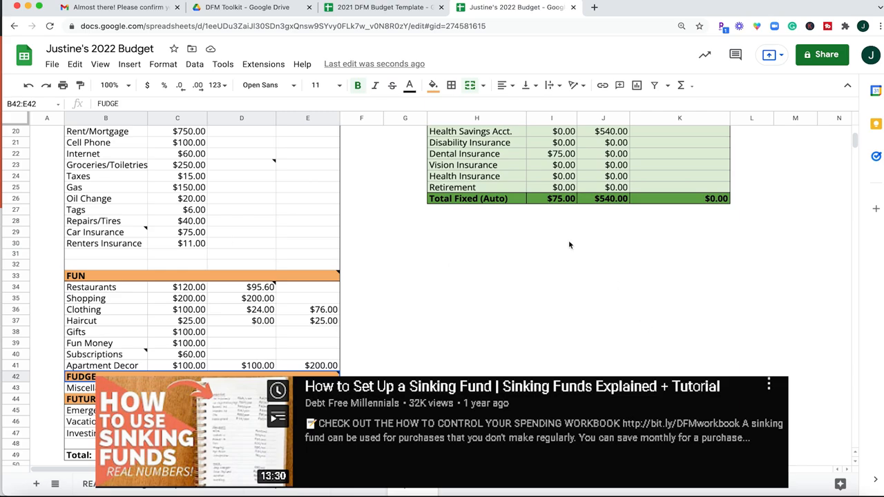
mouse_move(397, 288)
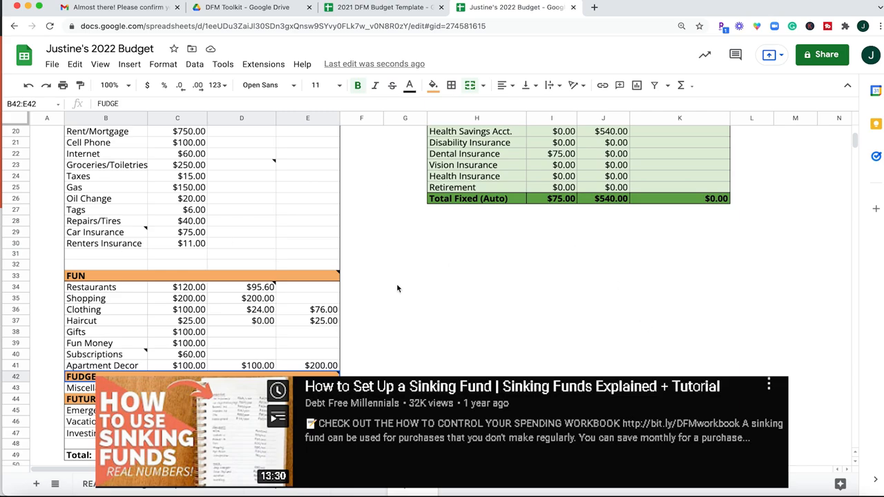